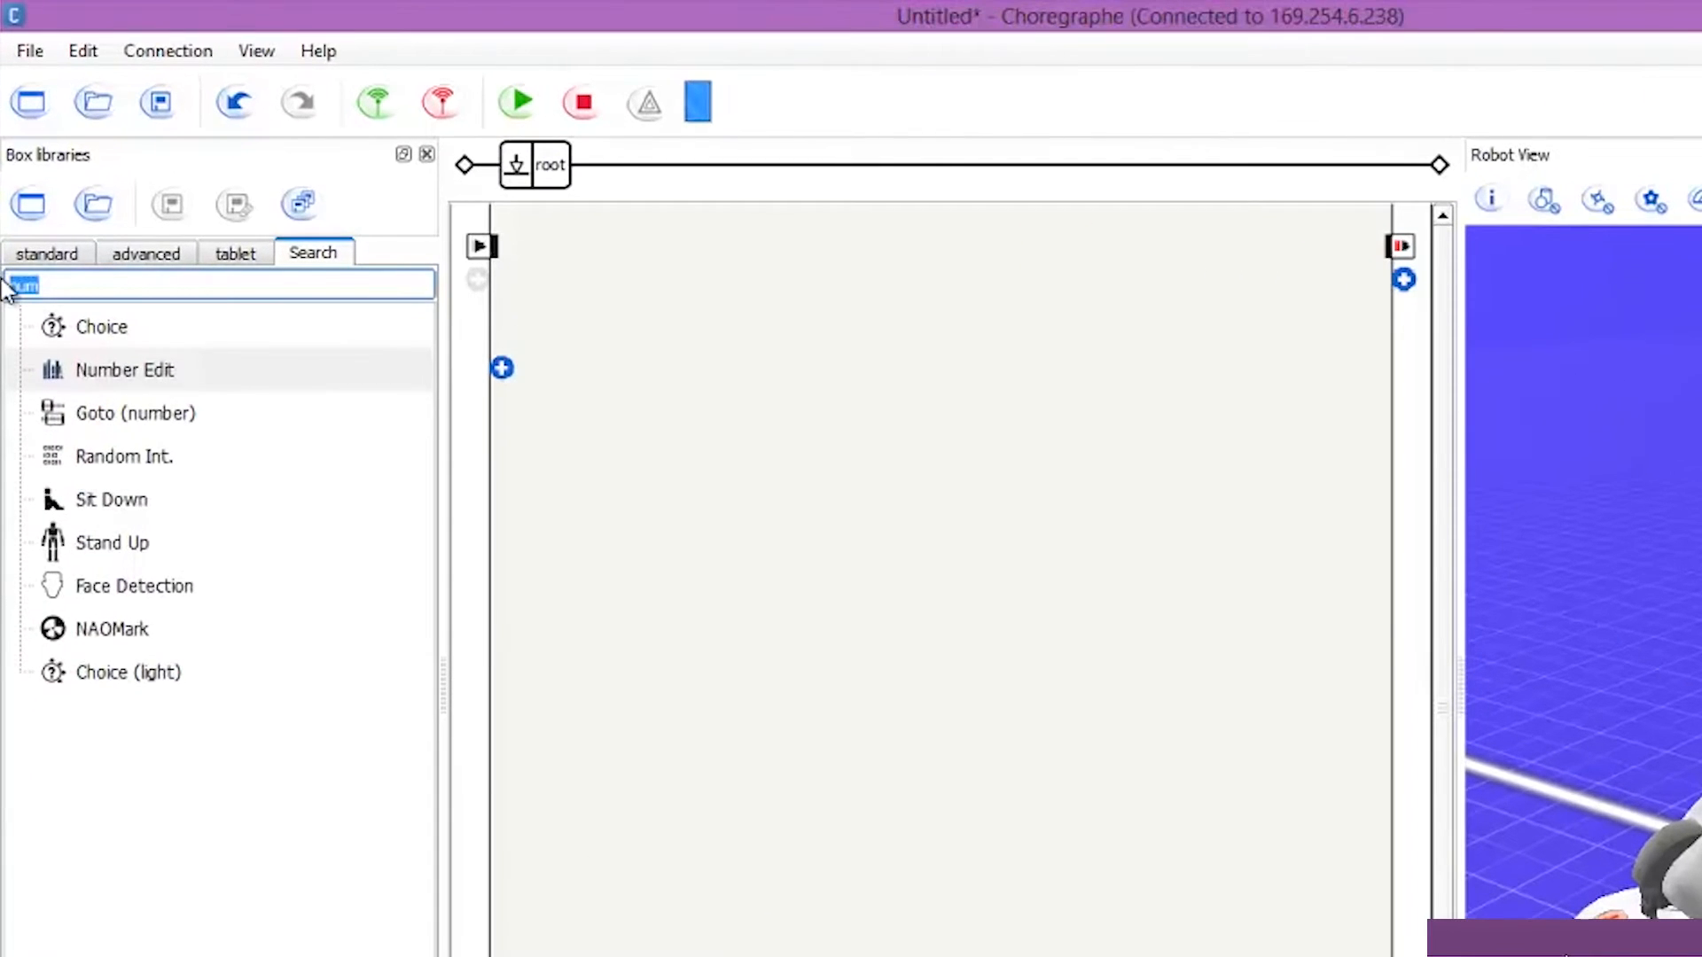
- Search 'divid' and place a Divide box, then search for the Number Edit box
type("divid")
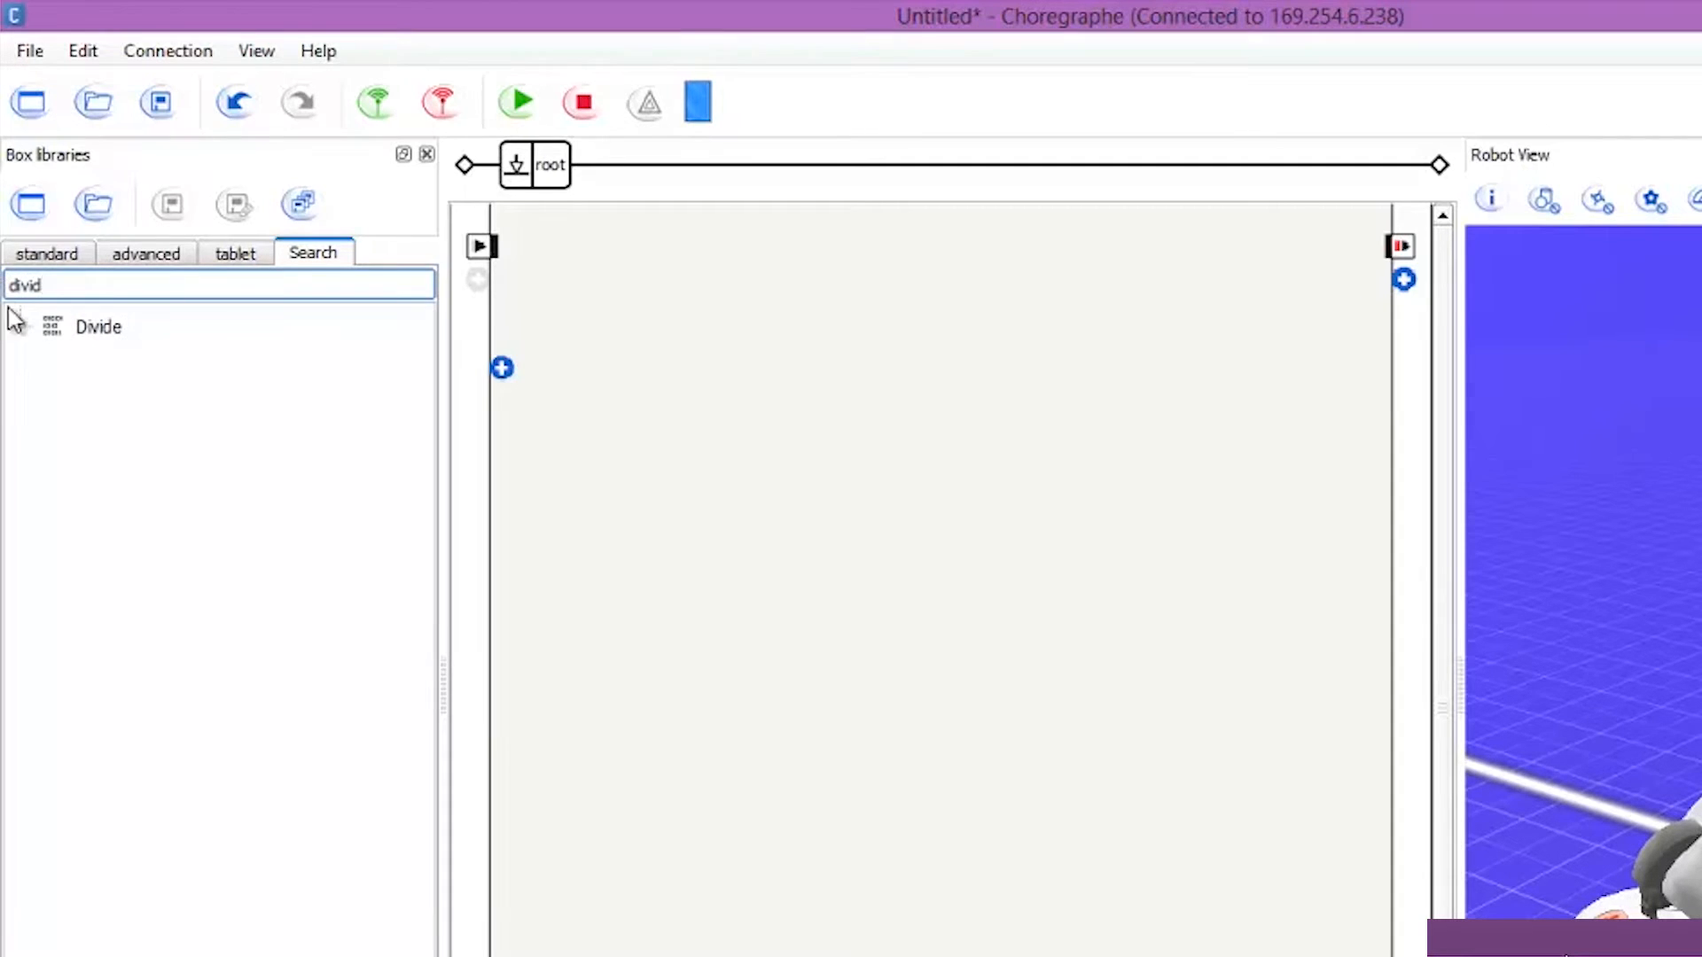
left_click_drag(97, 325, 716, 532)
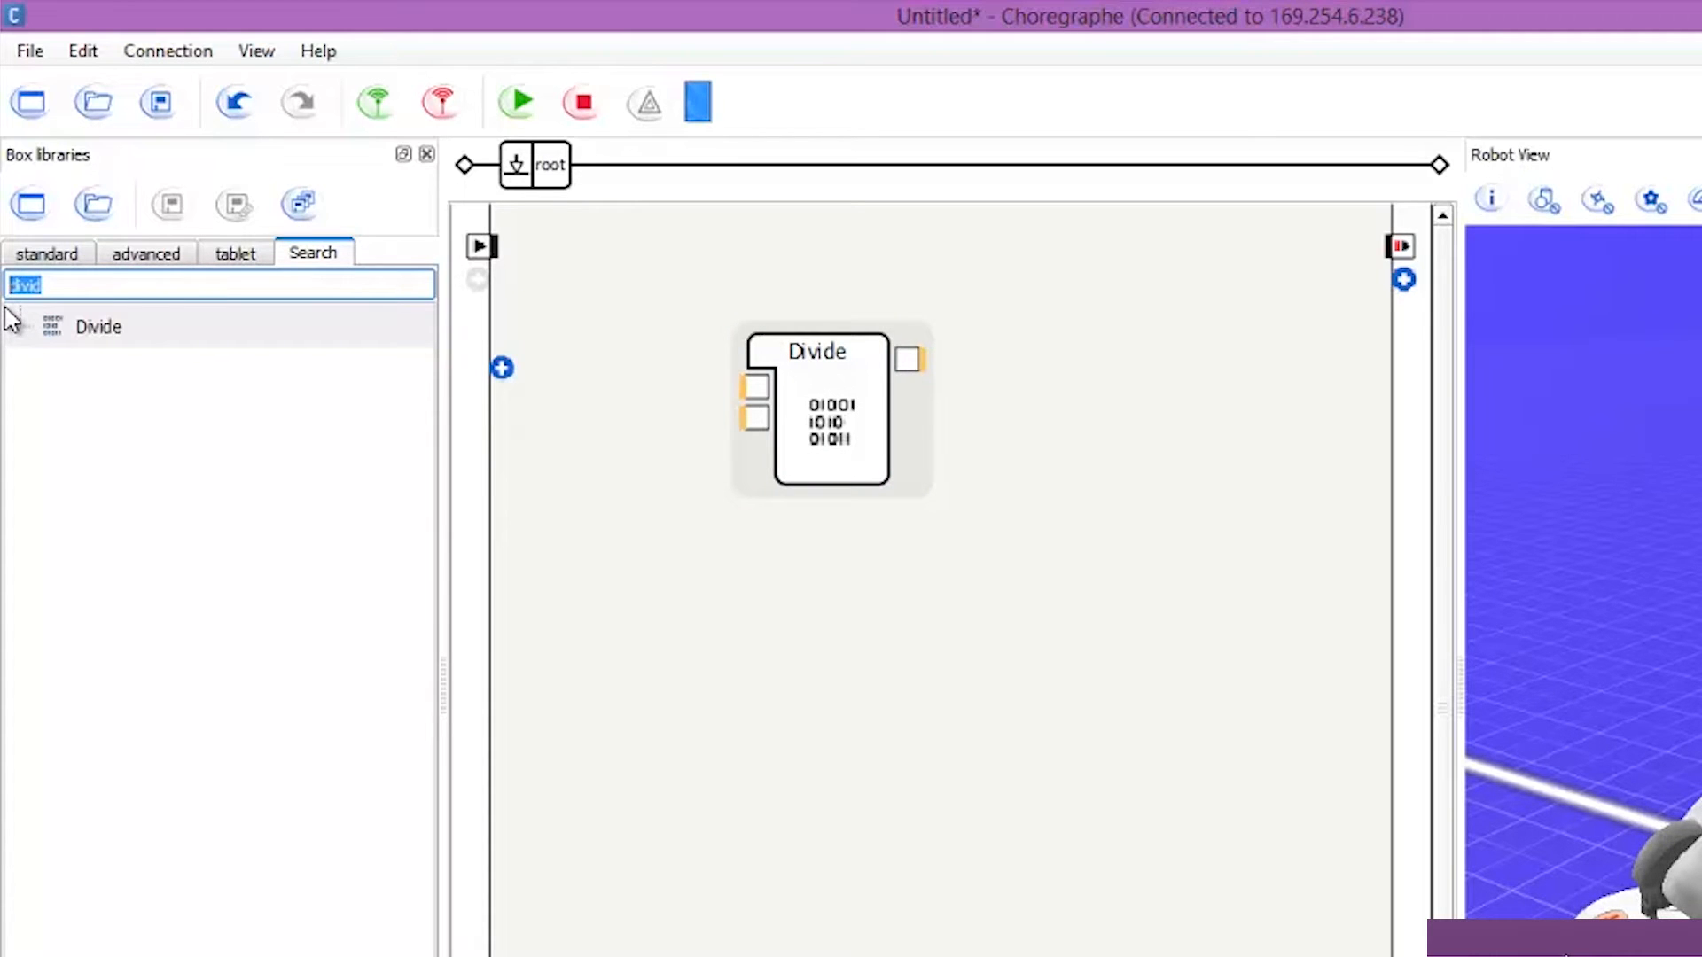
mouse_move(1064, 347)
type("n")
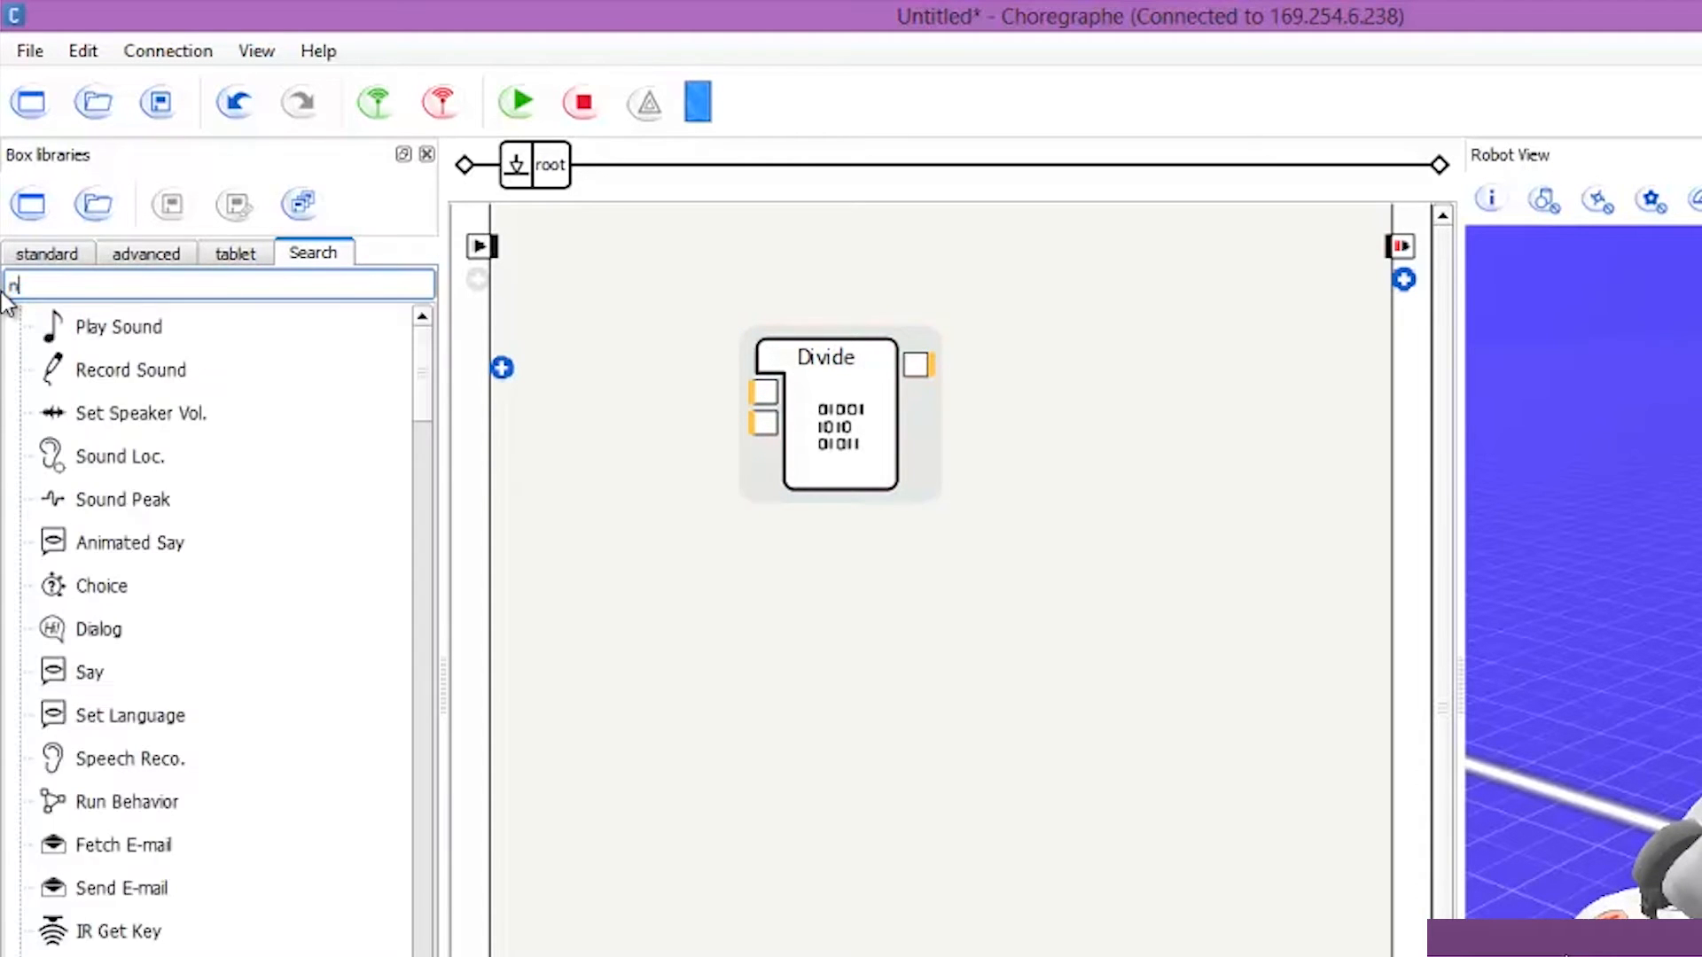
type("um")
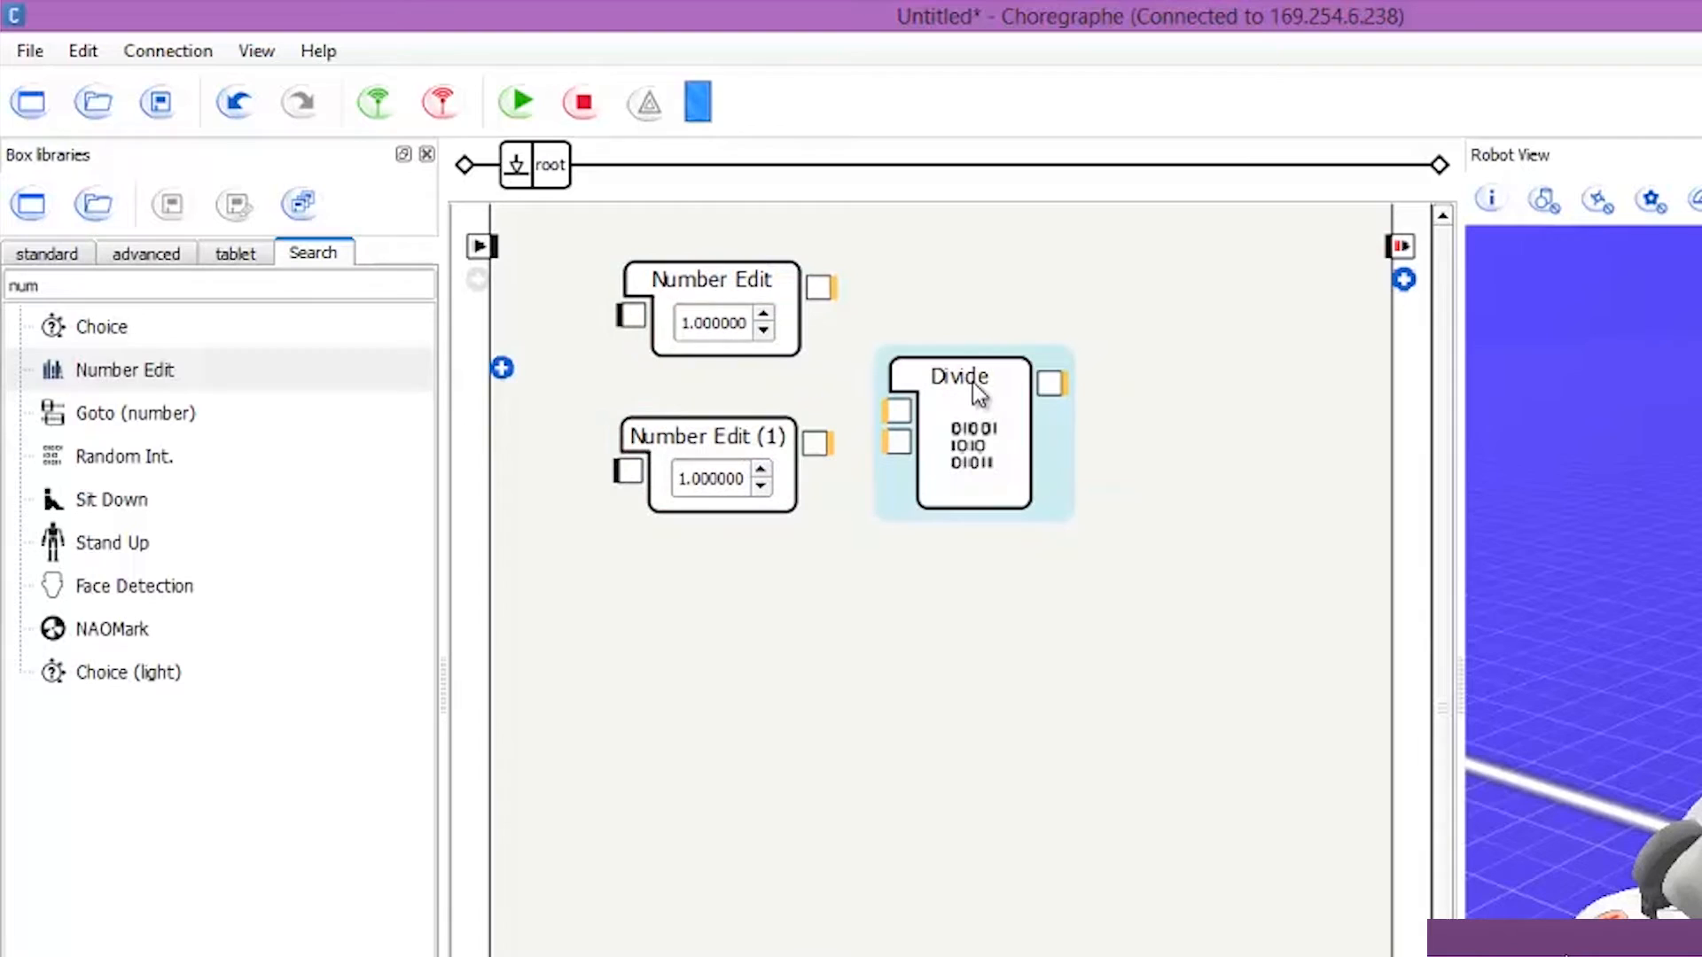
mouse_move(974, 391)
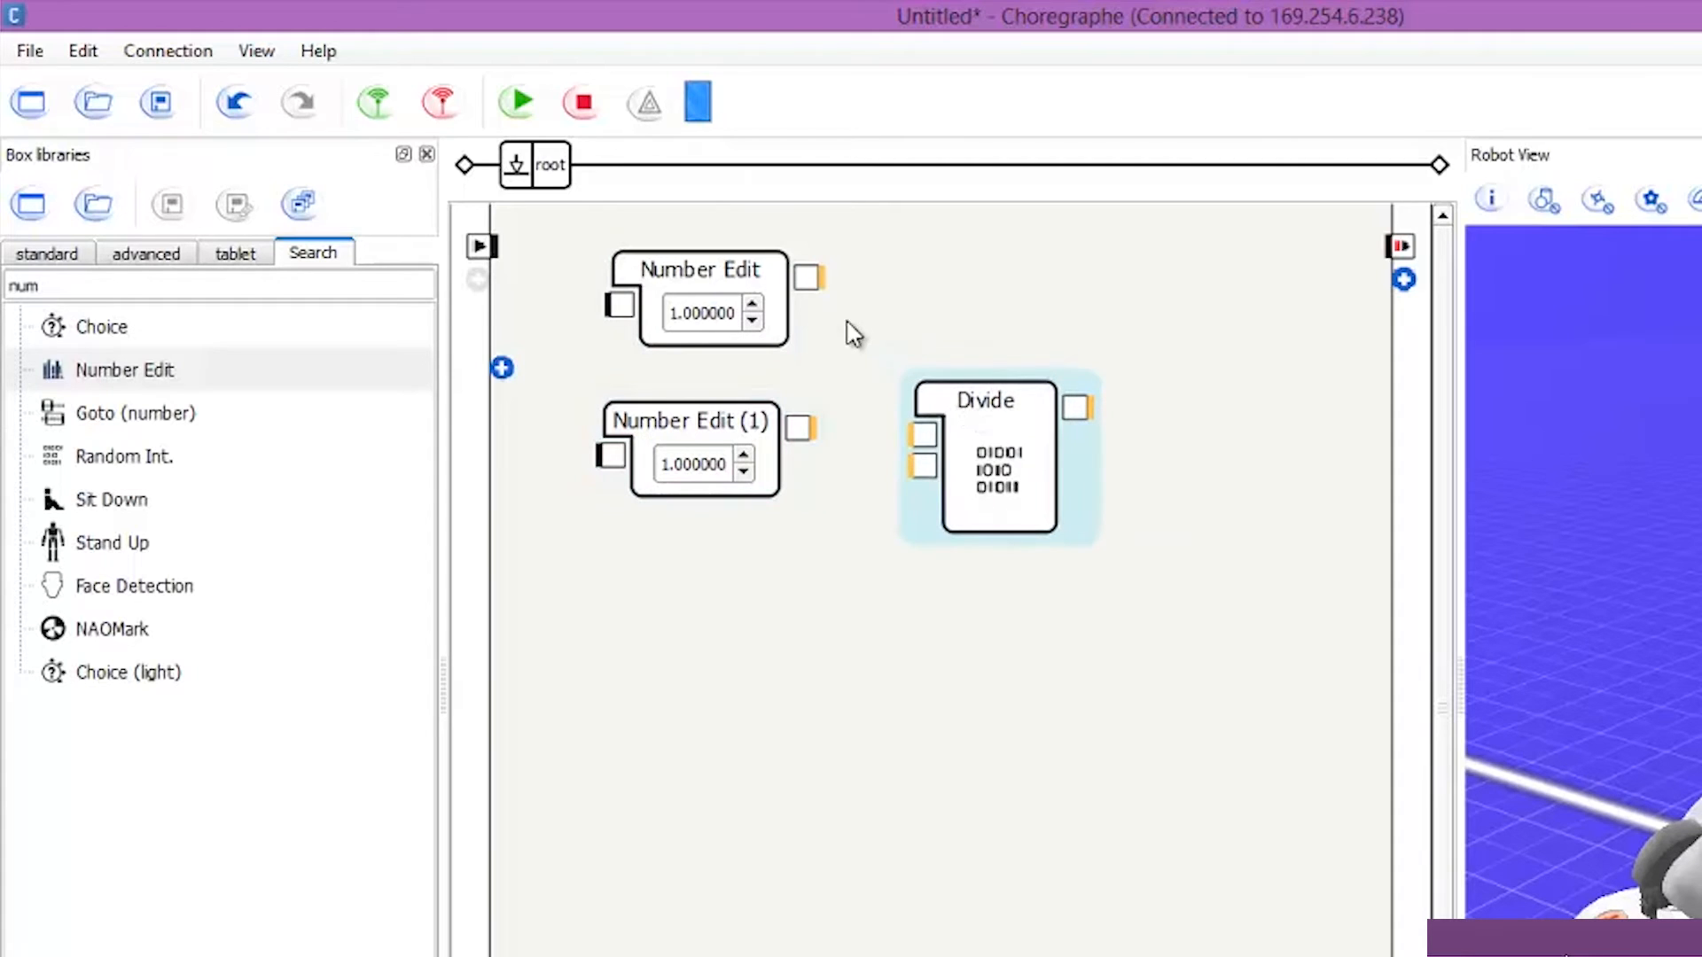
mouse_move(1092, 478)
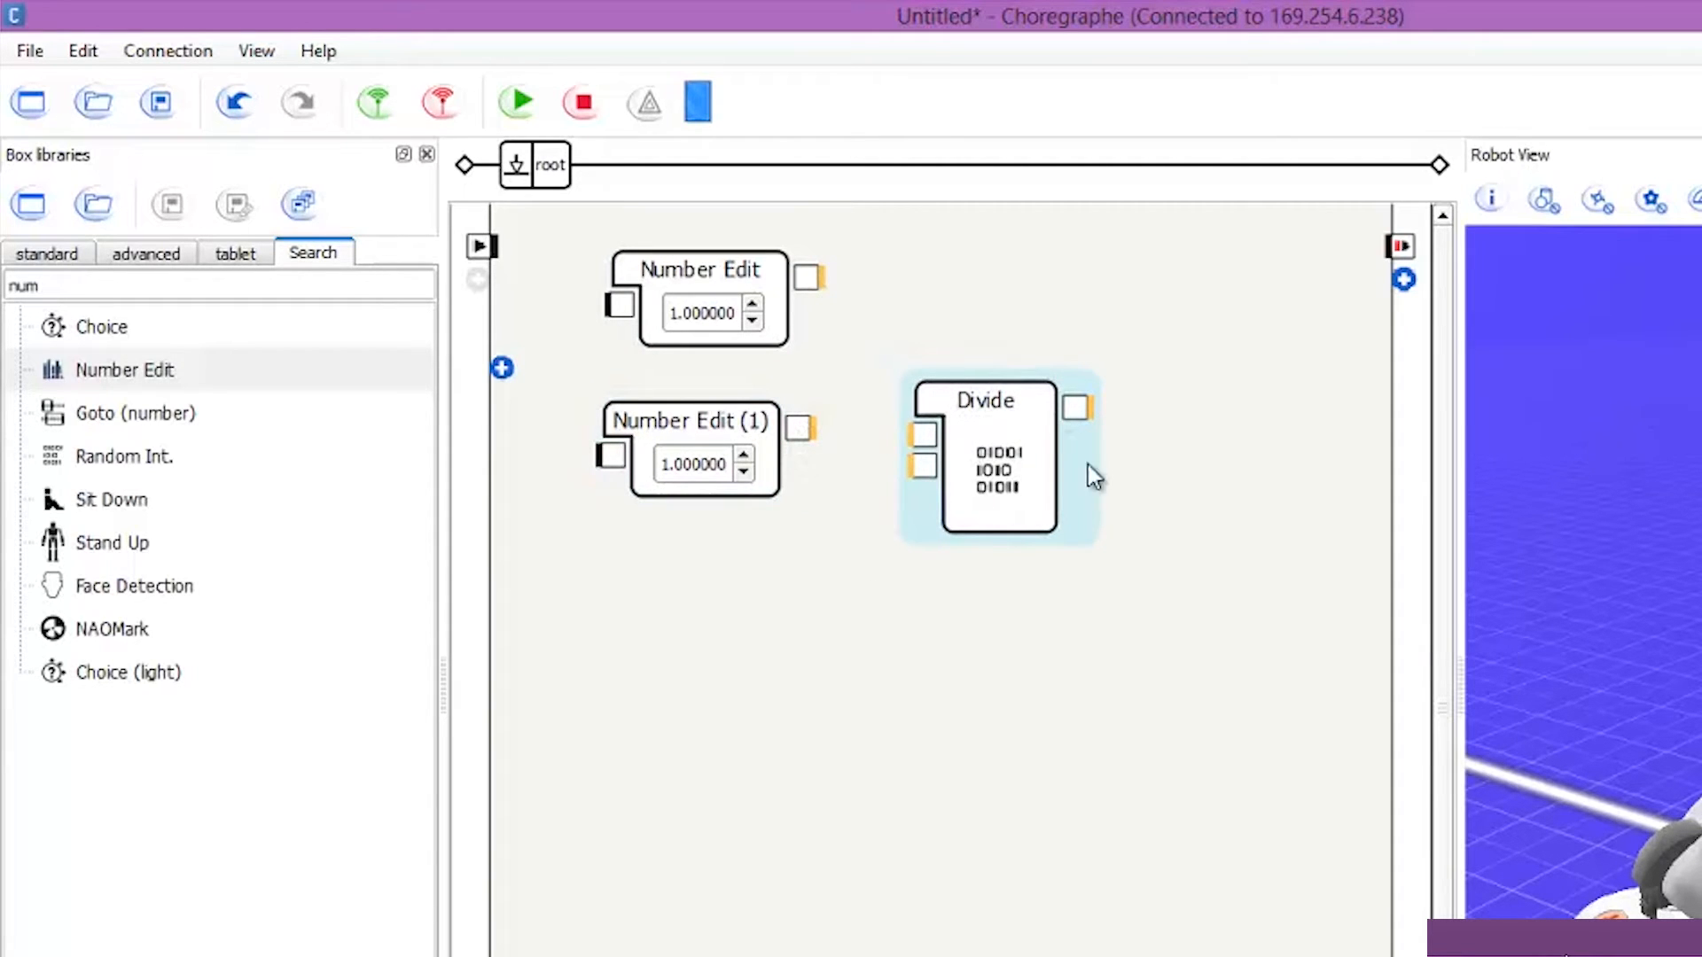
mouse_move(1040, 456)
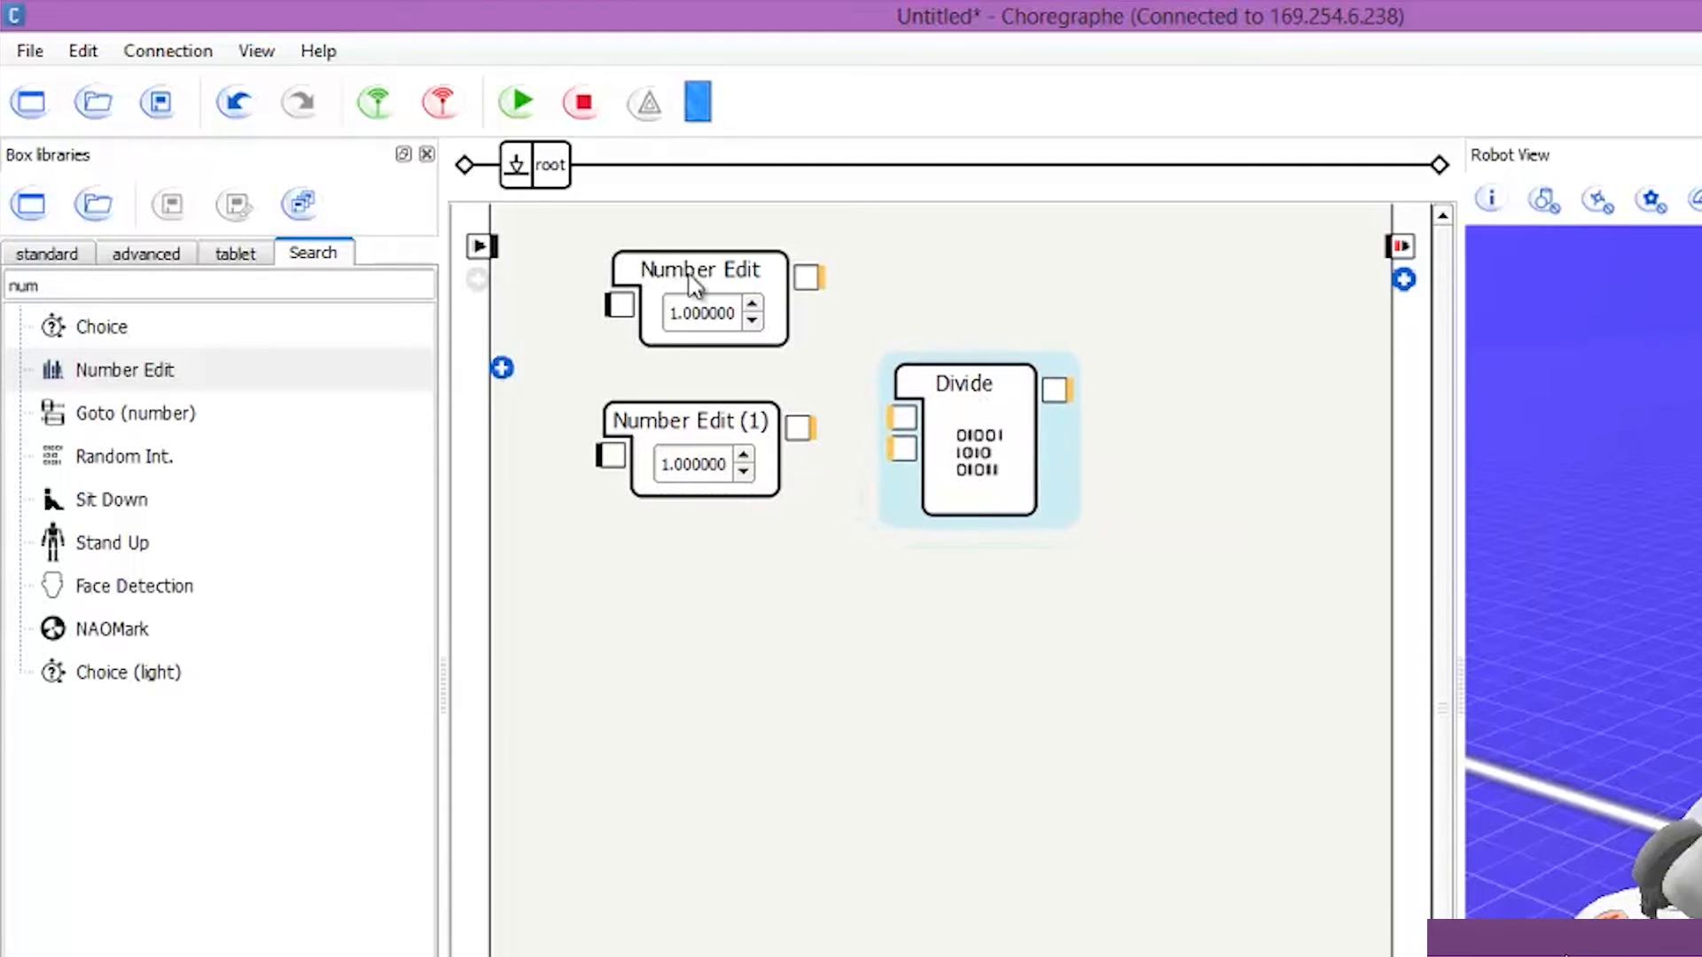
- Wire onStart into the Number Edit boxes (10 and 2) and their outputs into Divide
left_click_drag(483, 246, 619, 304)
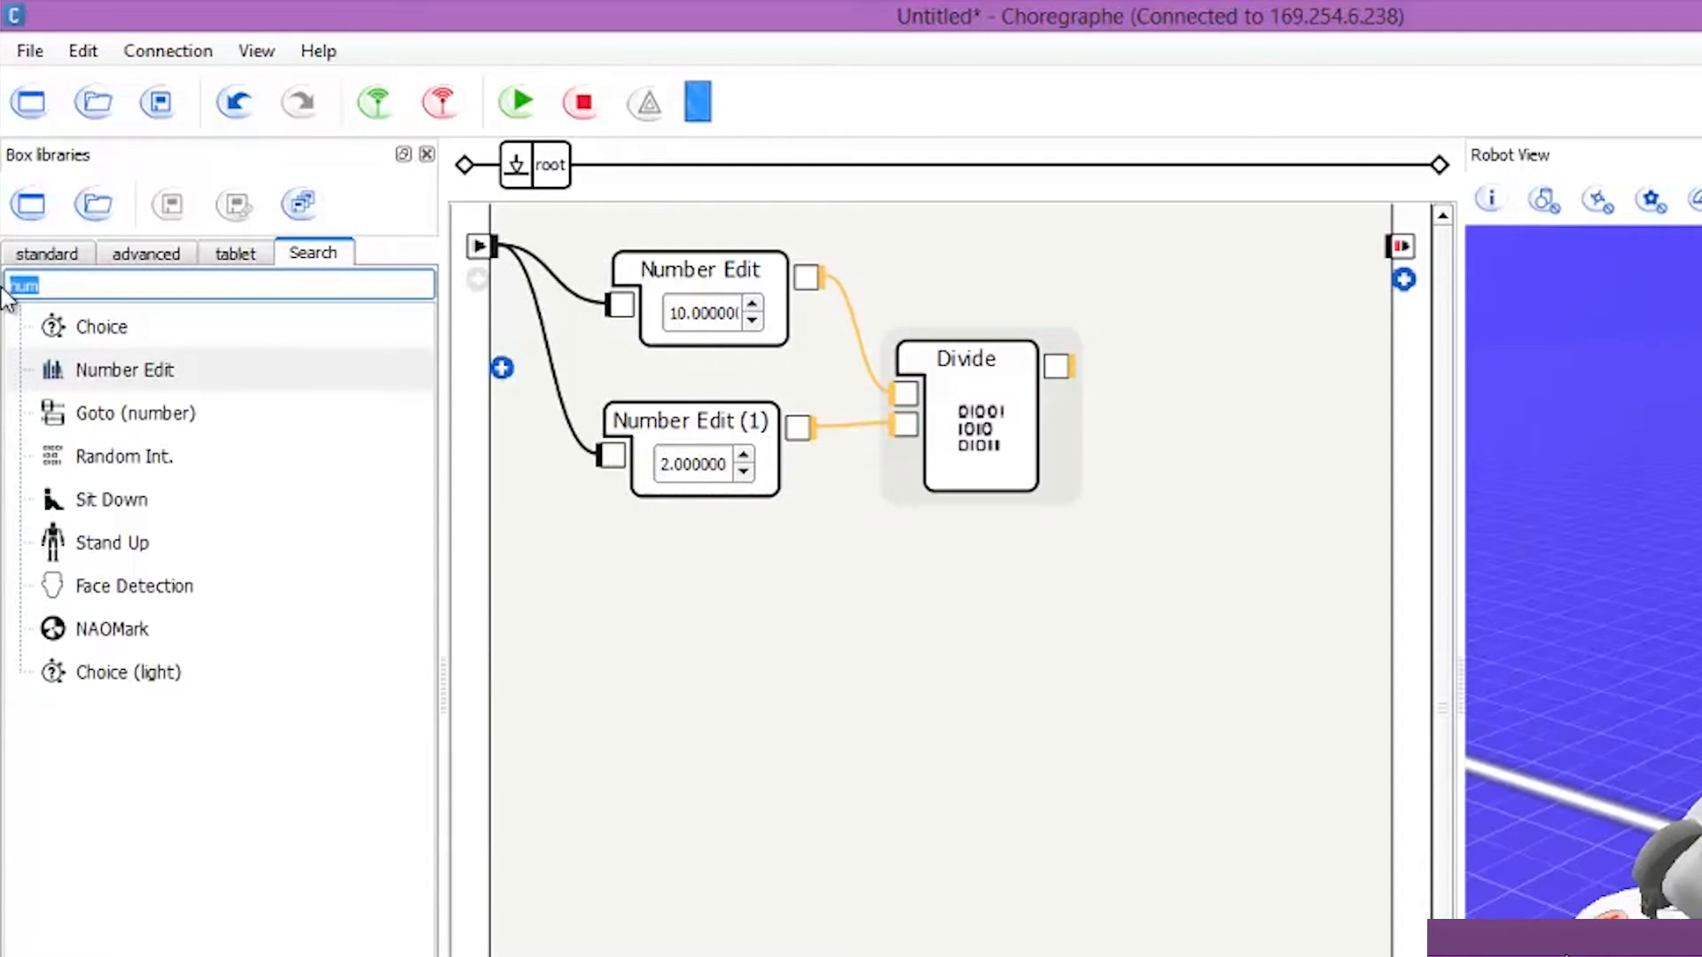
- Add a Say box, take its inner Say Text to root, and cut the original Say box
type("say")
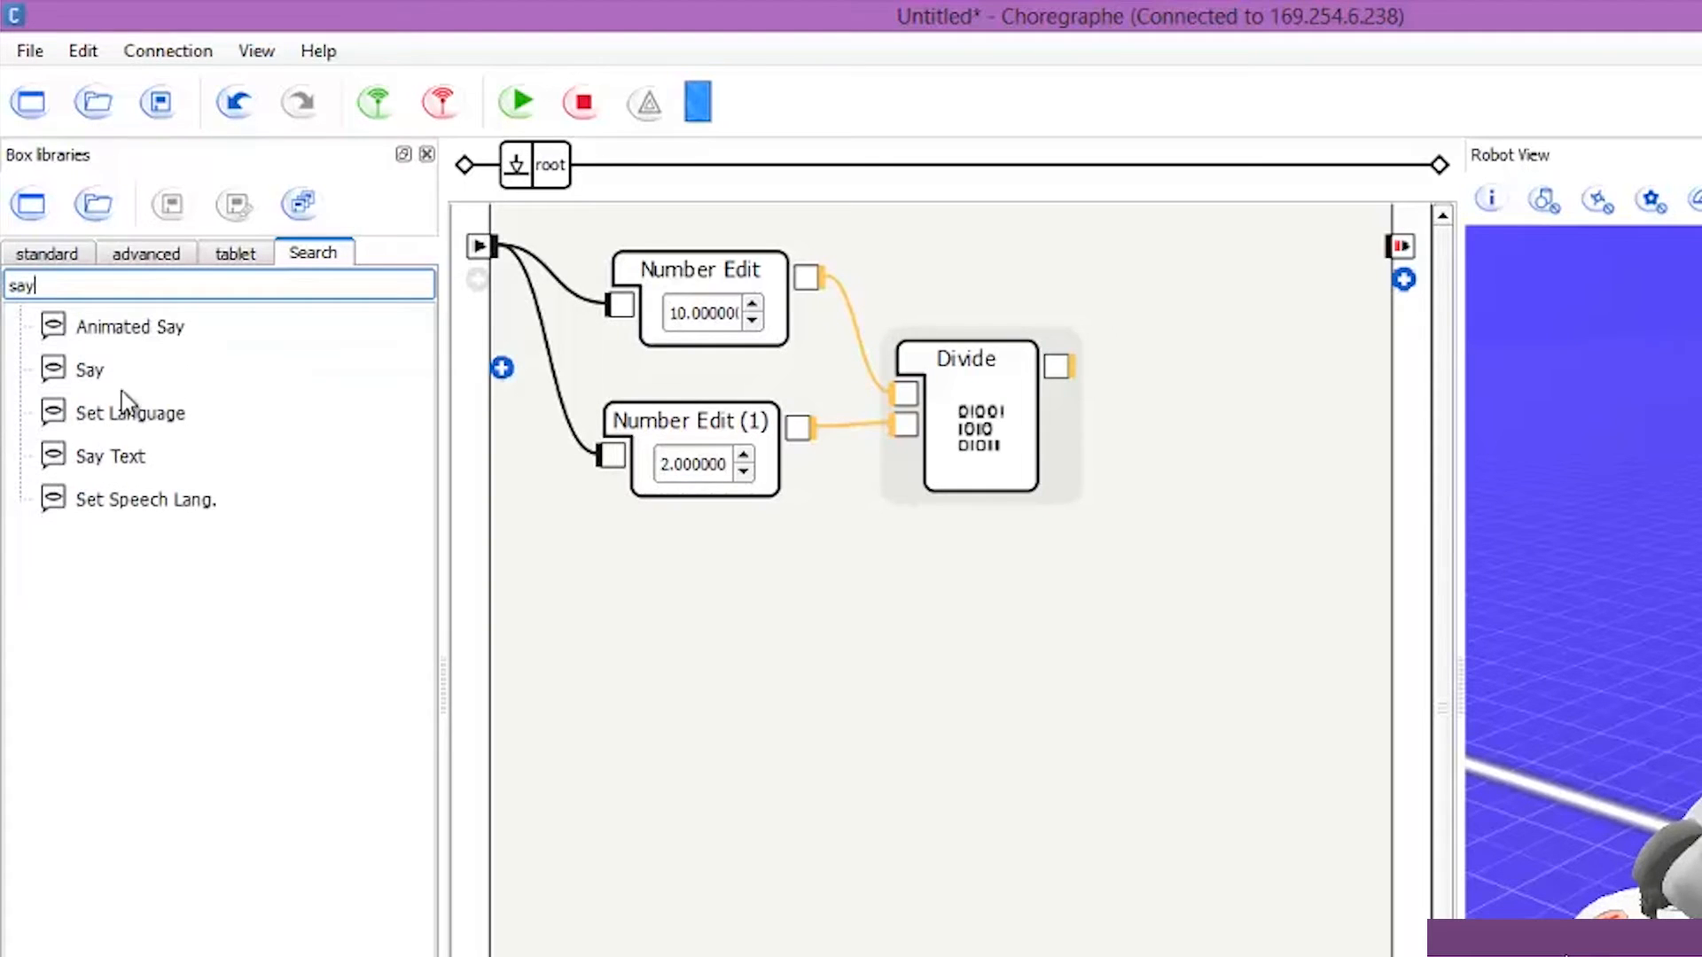
left_click_drag(91, 369, 929, 619)
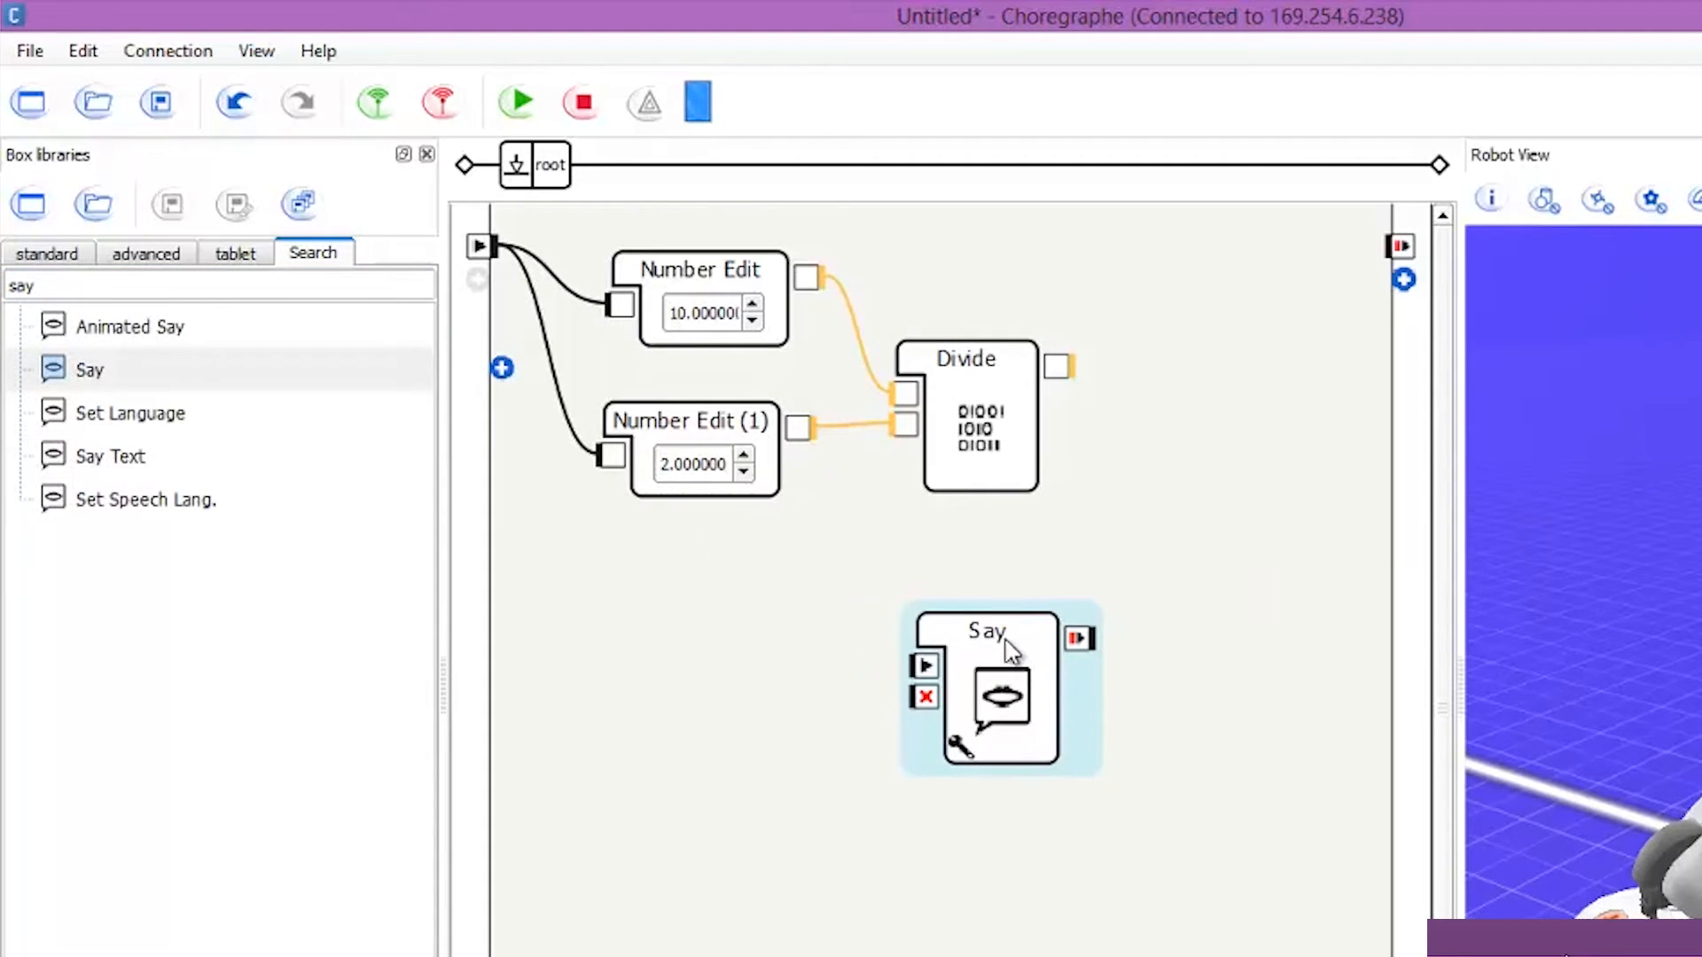
left_click_drag(987, 634, 1010, 627)
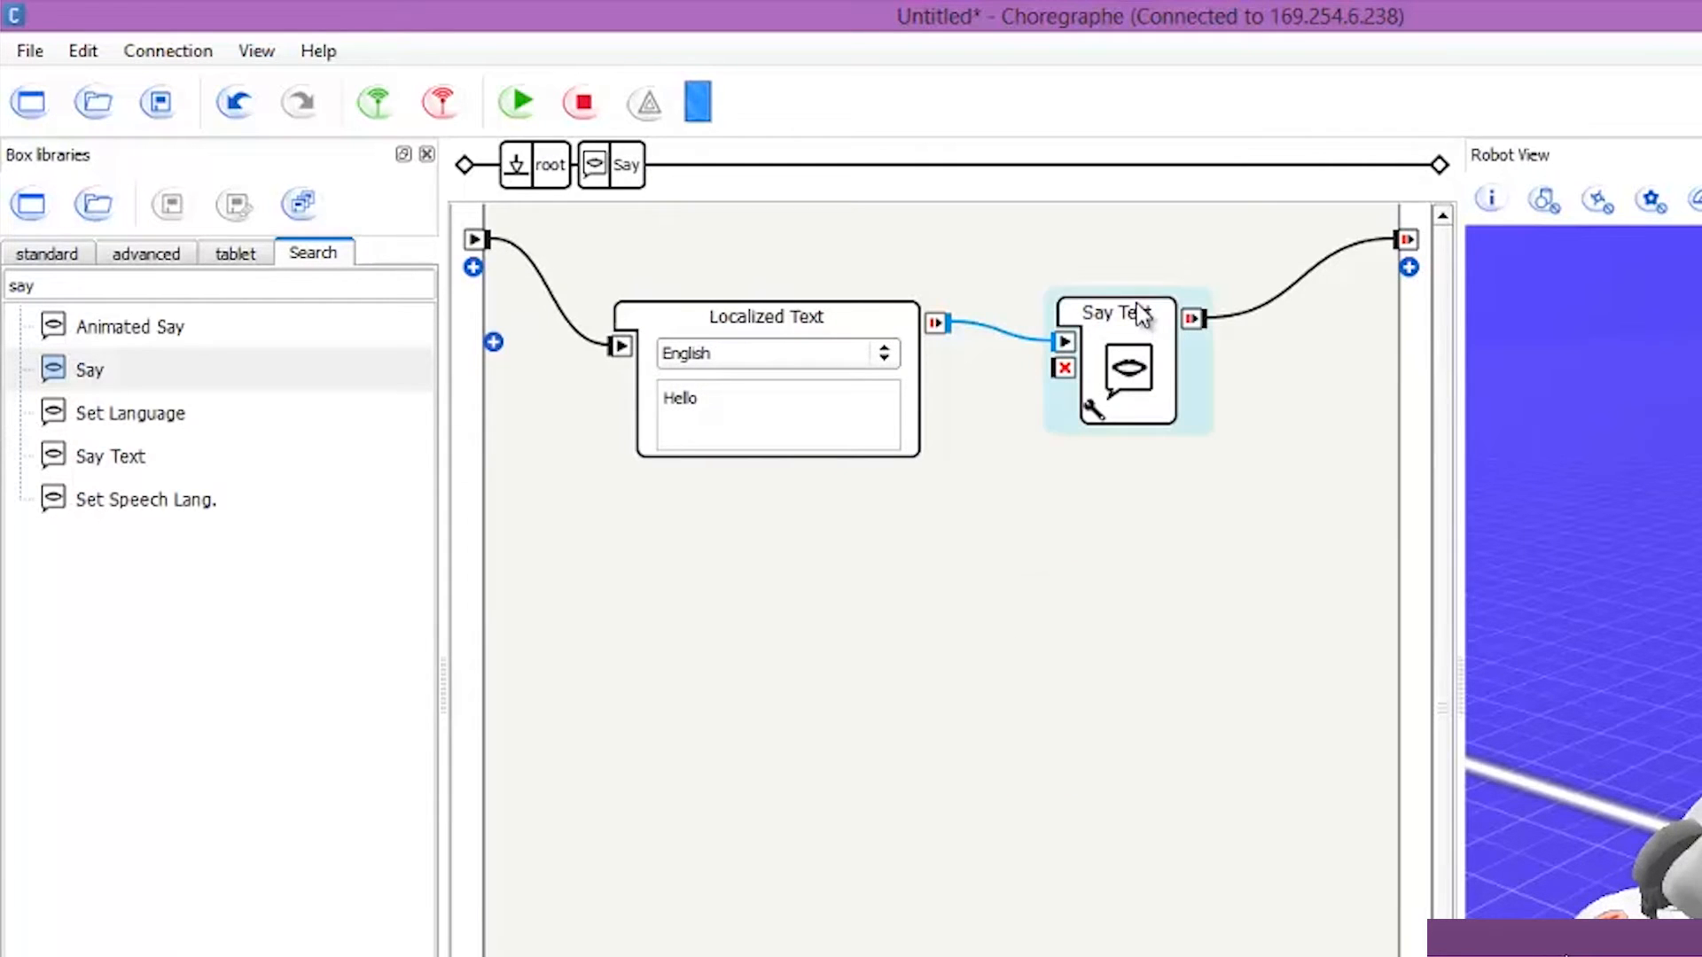
mouse_move(746, 198)
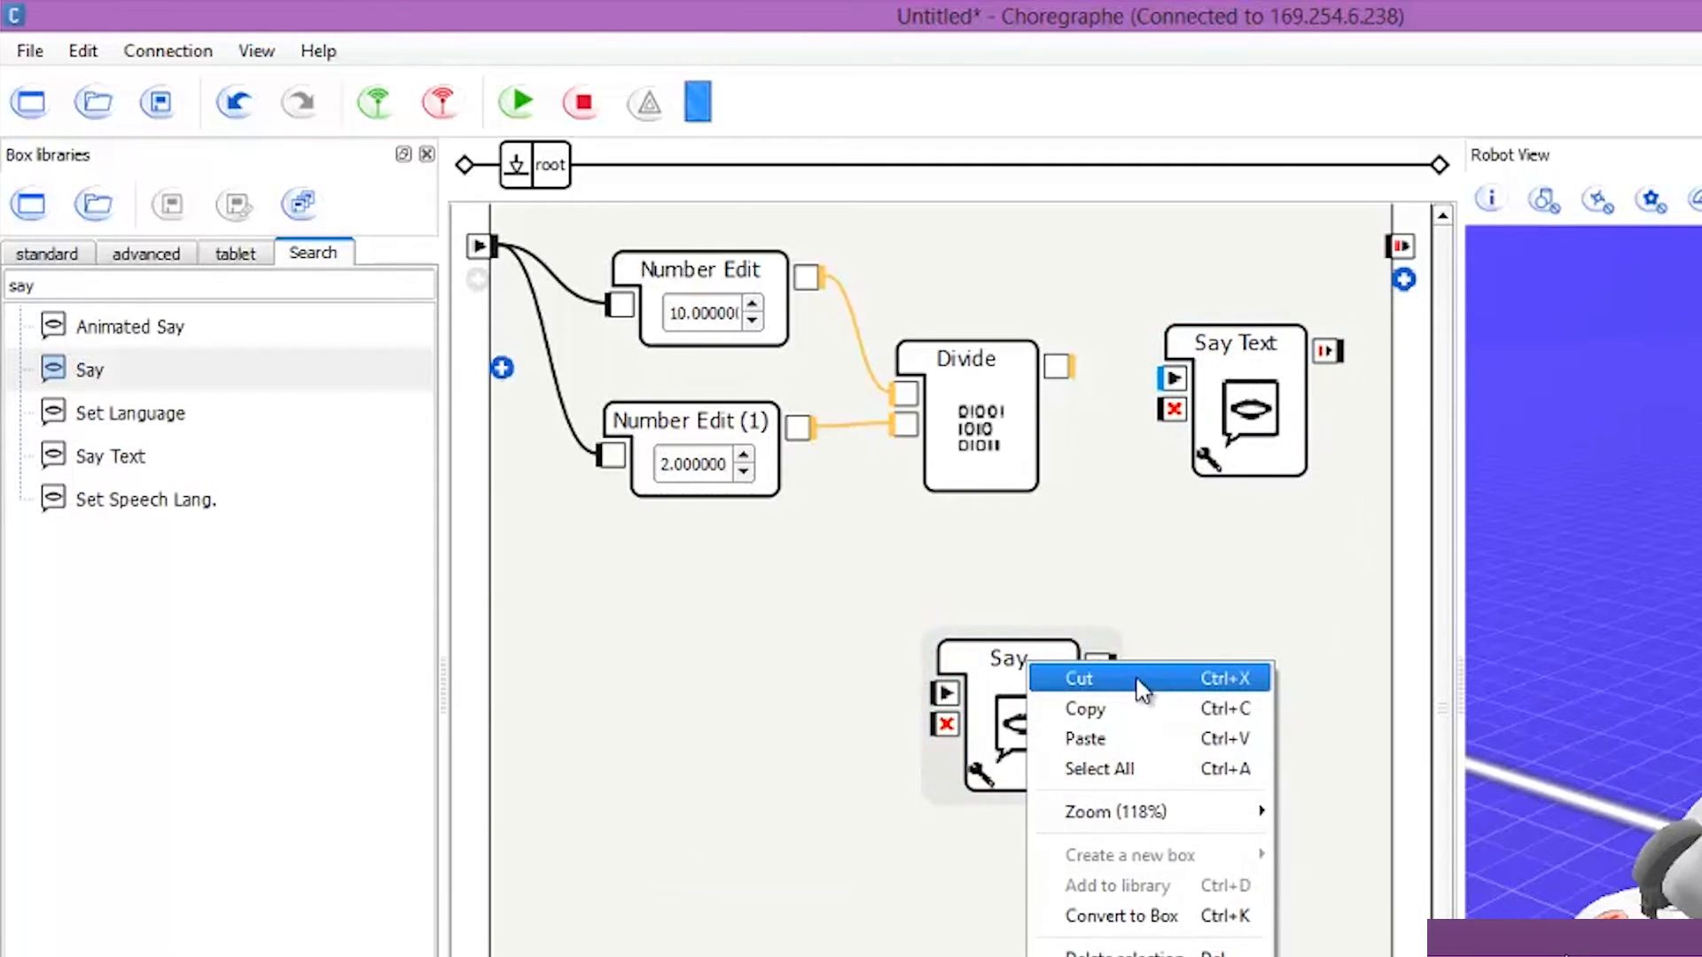
left_click(1077, 677)
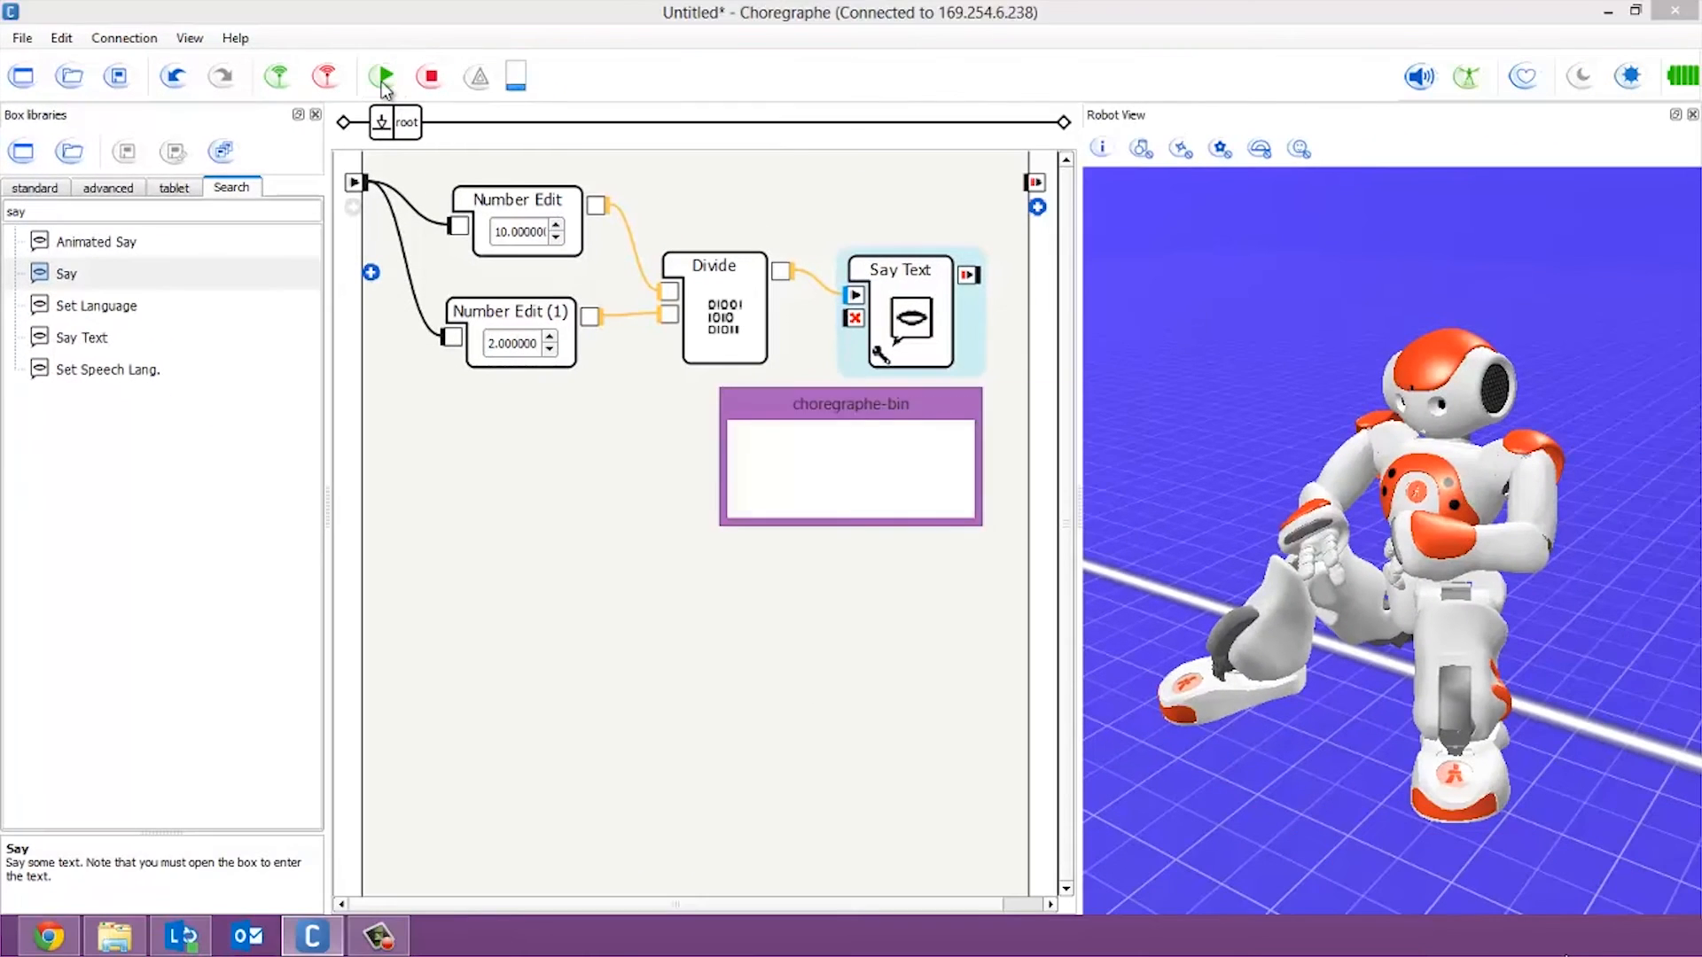
- Run the Divide-to-Say Text flow on the robot, then nudge the top Number Edit box
left_click(382, 77)
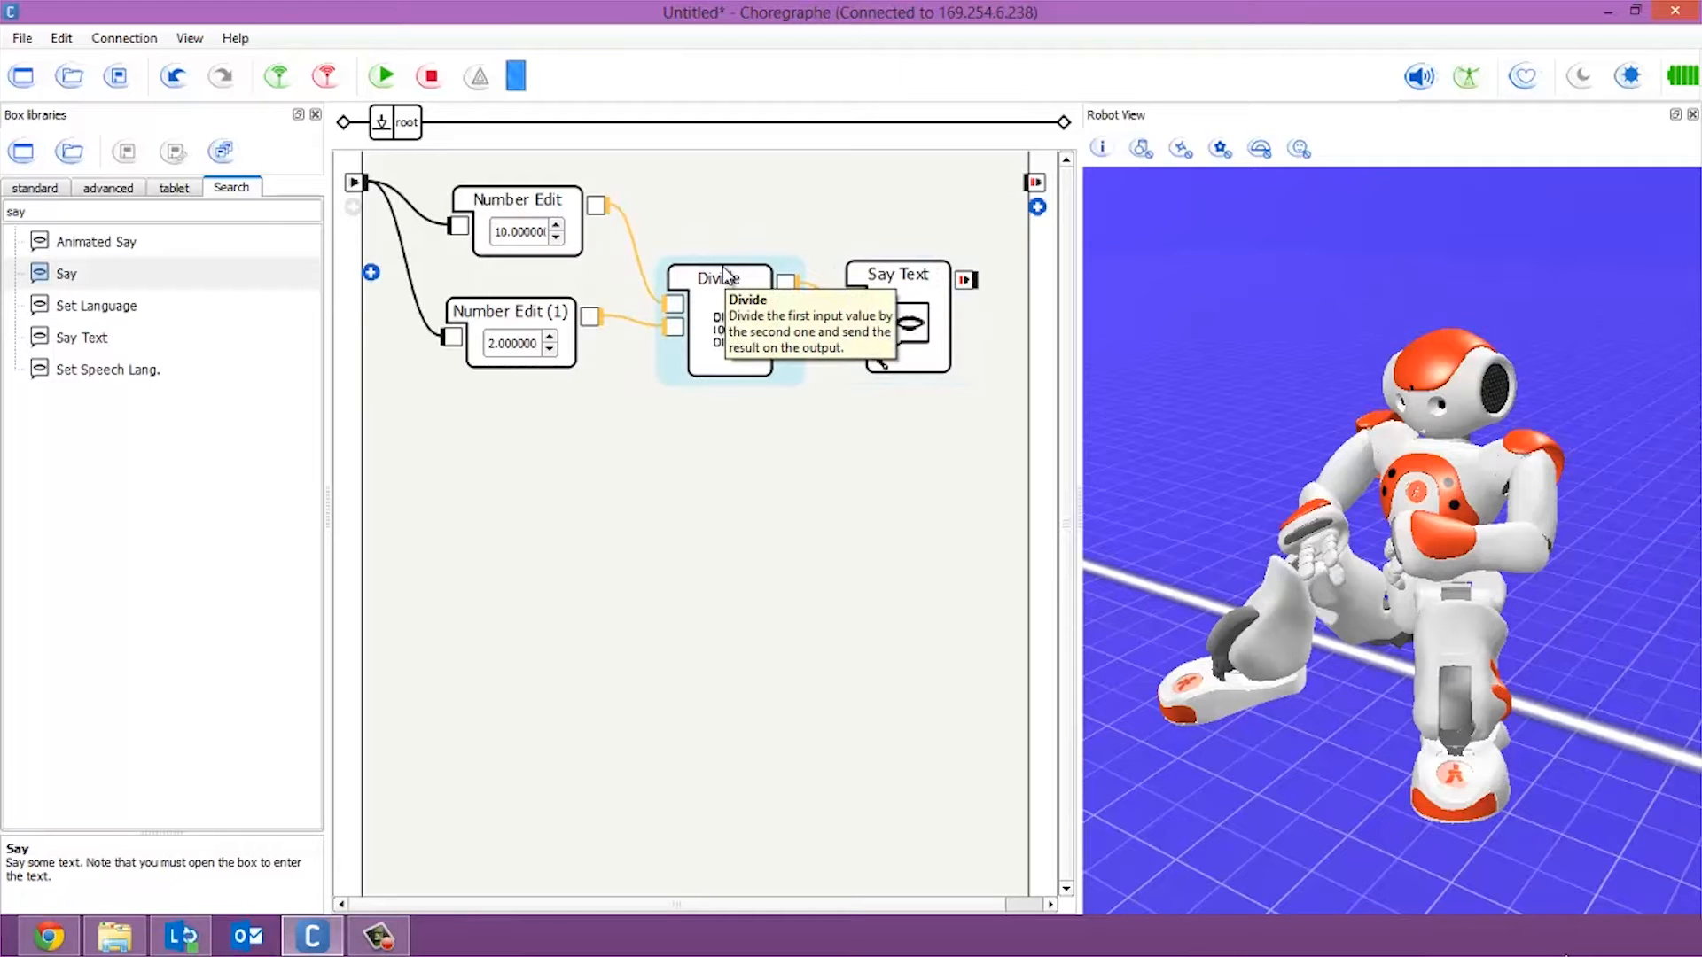
mouse_move(661, 354)
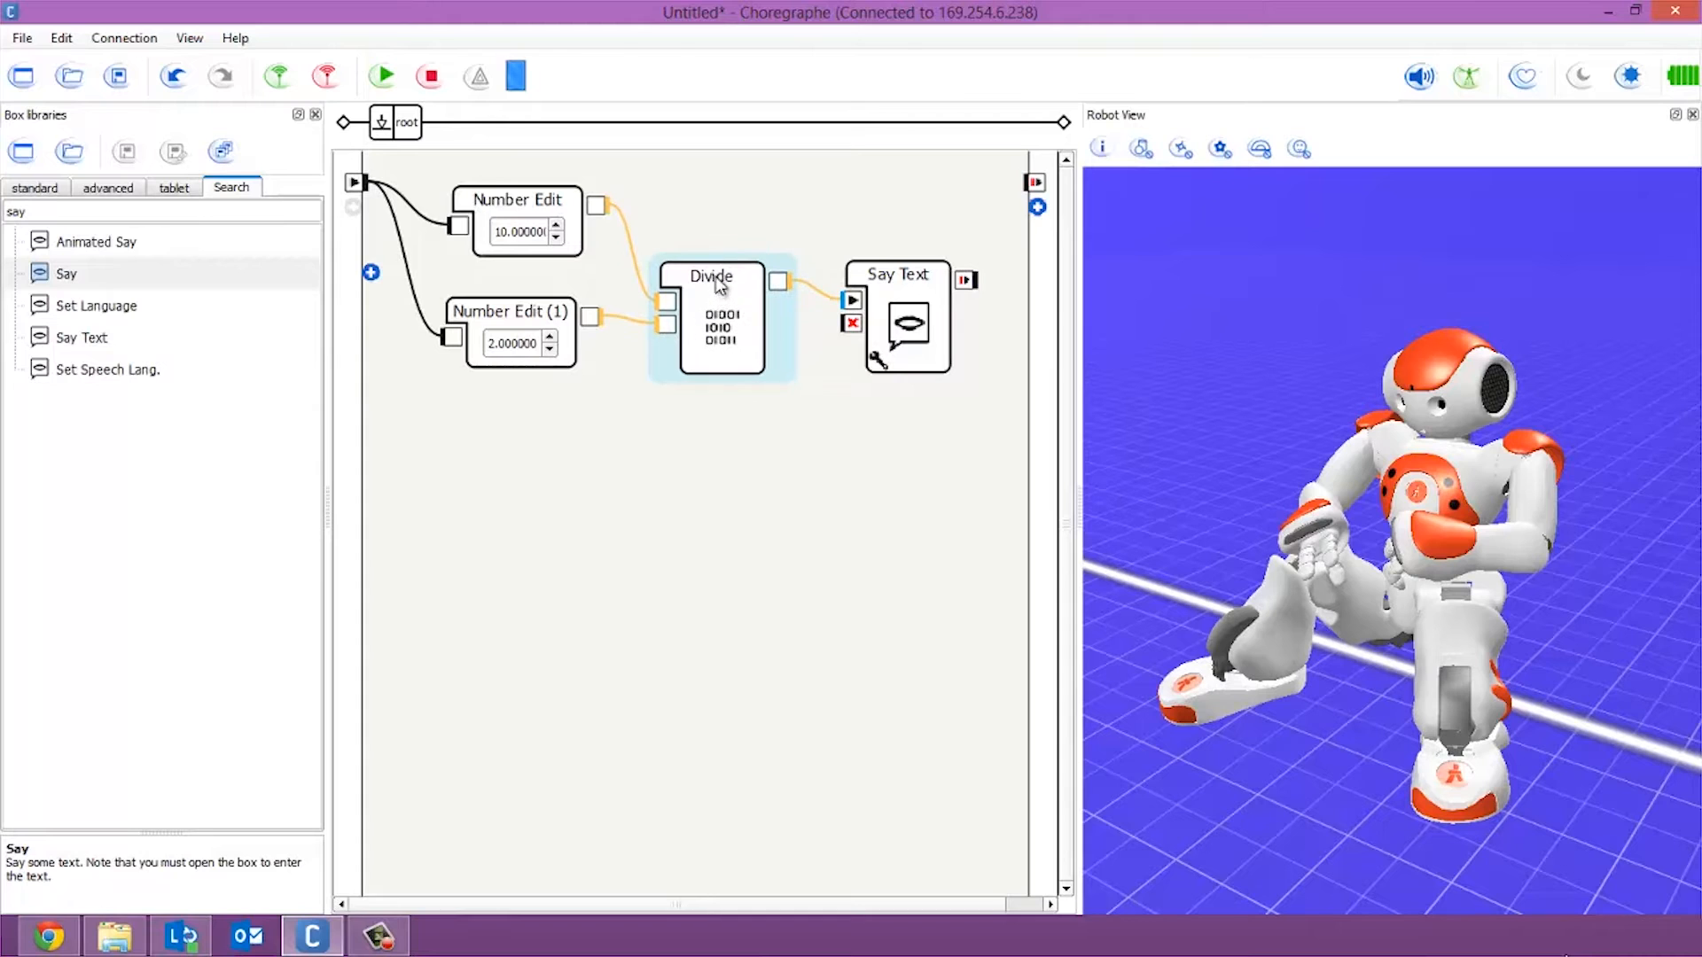
mouse_move(711, 314)
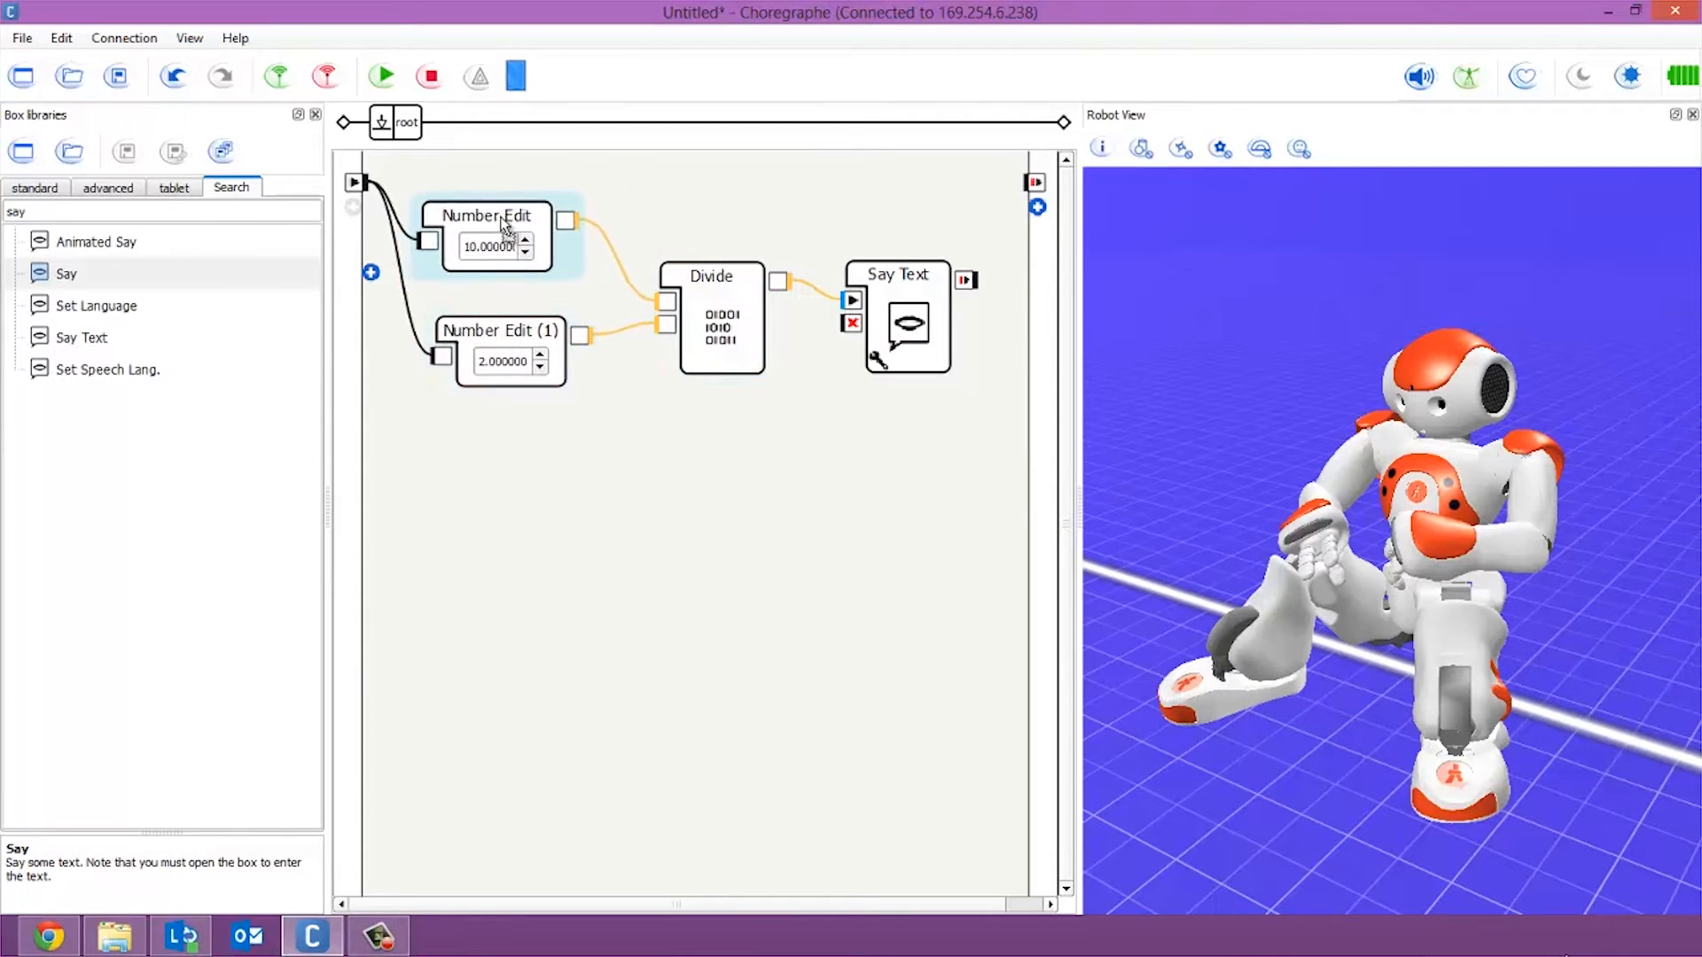
left_click_drag(487, 237, 504, 234)
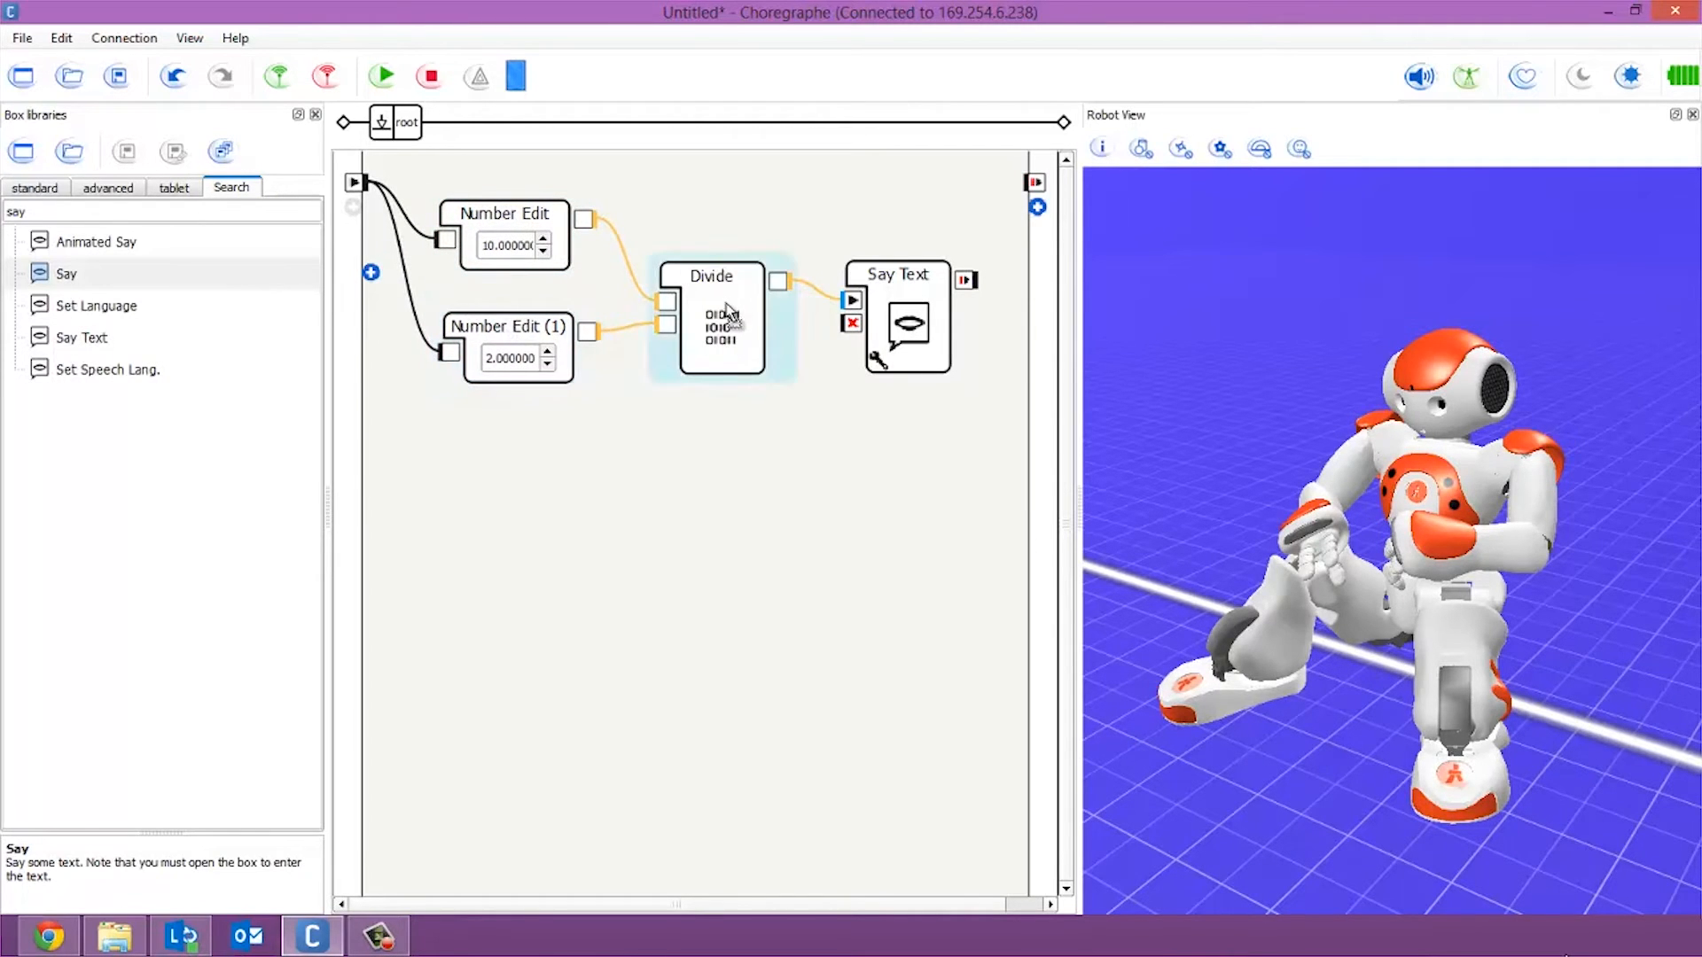
mouse_move(722, 320)
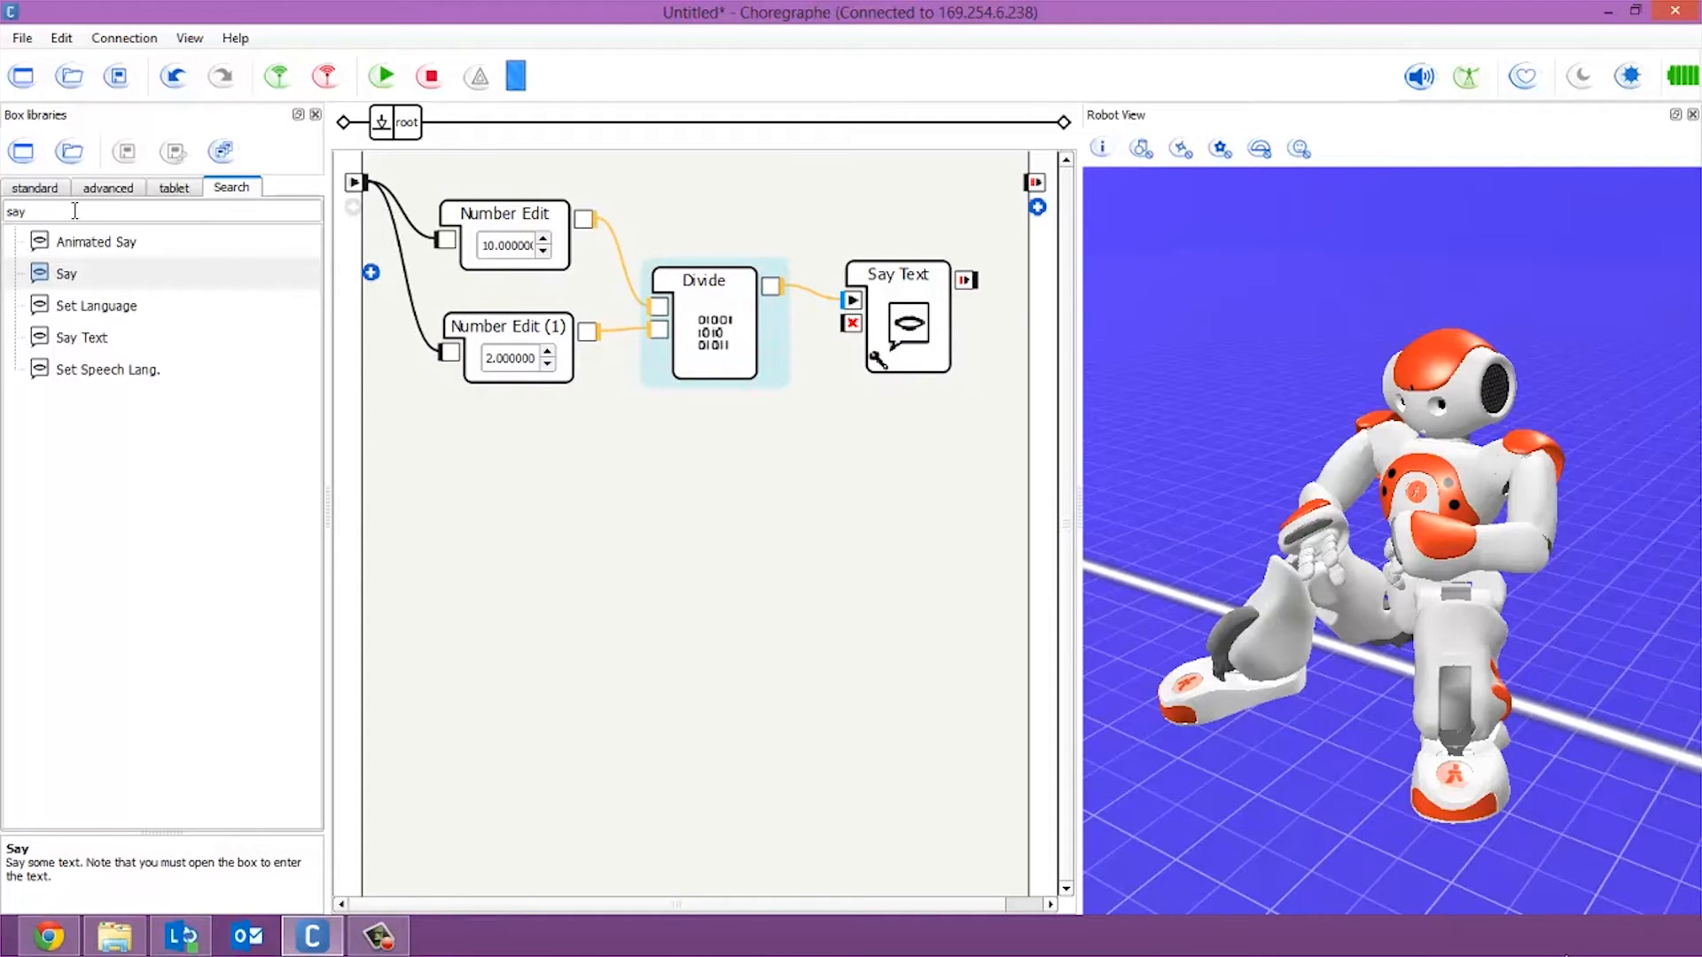
- Search for Multiply, fixing the typo, and place it below the Divide box
type("muti")
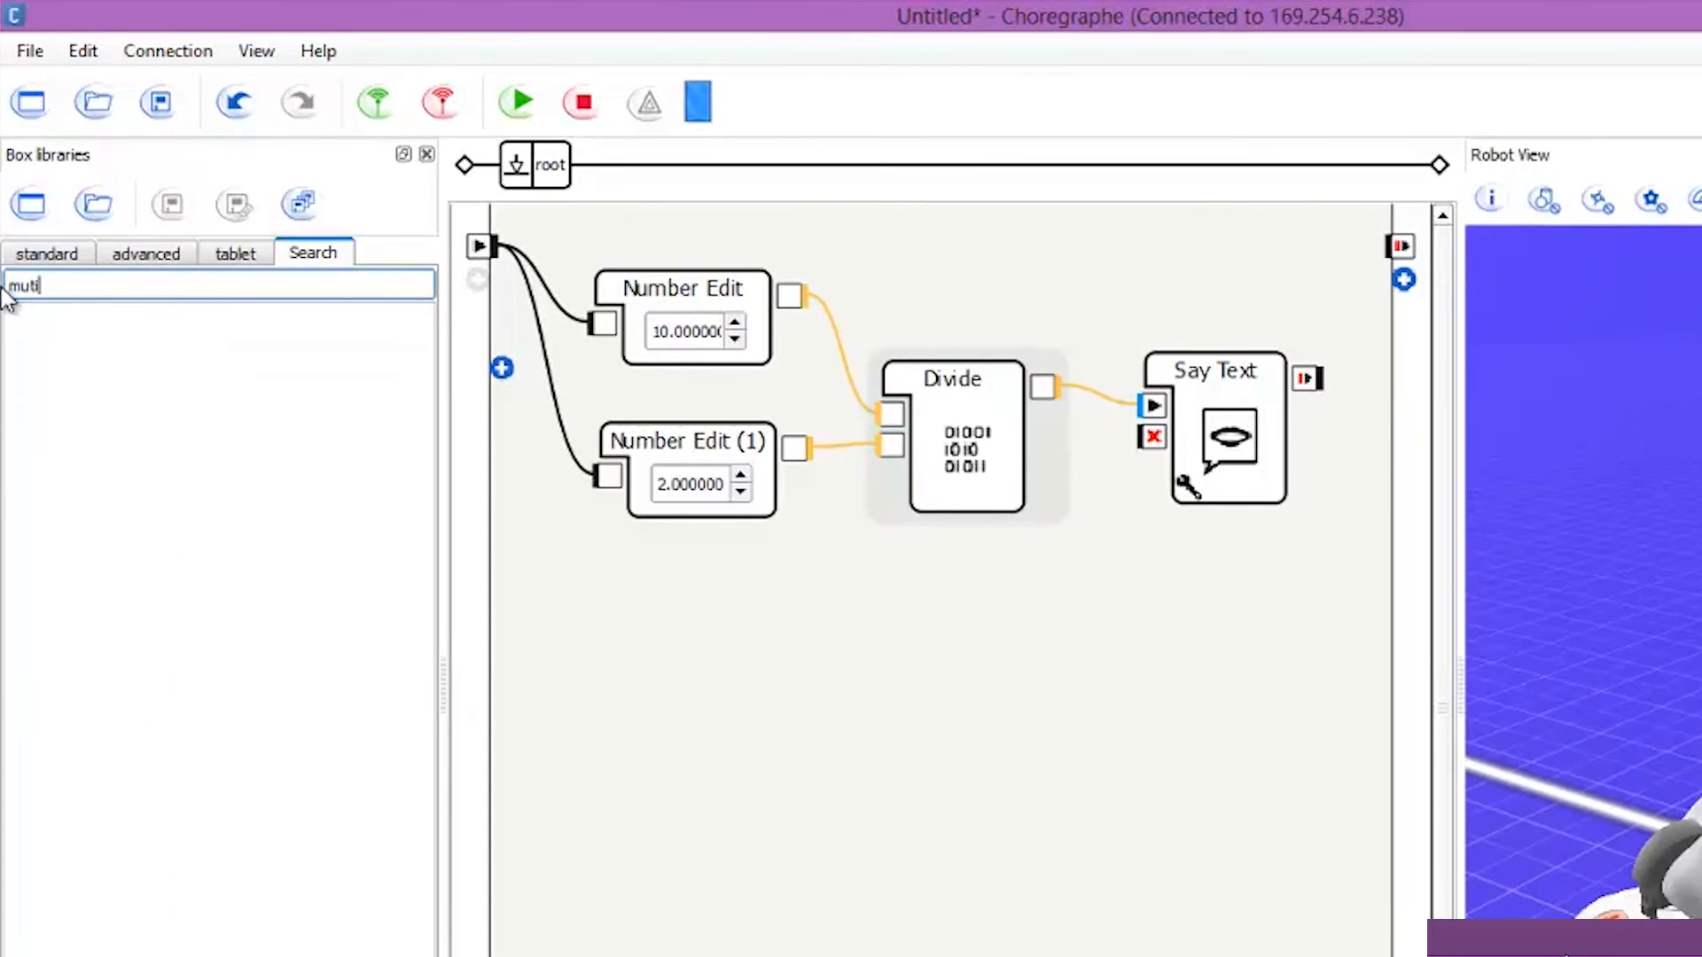
key("Backspace")
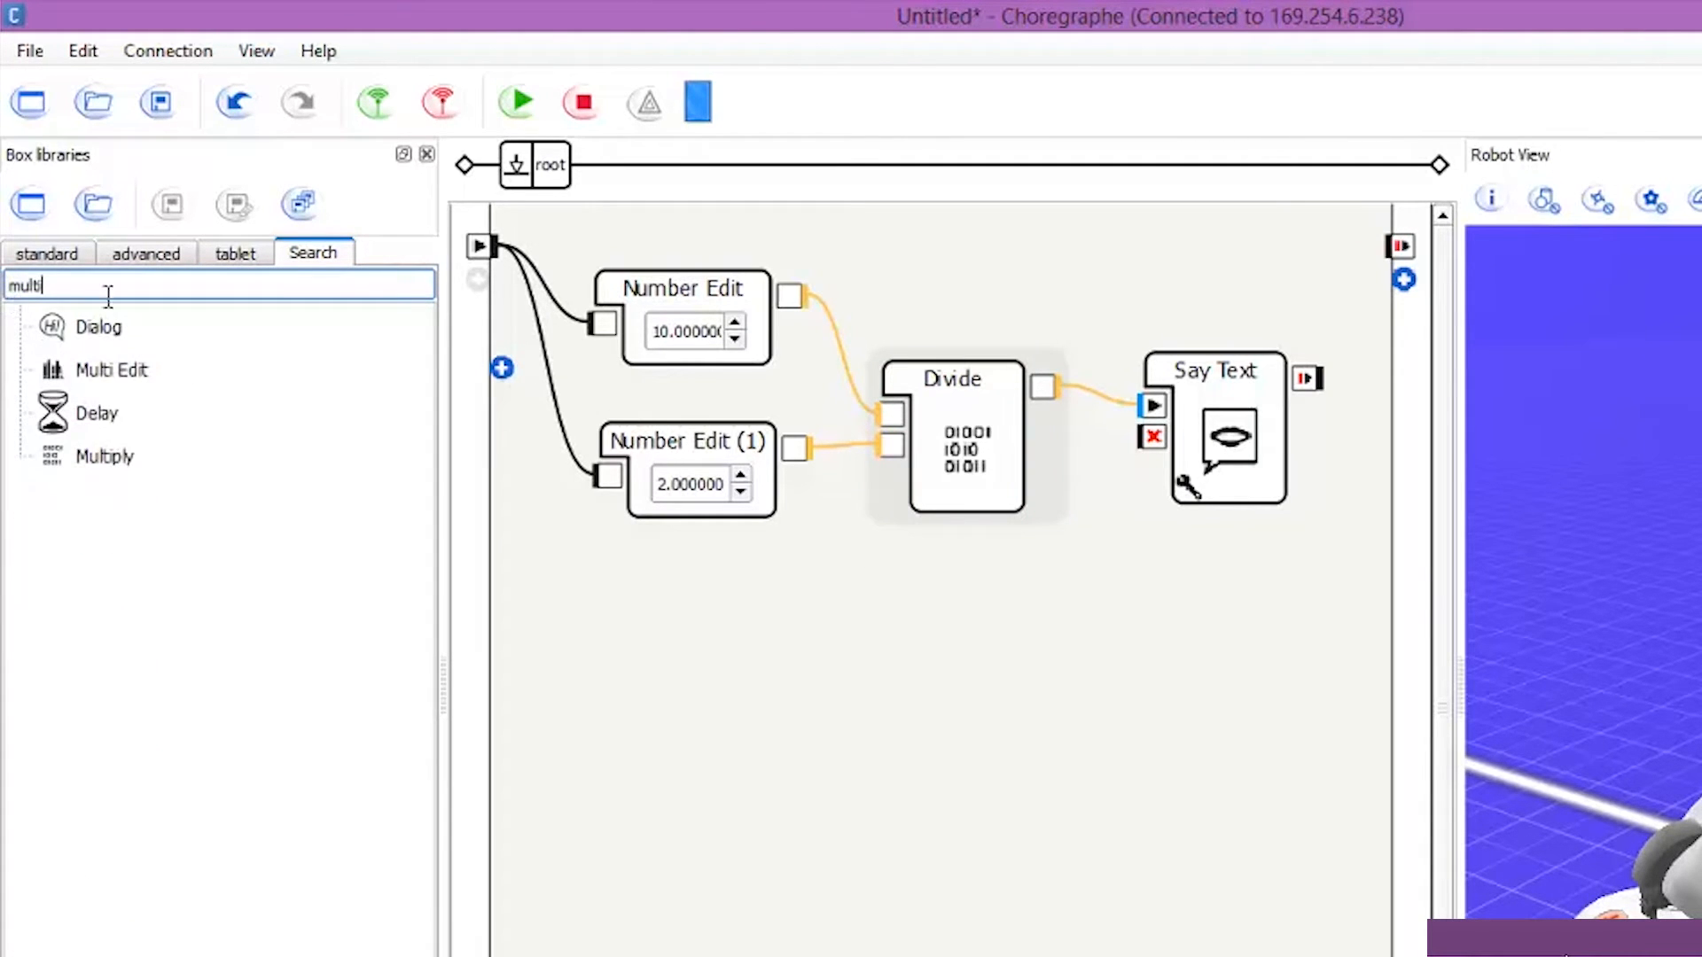
left_click_drag(105, 455, 972, 782)
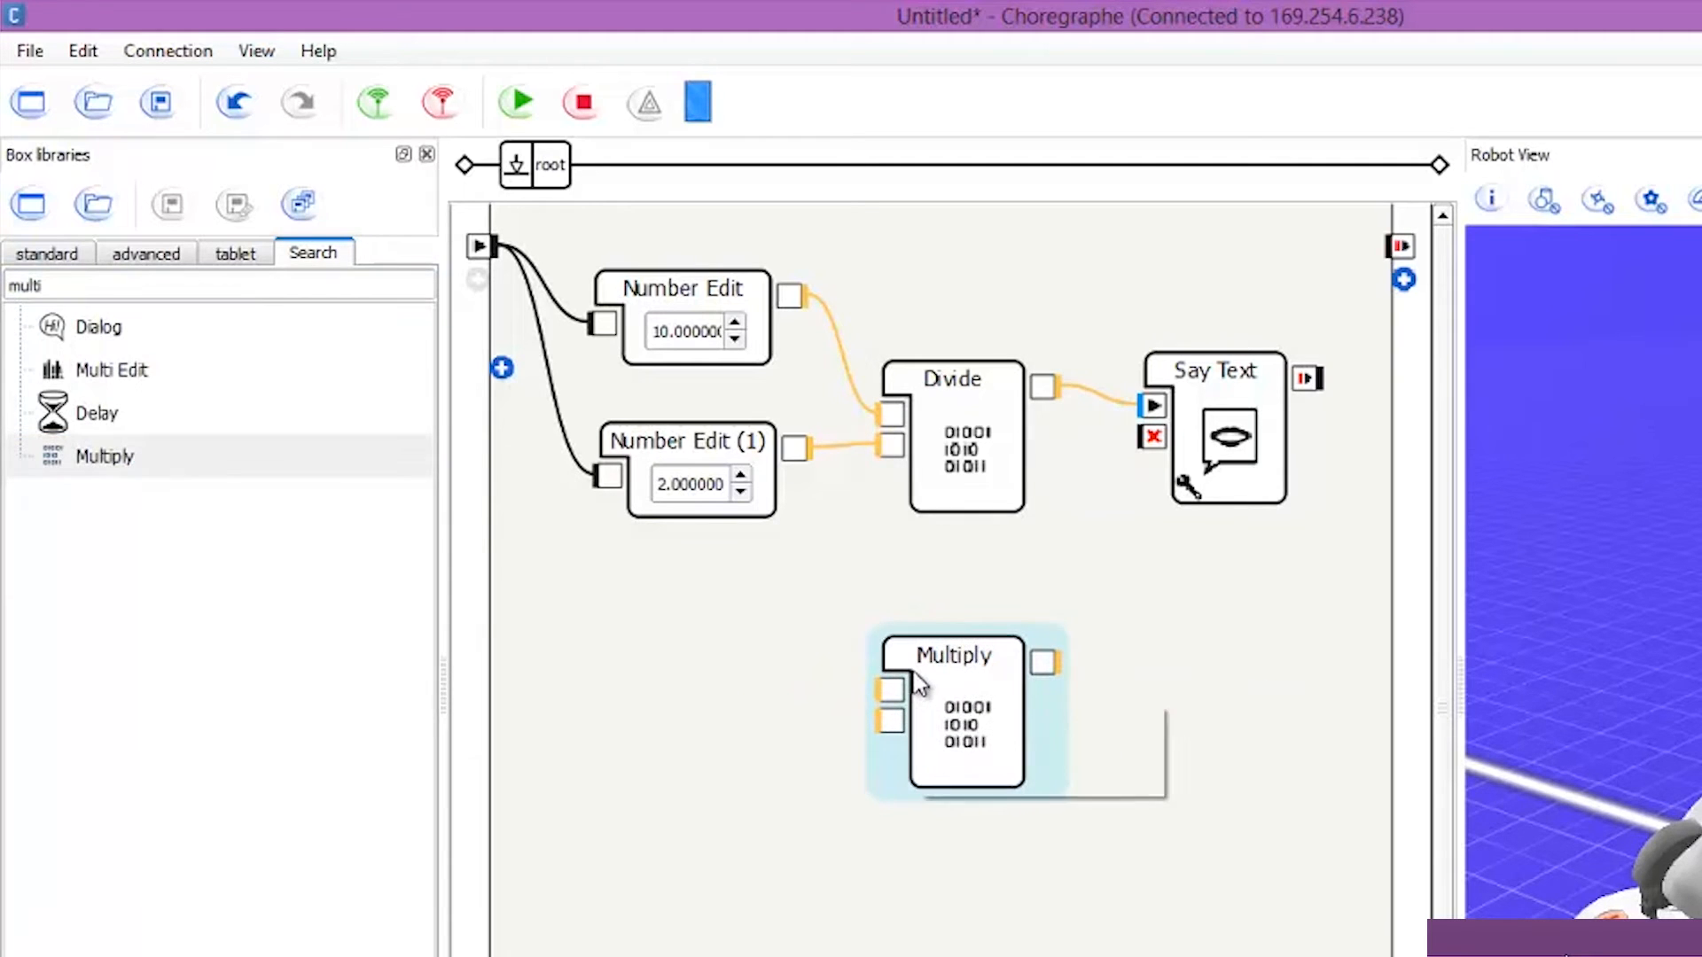
mouse_move(953, 673)
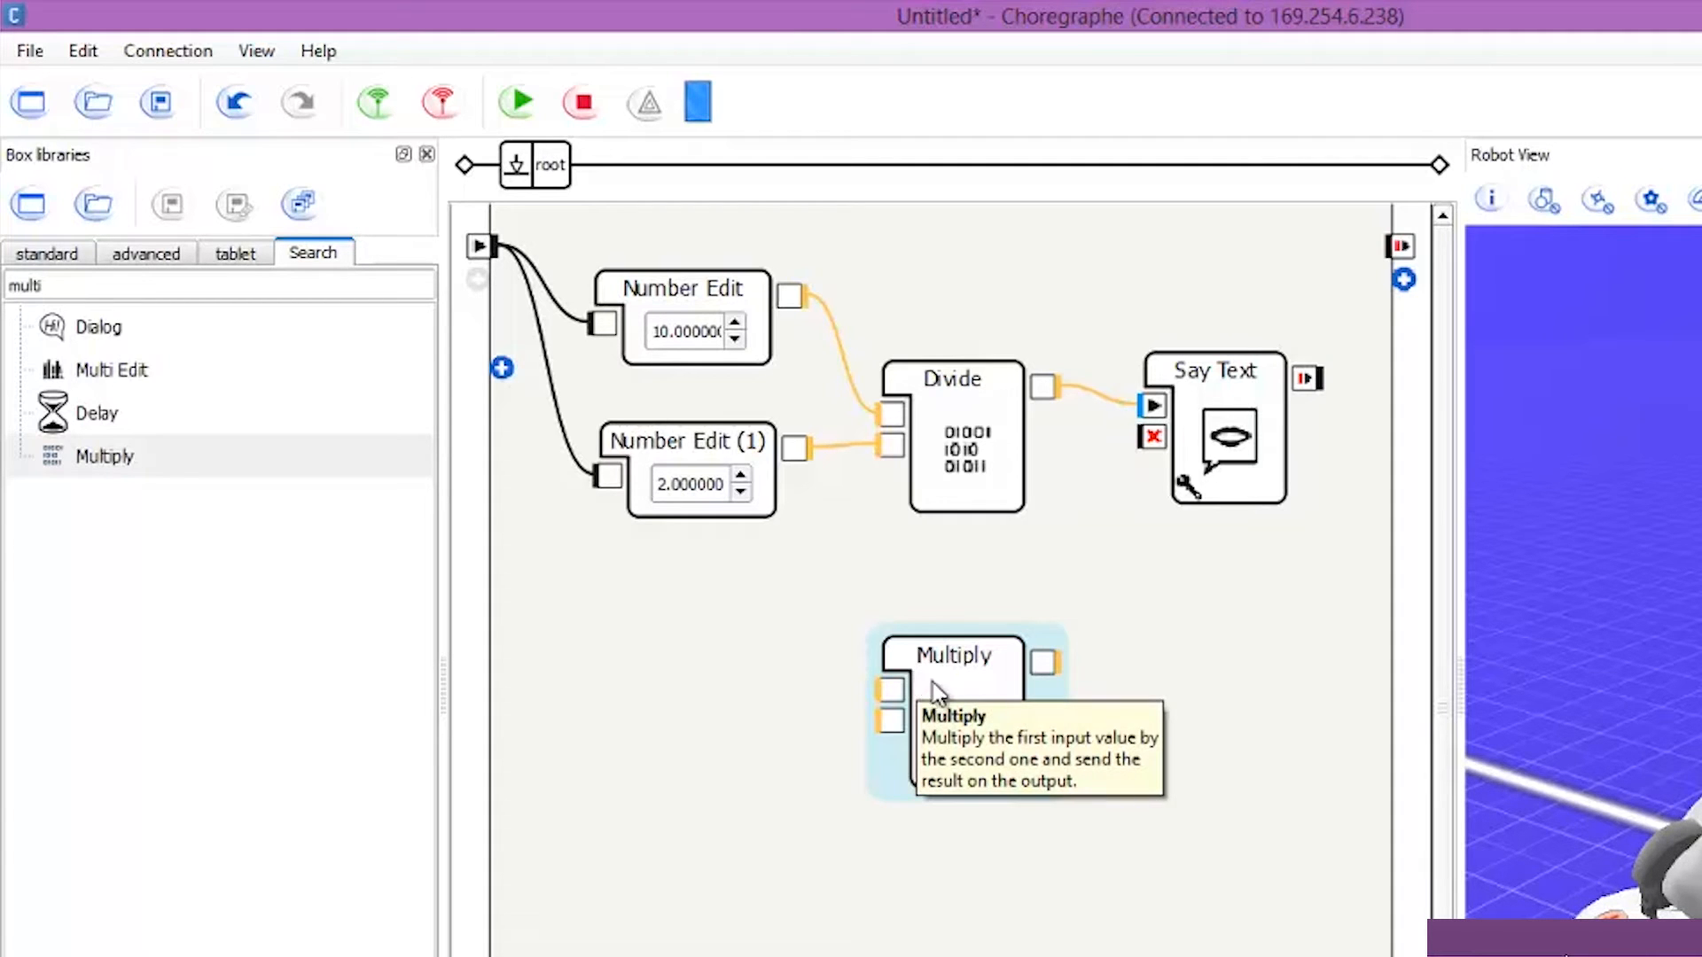
mouse_move(844, 367)
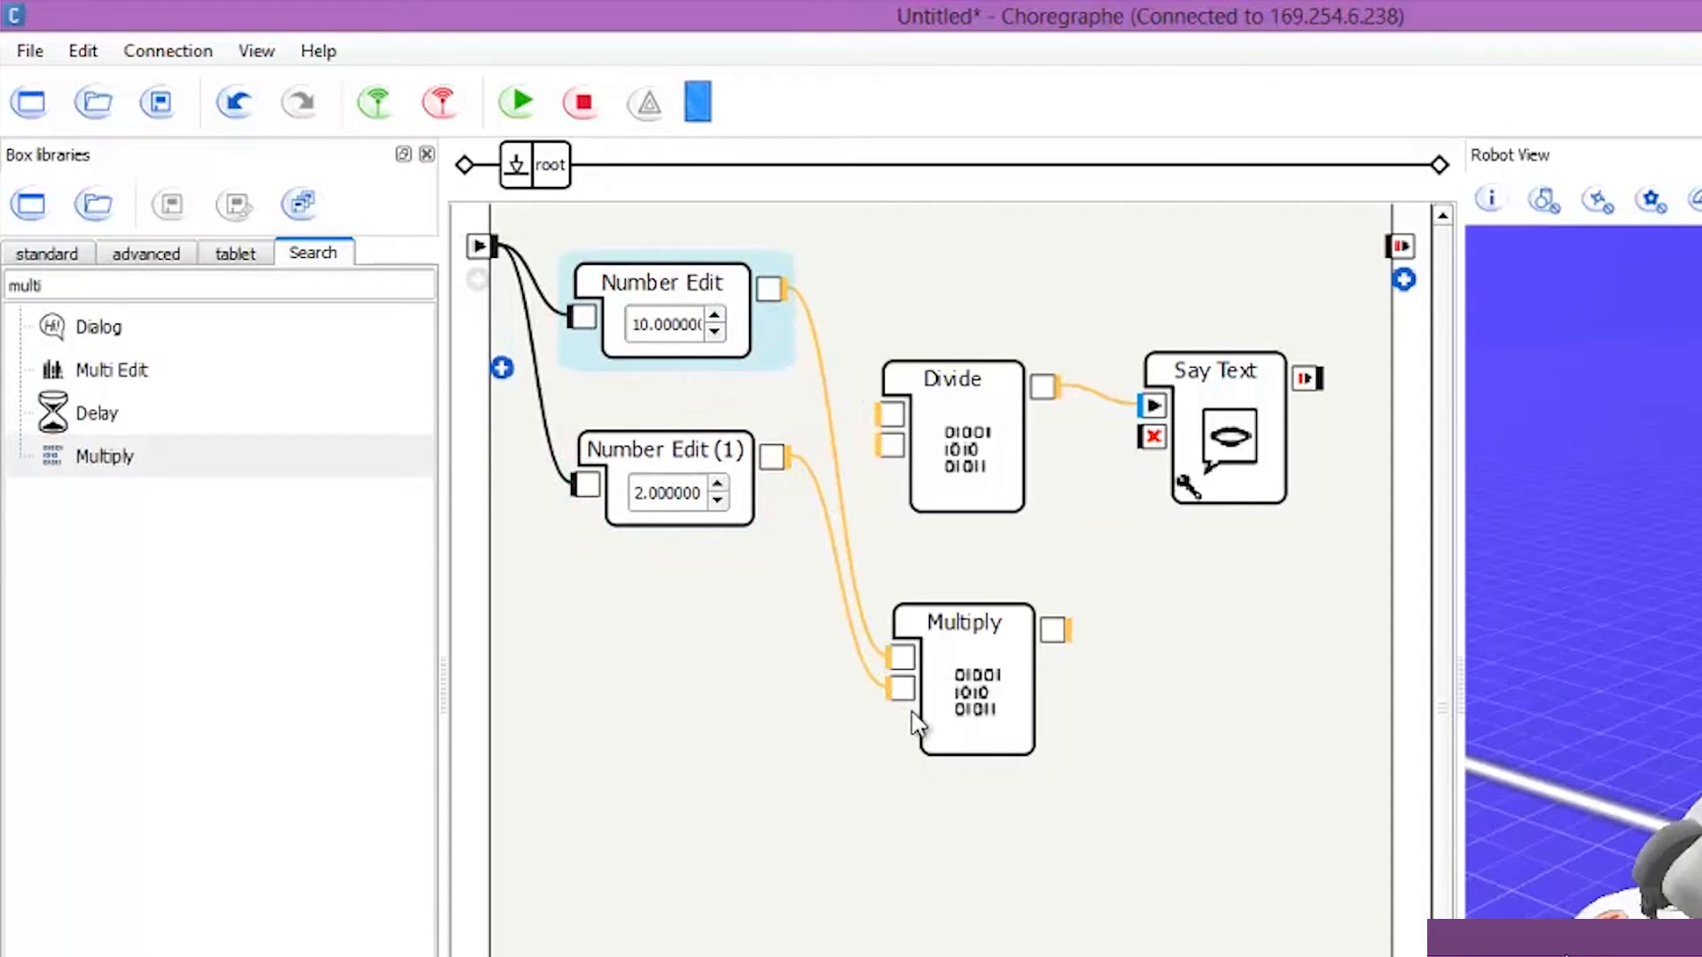
- Replace the Divide-to-Say Text link with a link from Multiply's output
left_click(516, 101)
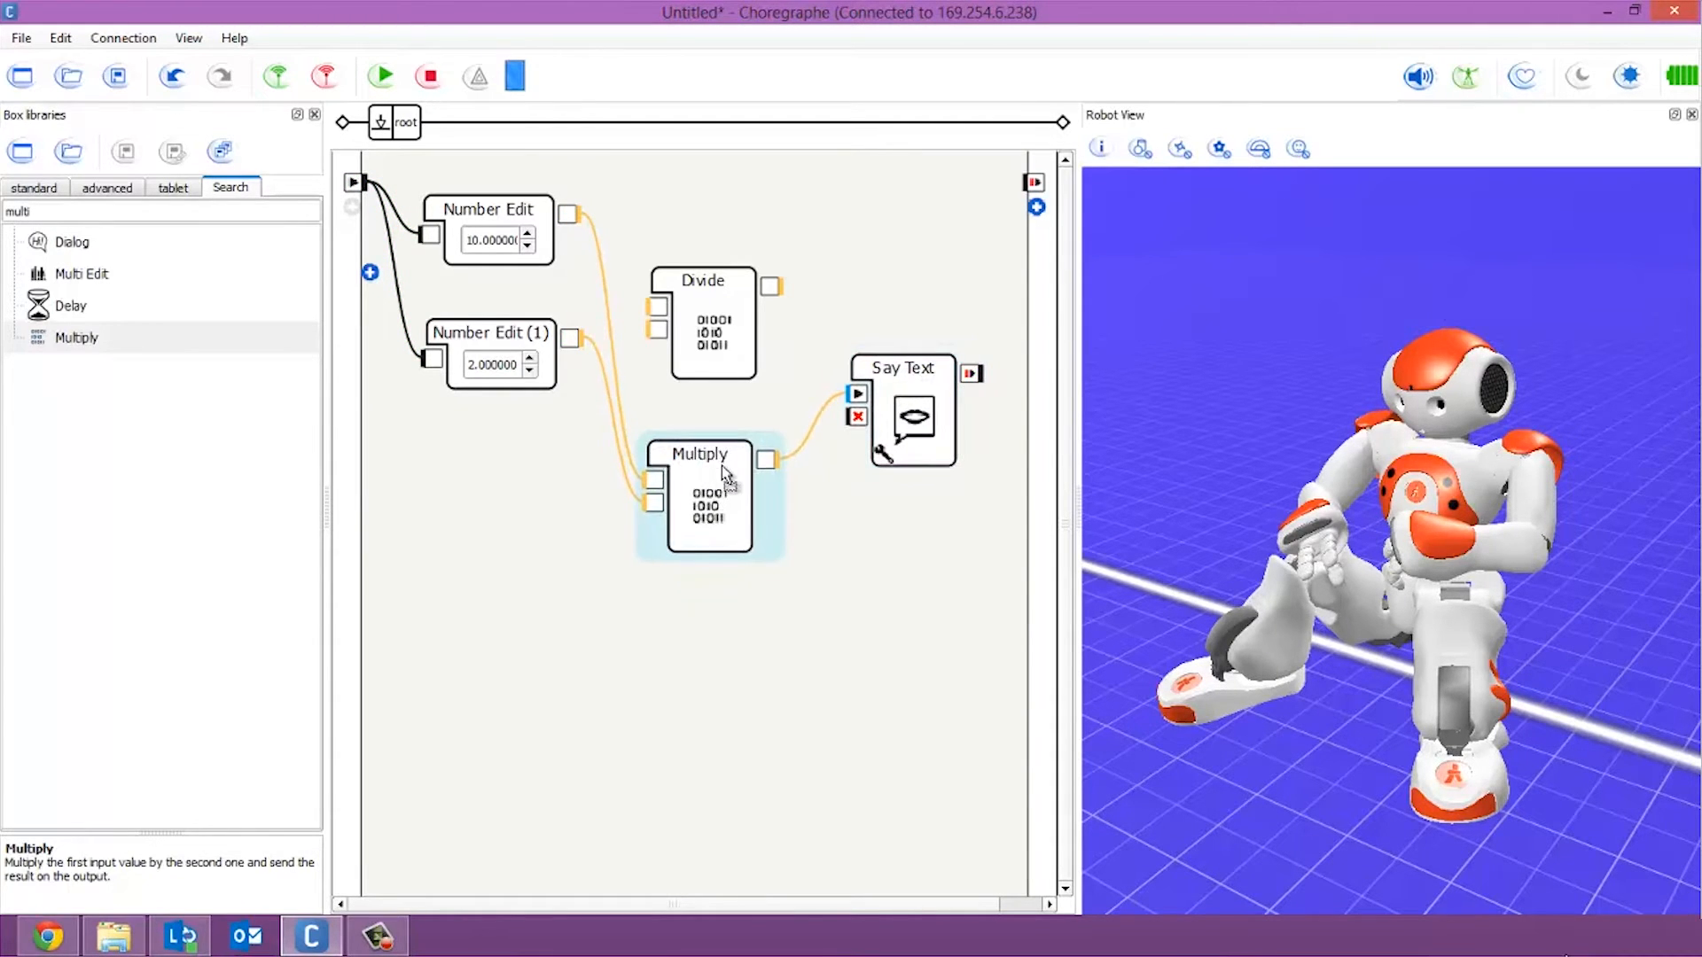
mouse_move(690, 315)
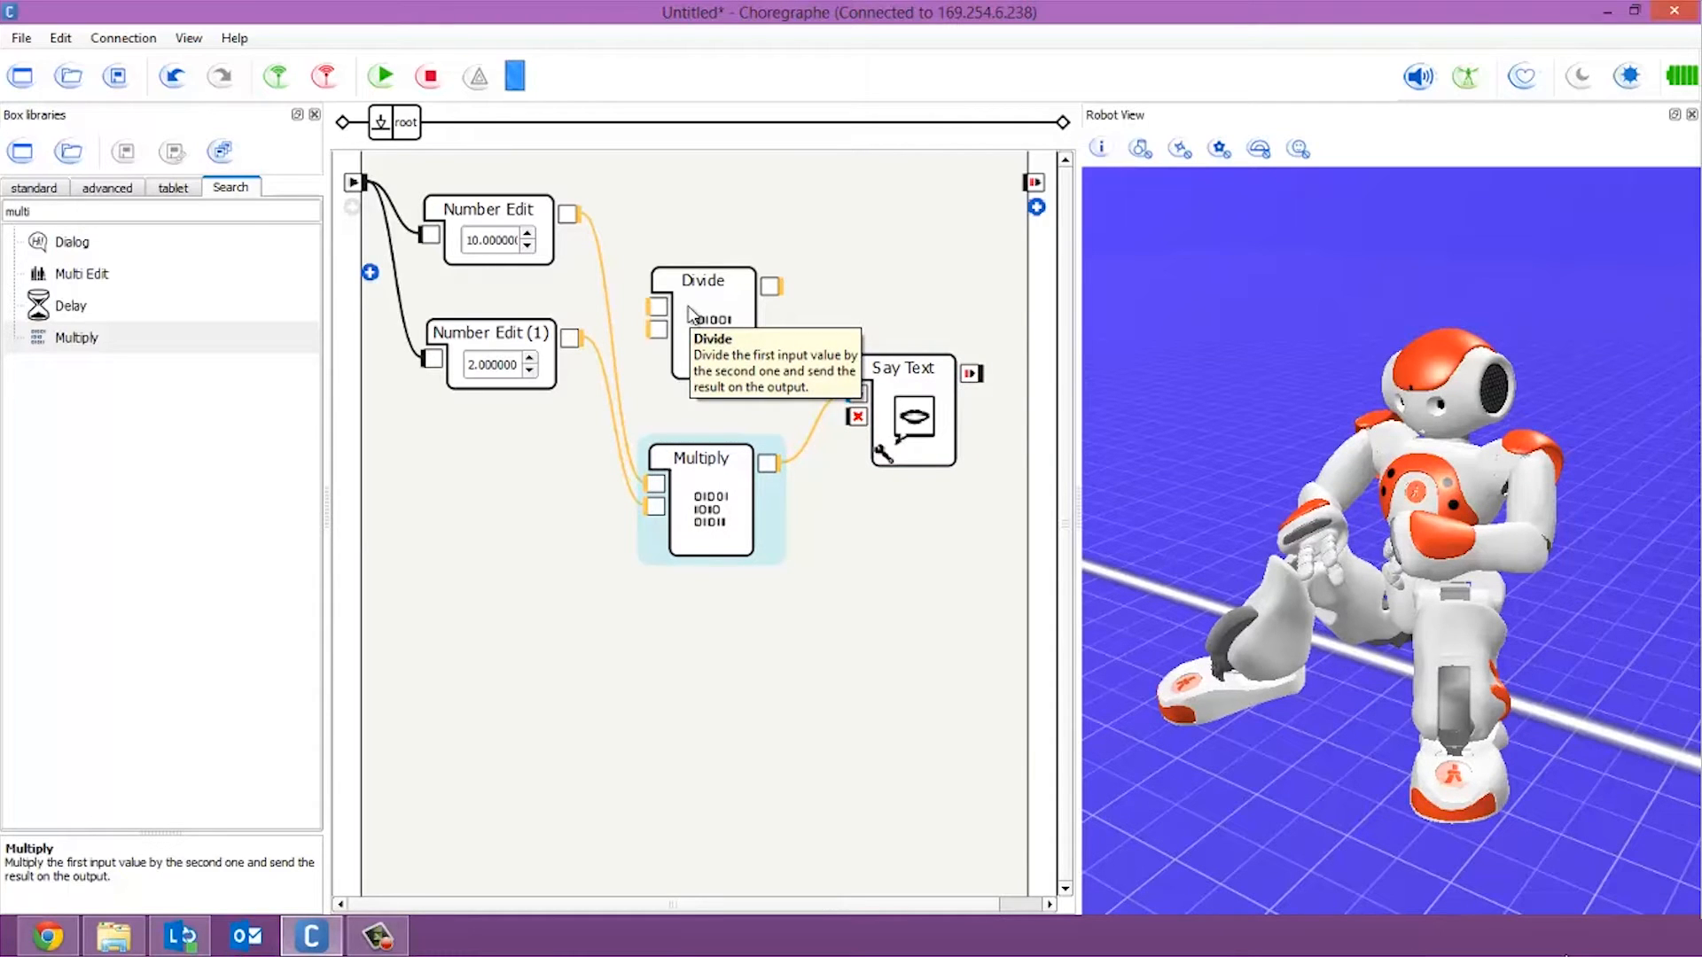
mouse_move(880, 451)
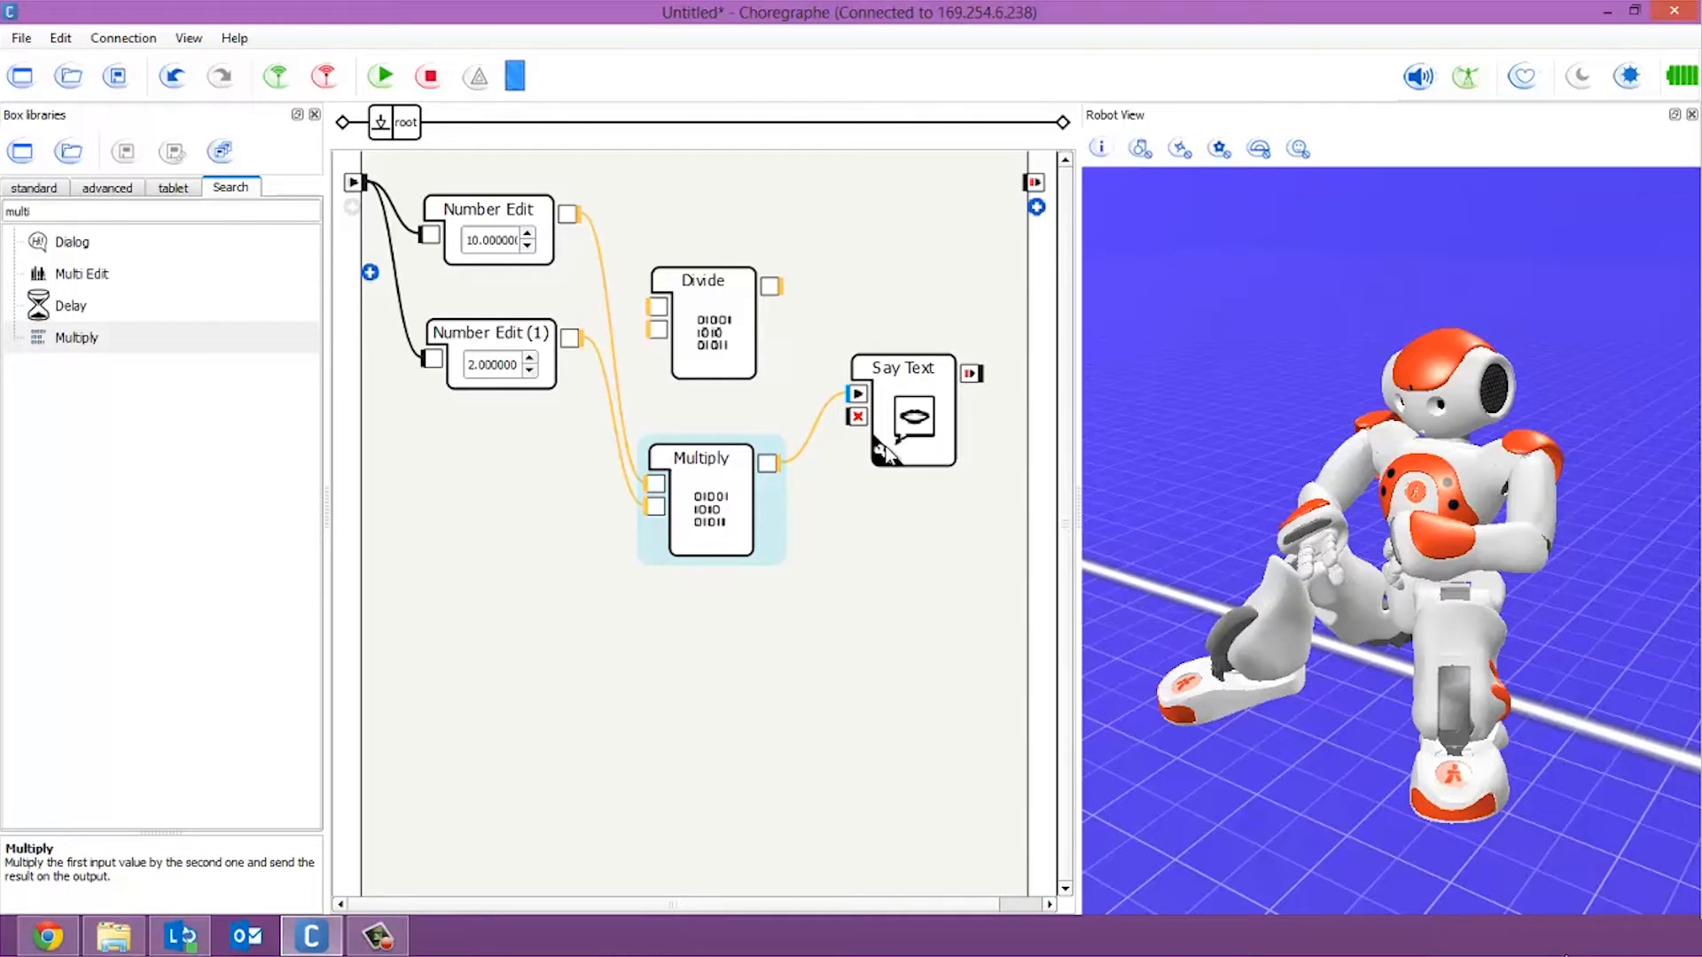
mouse_move(923, 329)
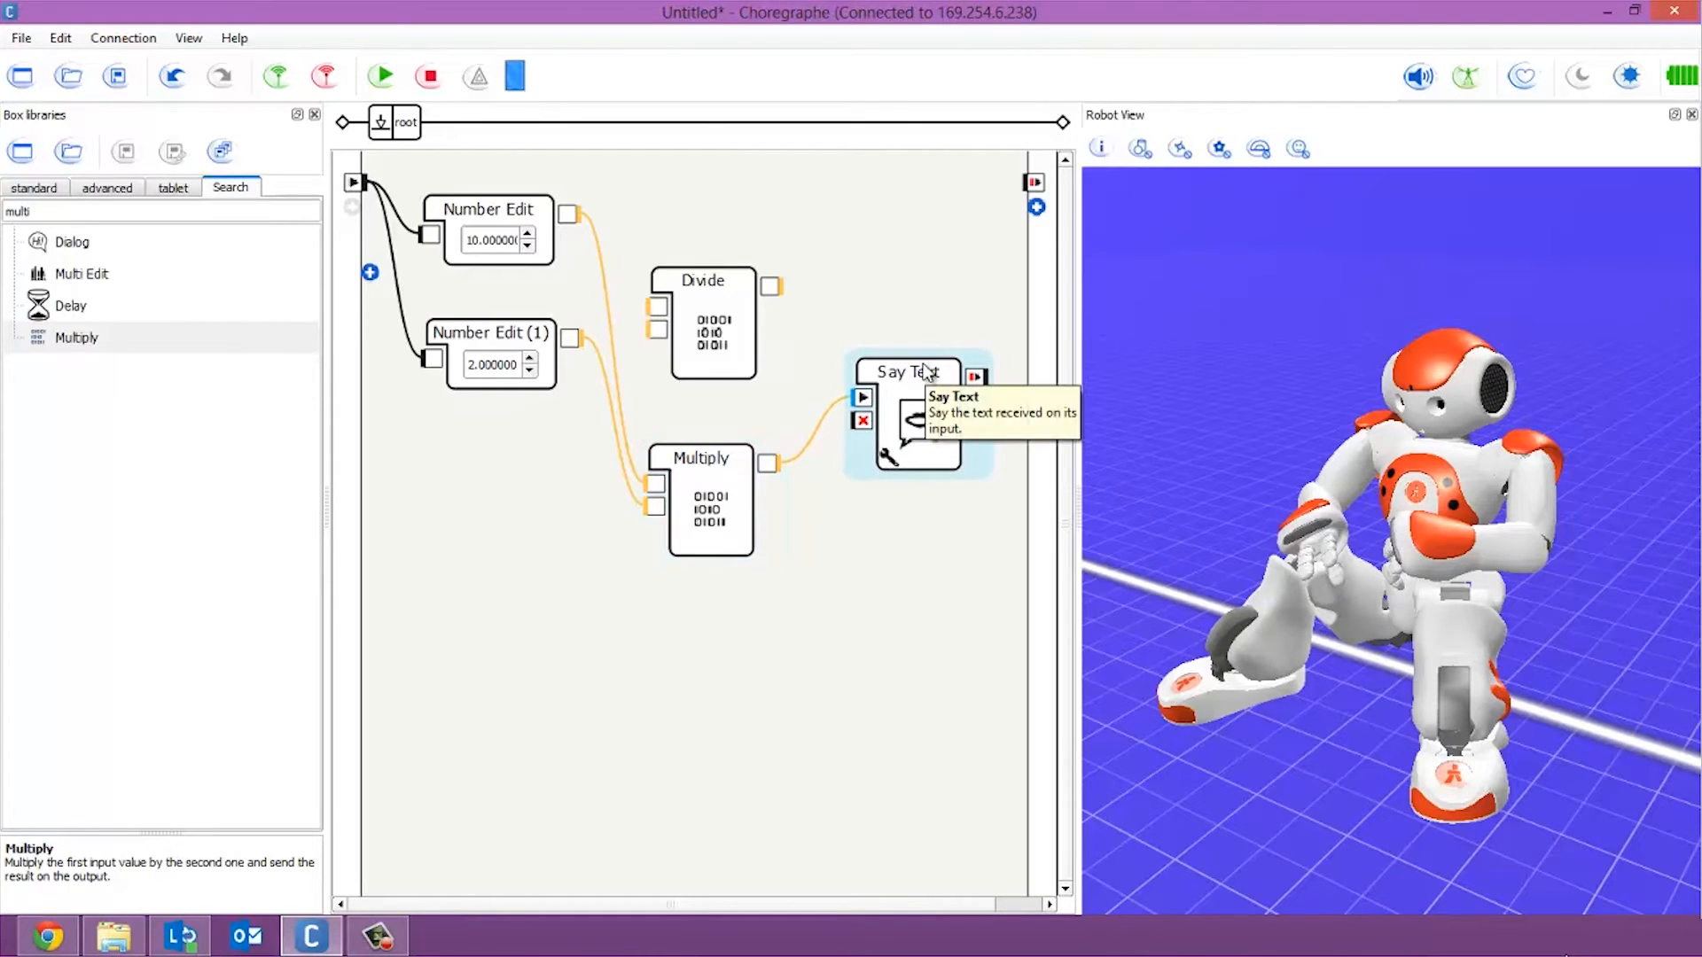
mouse_move(127, 301)
type("random")
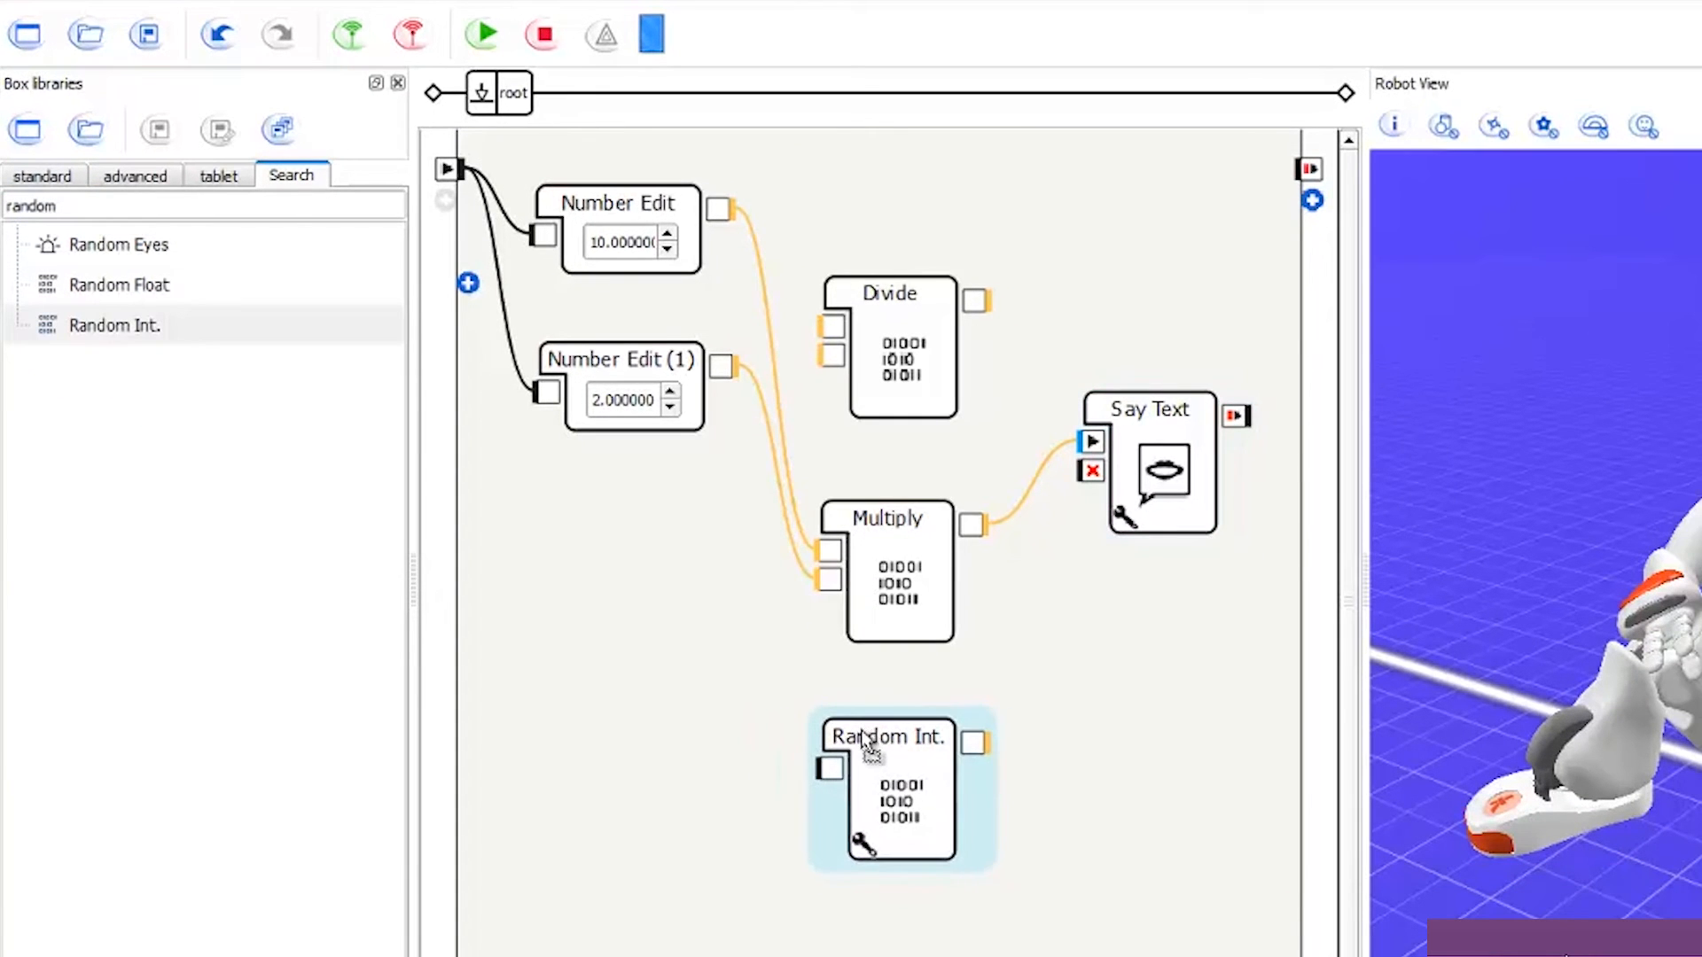
- Move the newly added Random Int. box lower on the canvas
left_click_drag(887, 736, 754, 784)
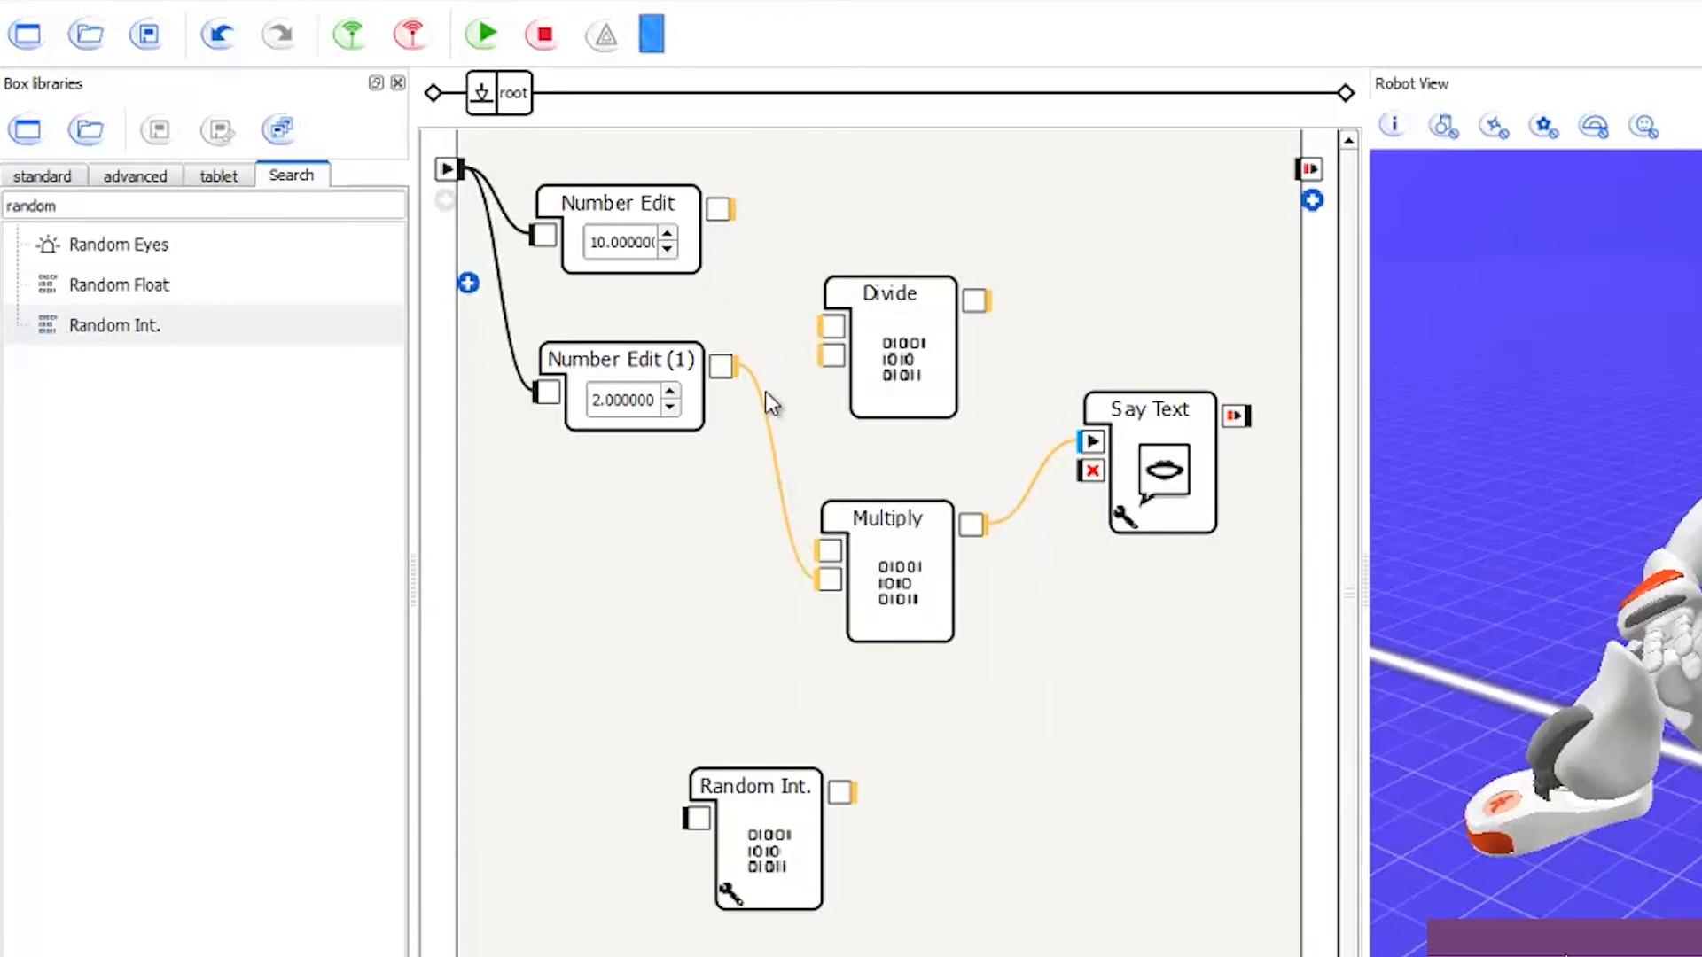
mouse_move(816, 404)
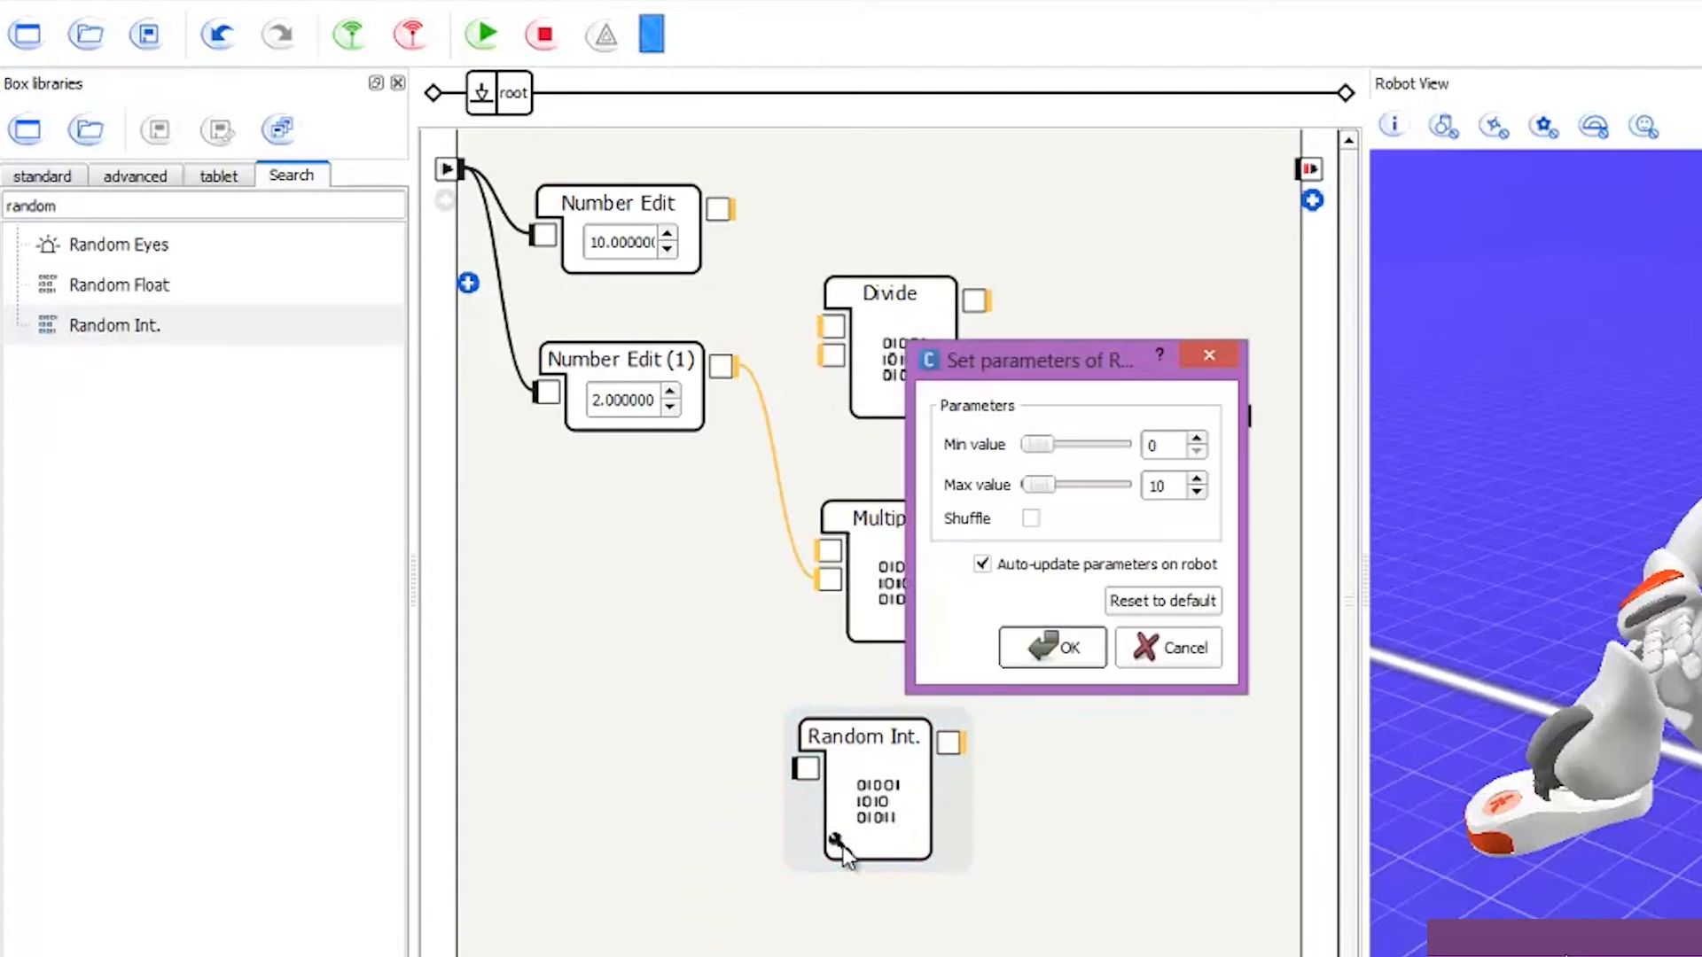
- Confirm the Random Int. parameters and connect its result to Say Text
left_click_drag(1036, 359, 978, 305)
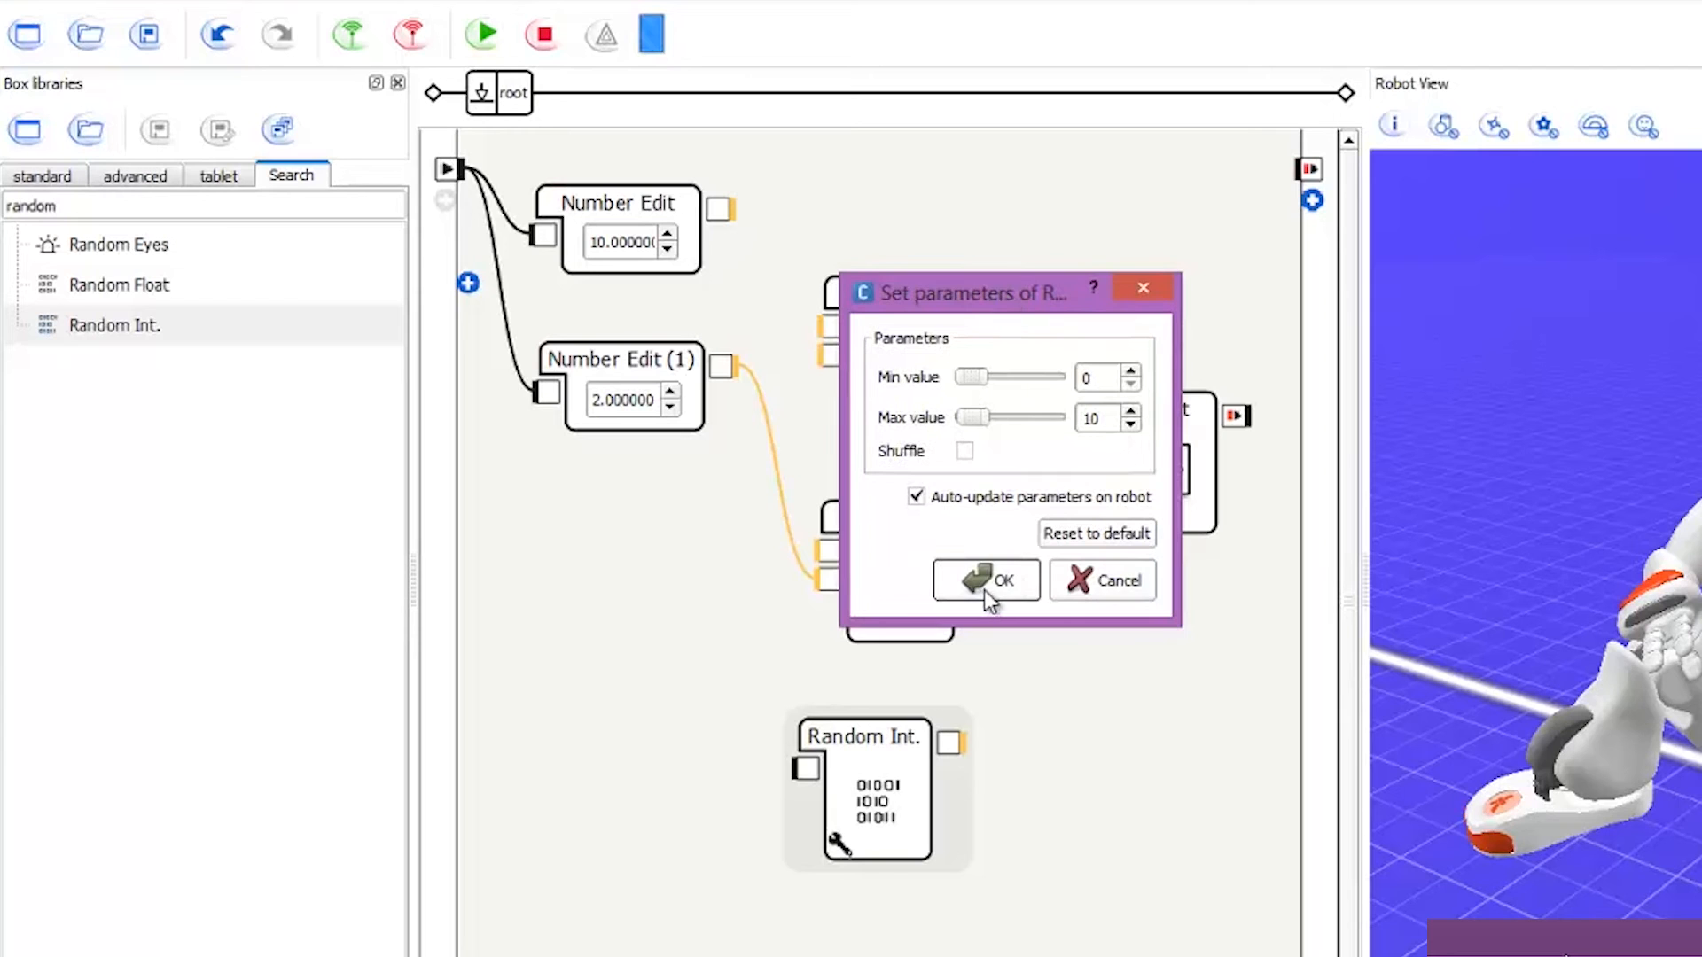
left_click(986, 580)
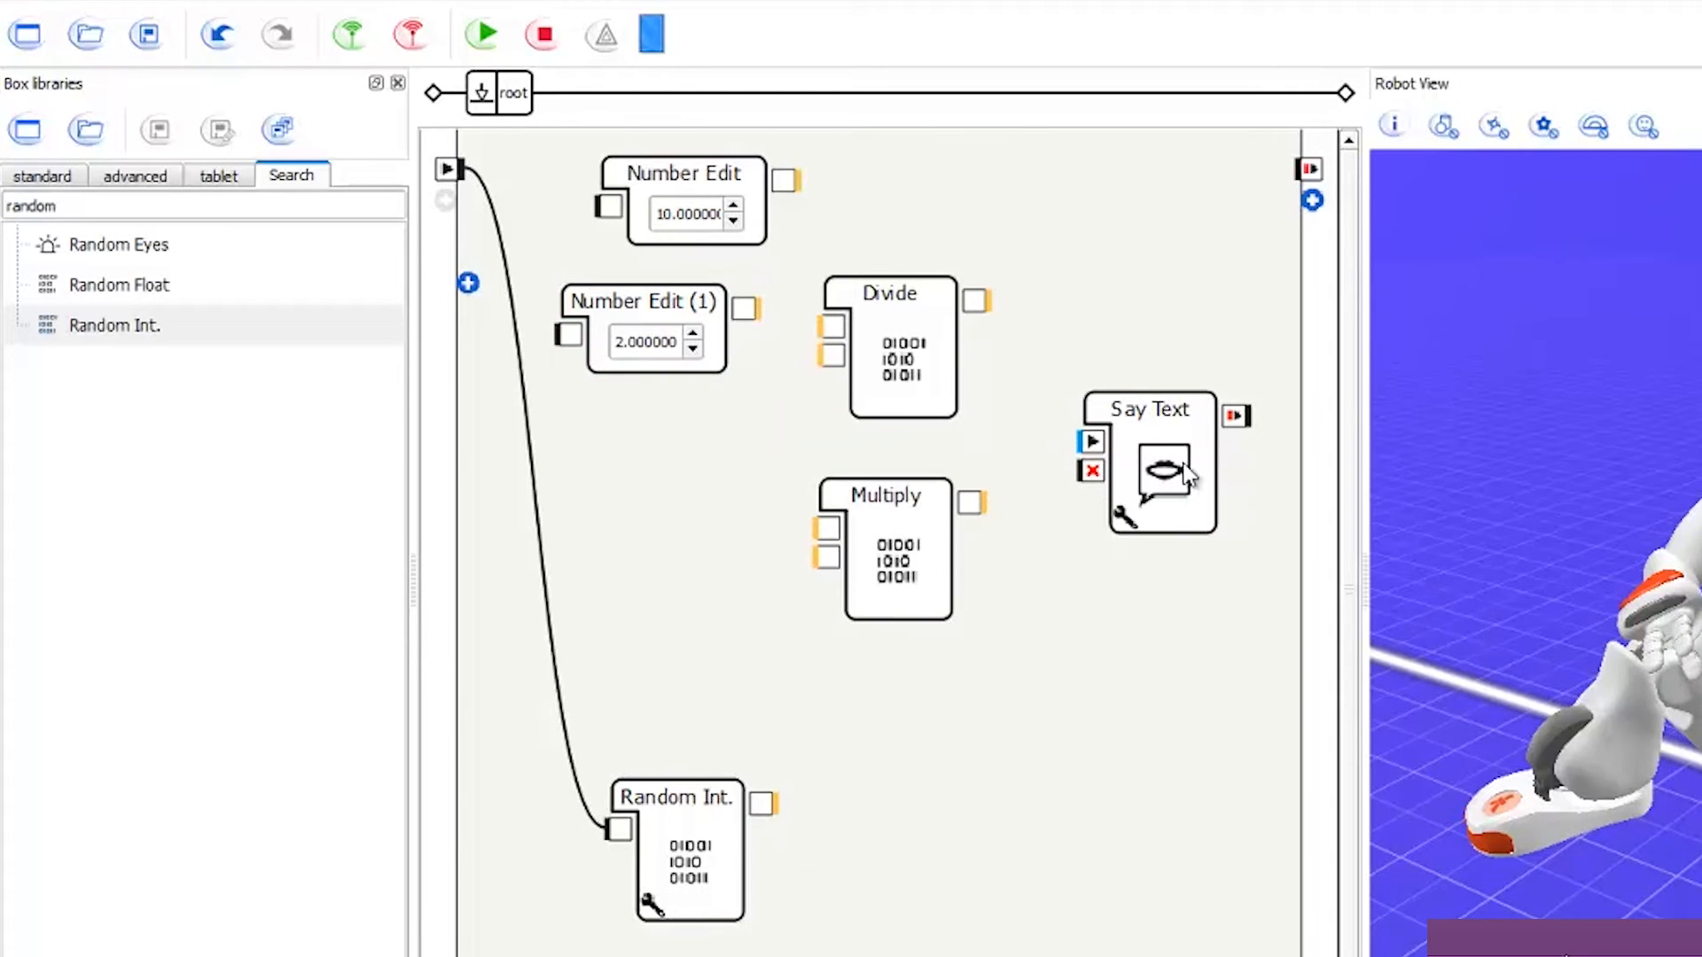
left_click_drag(1149, 461, 1099, 825)
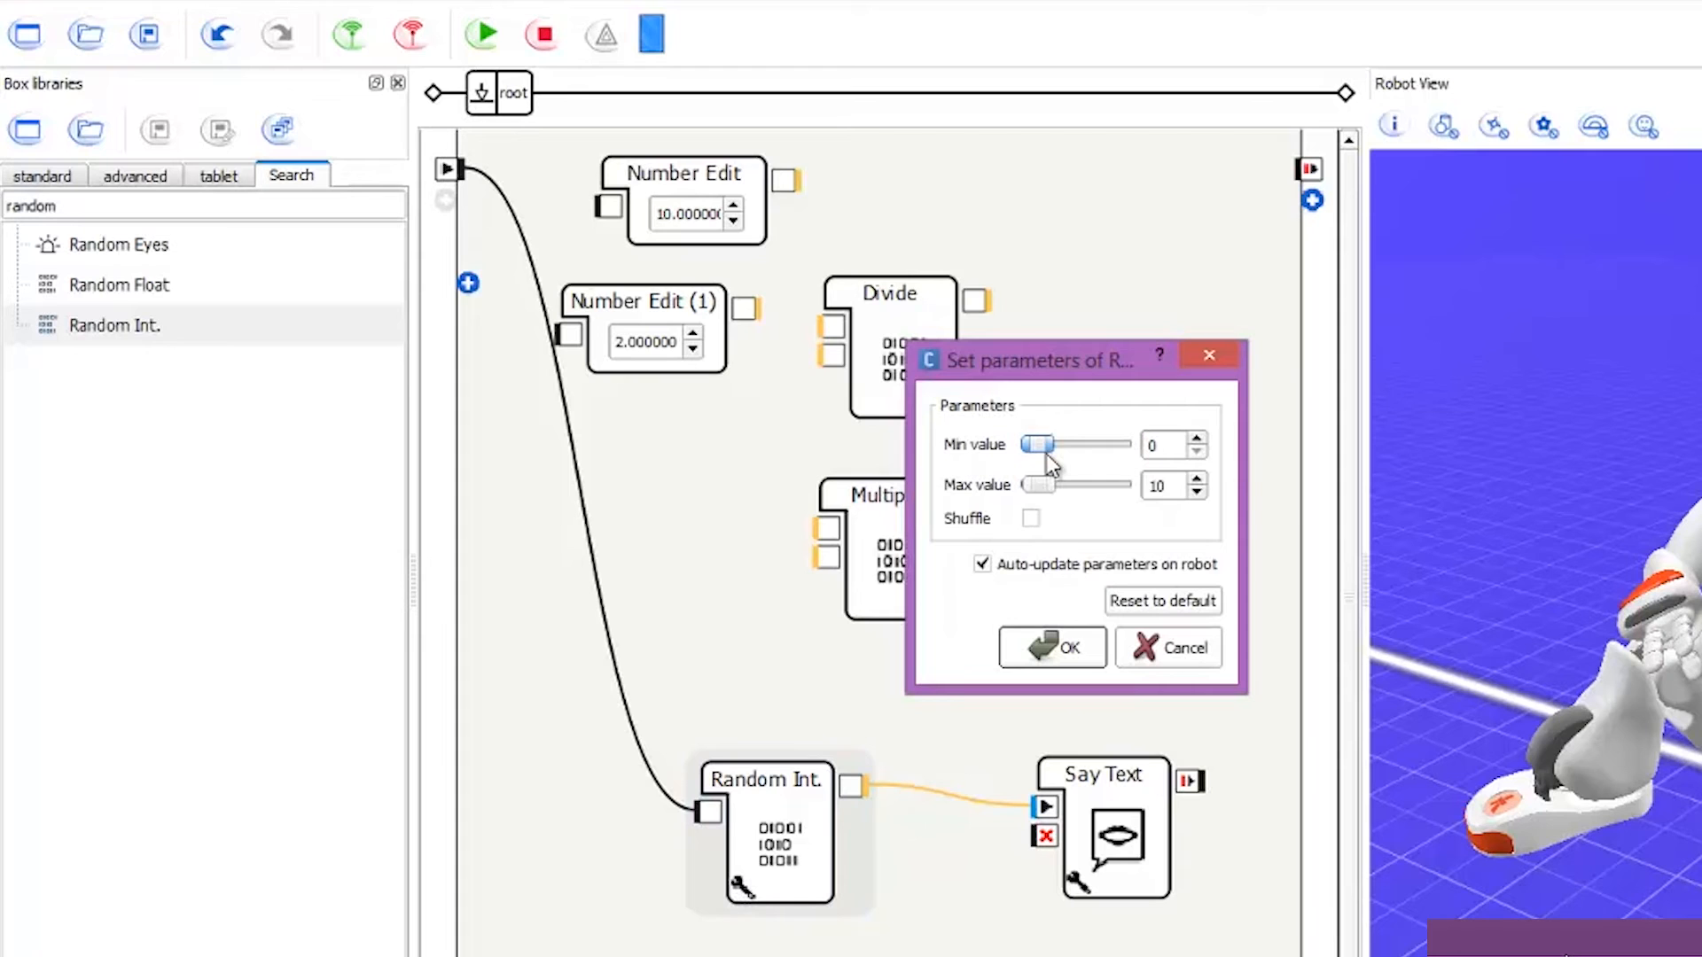
mouse_move(1050, 464)
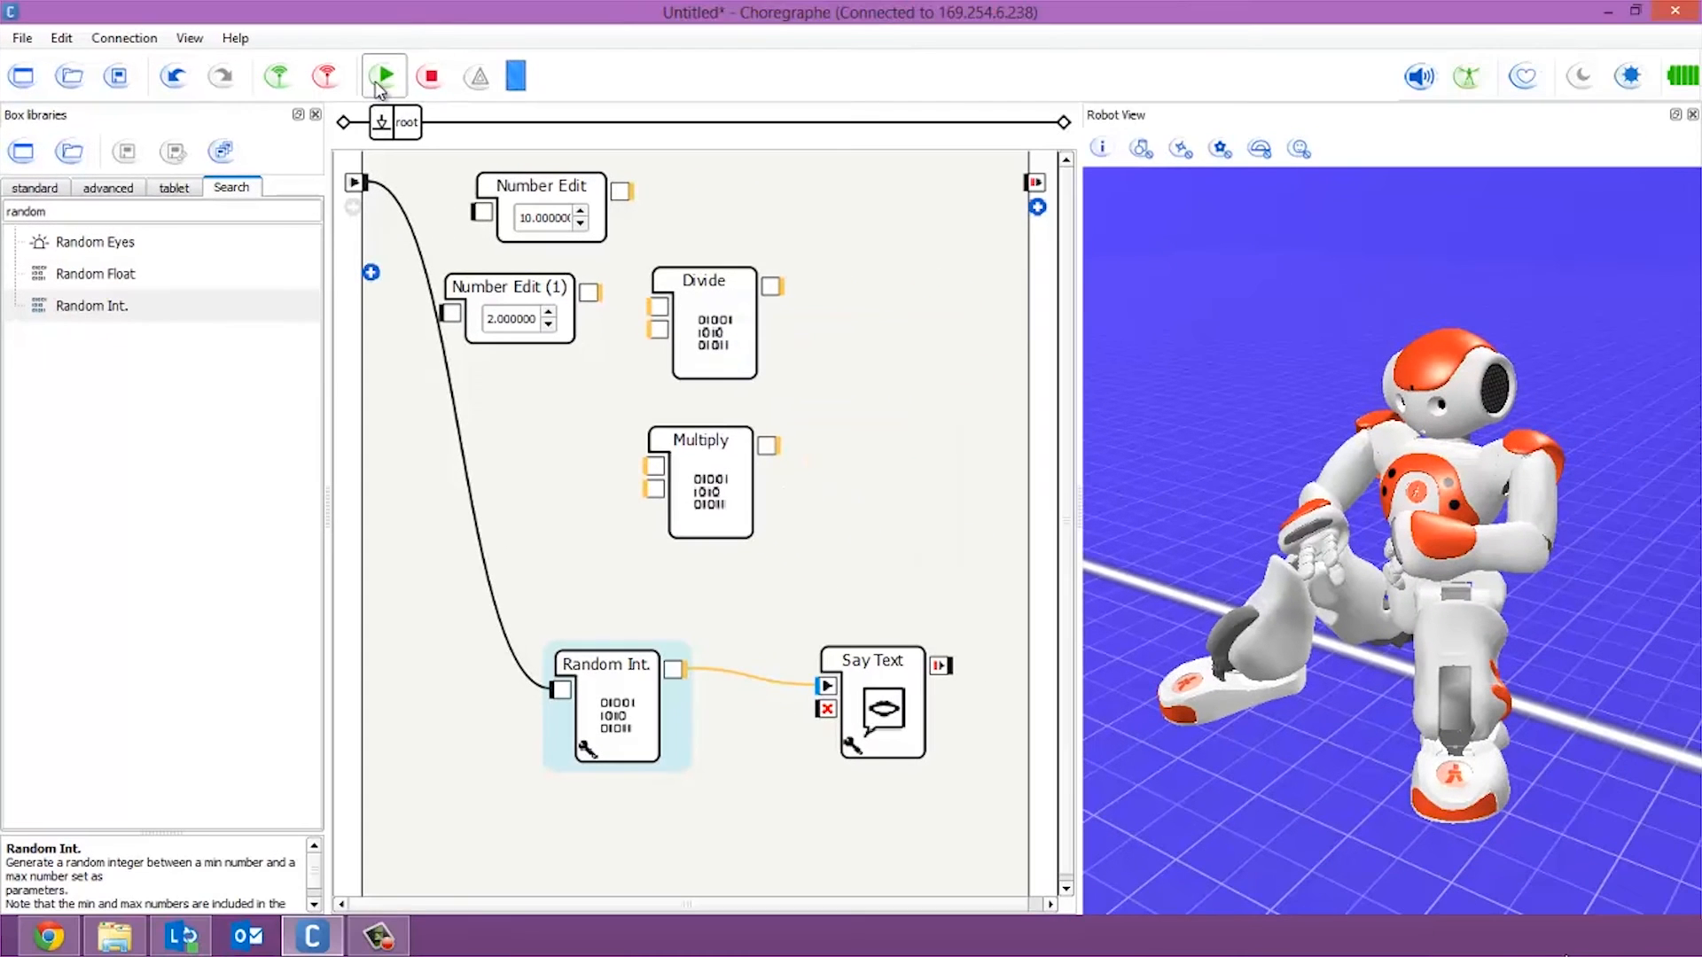
- Run the behavior on the robot so it says 7, then raise the minimum to 100
left_click(382, 76)
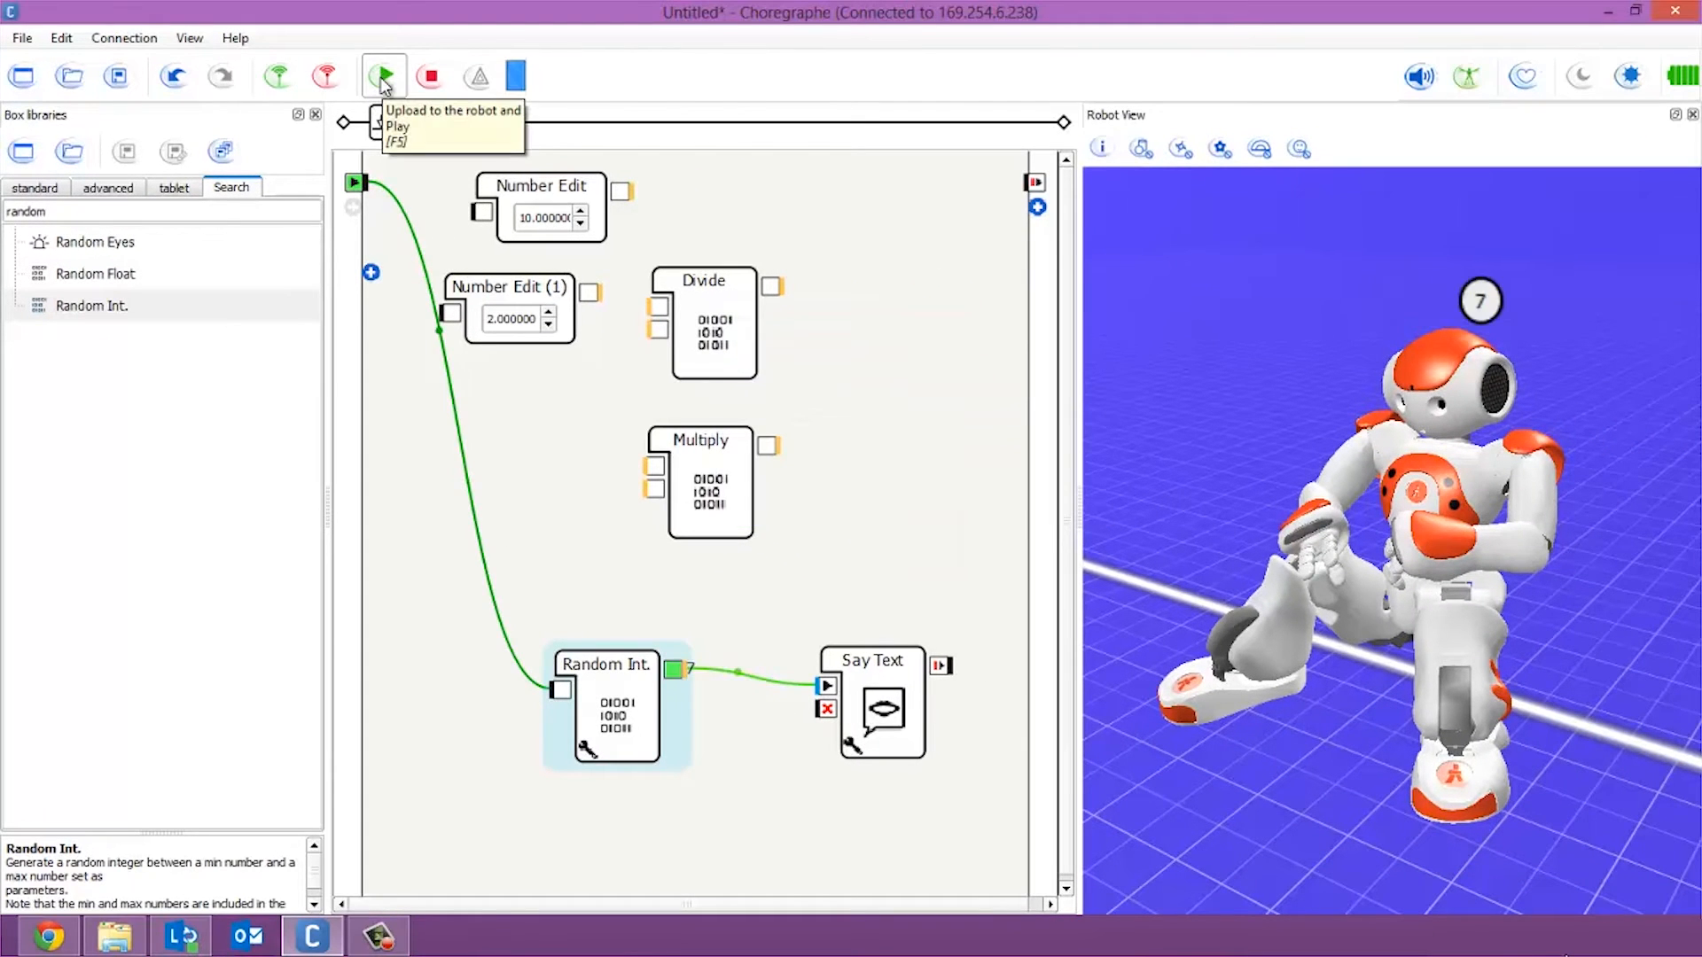
left_click(427, 76)
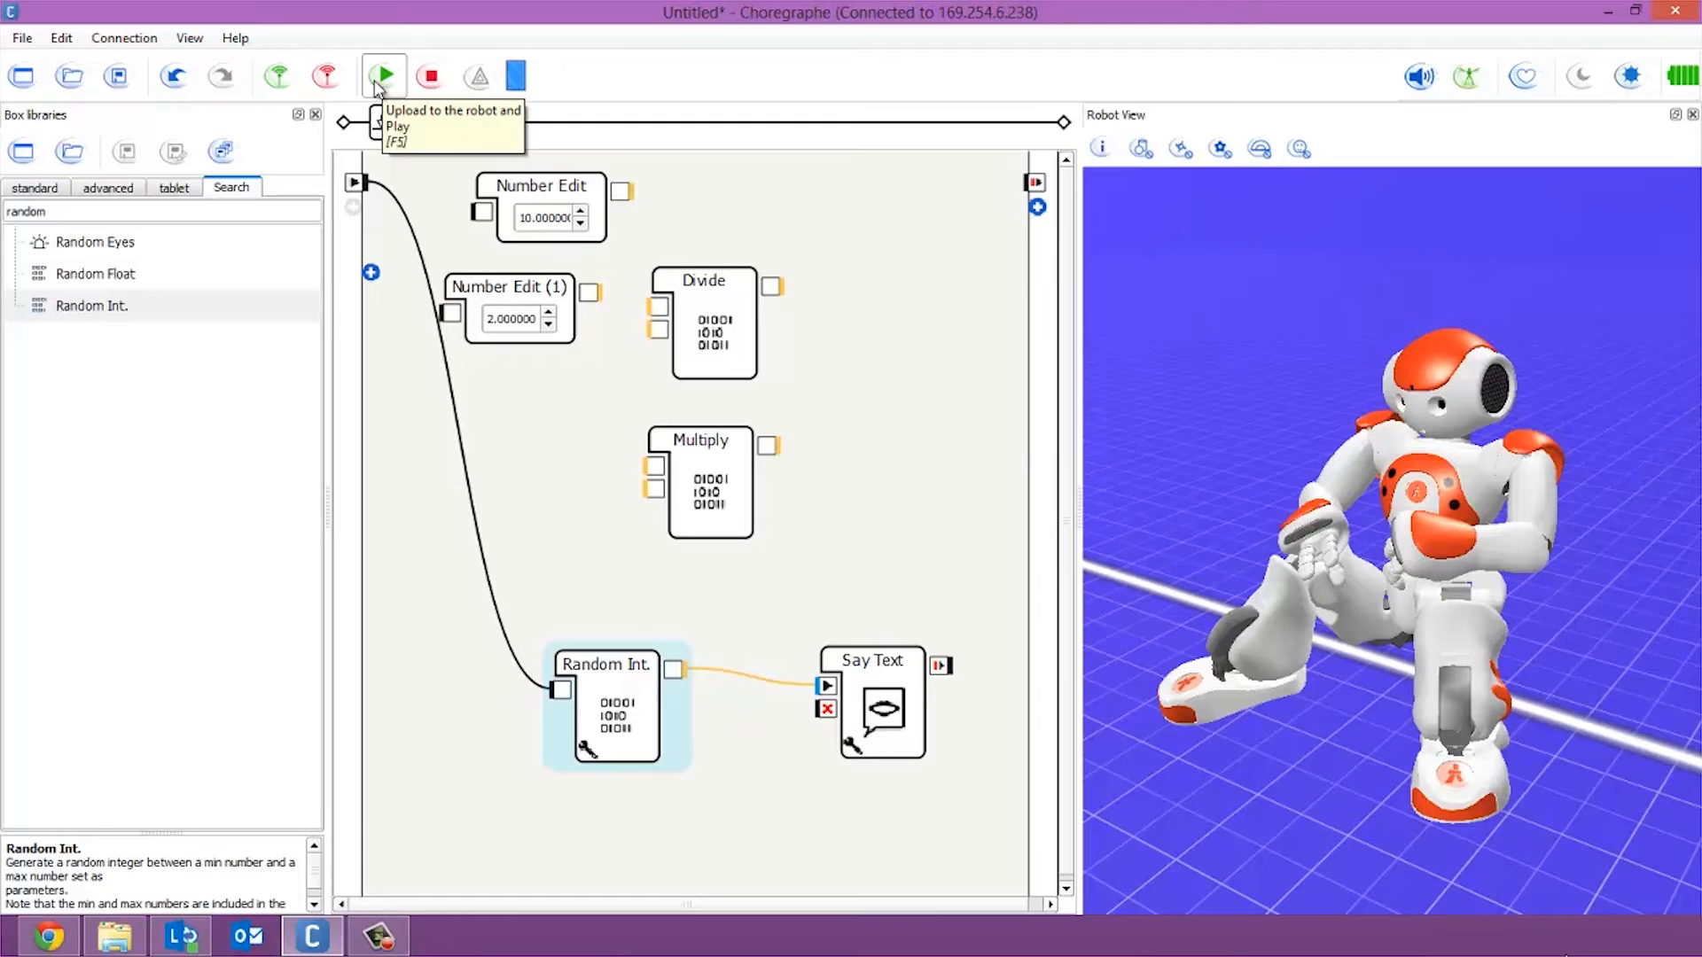
left_click(382, 76)
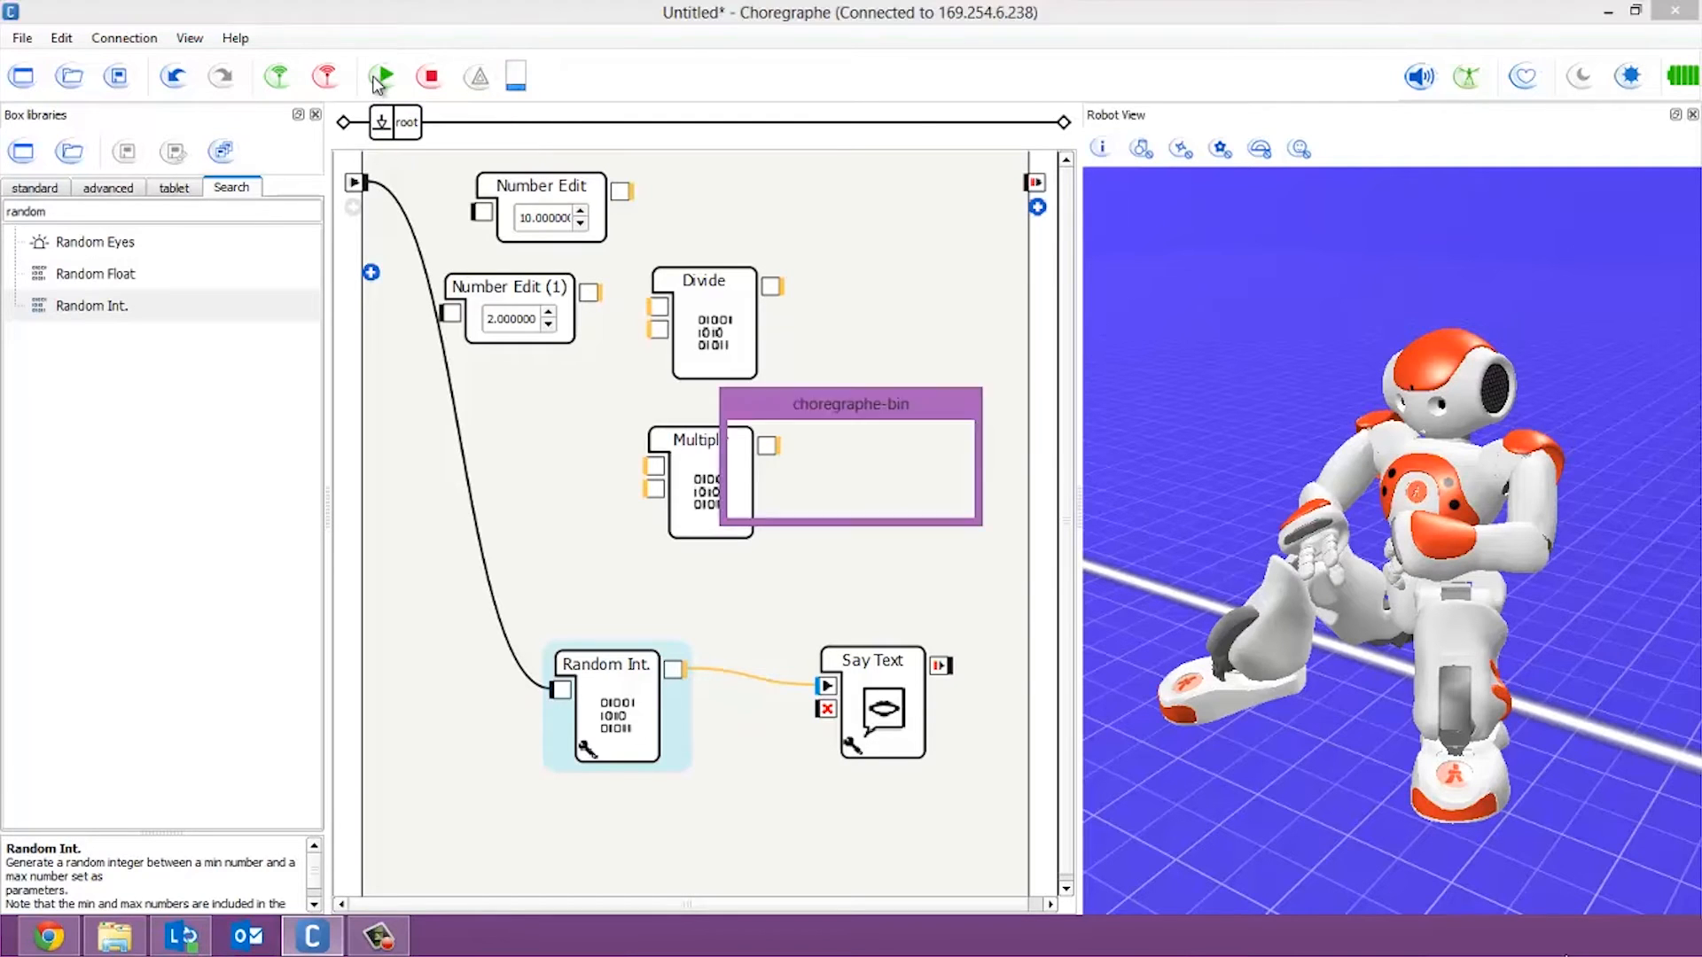
left_click(381, 76)
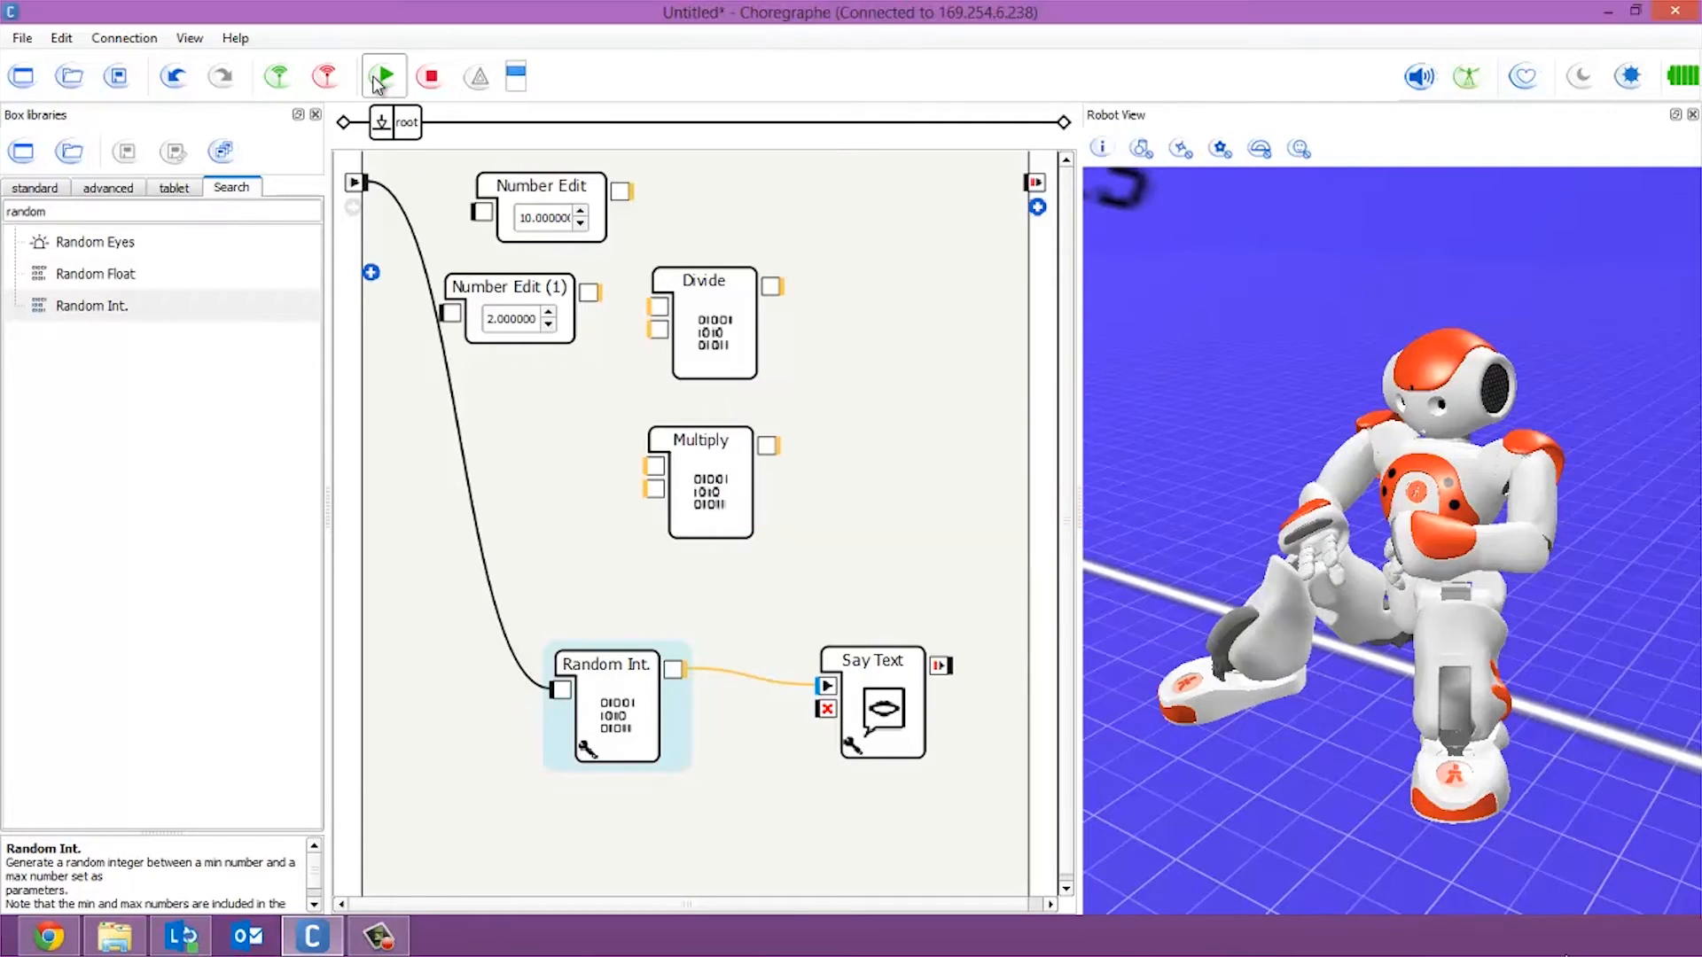
left_click(381, 76)
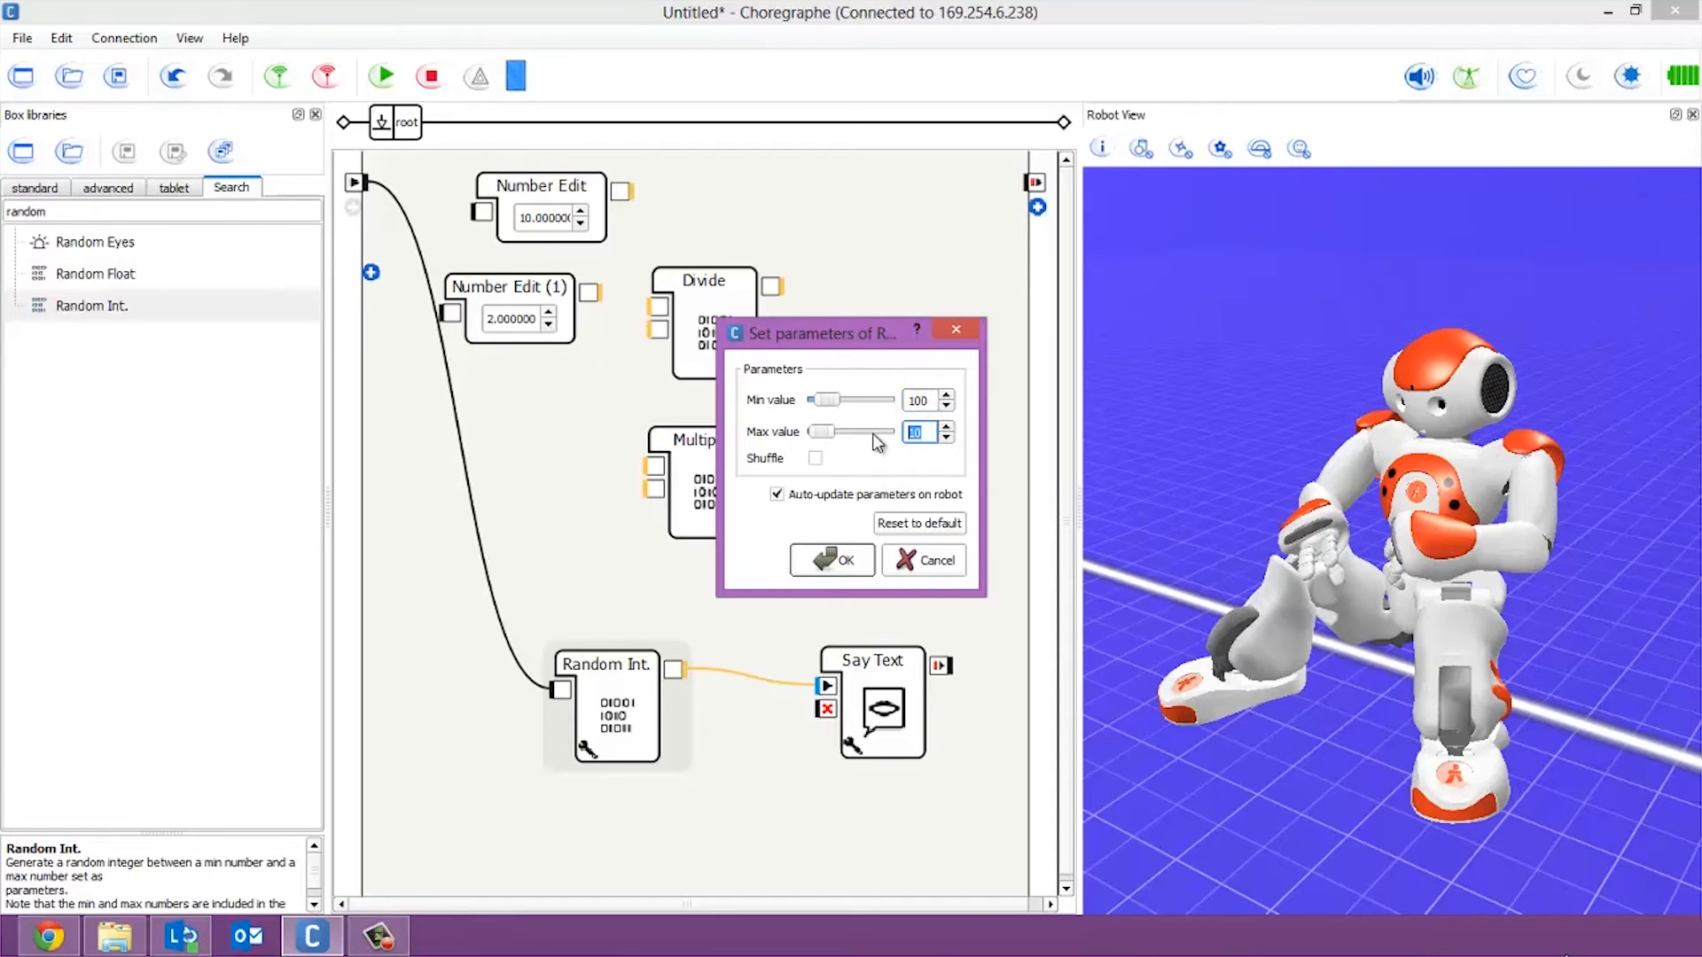
- Set the Random Int. maximum to 250, run it twice, and close its parameters
type("250")
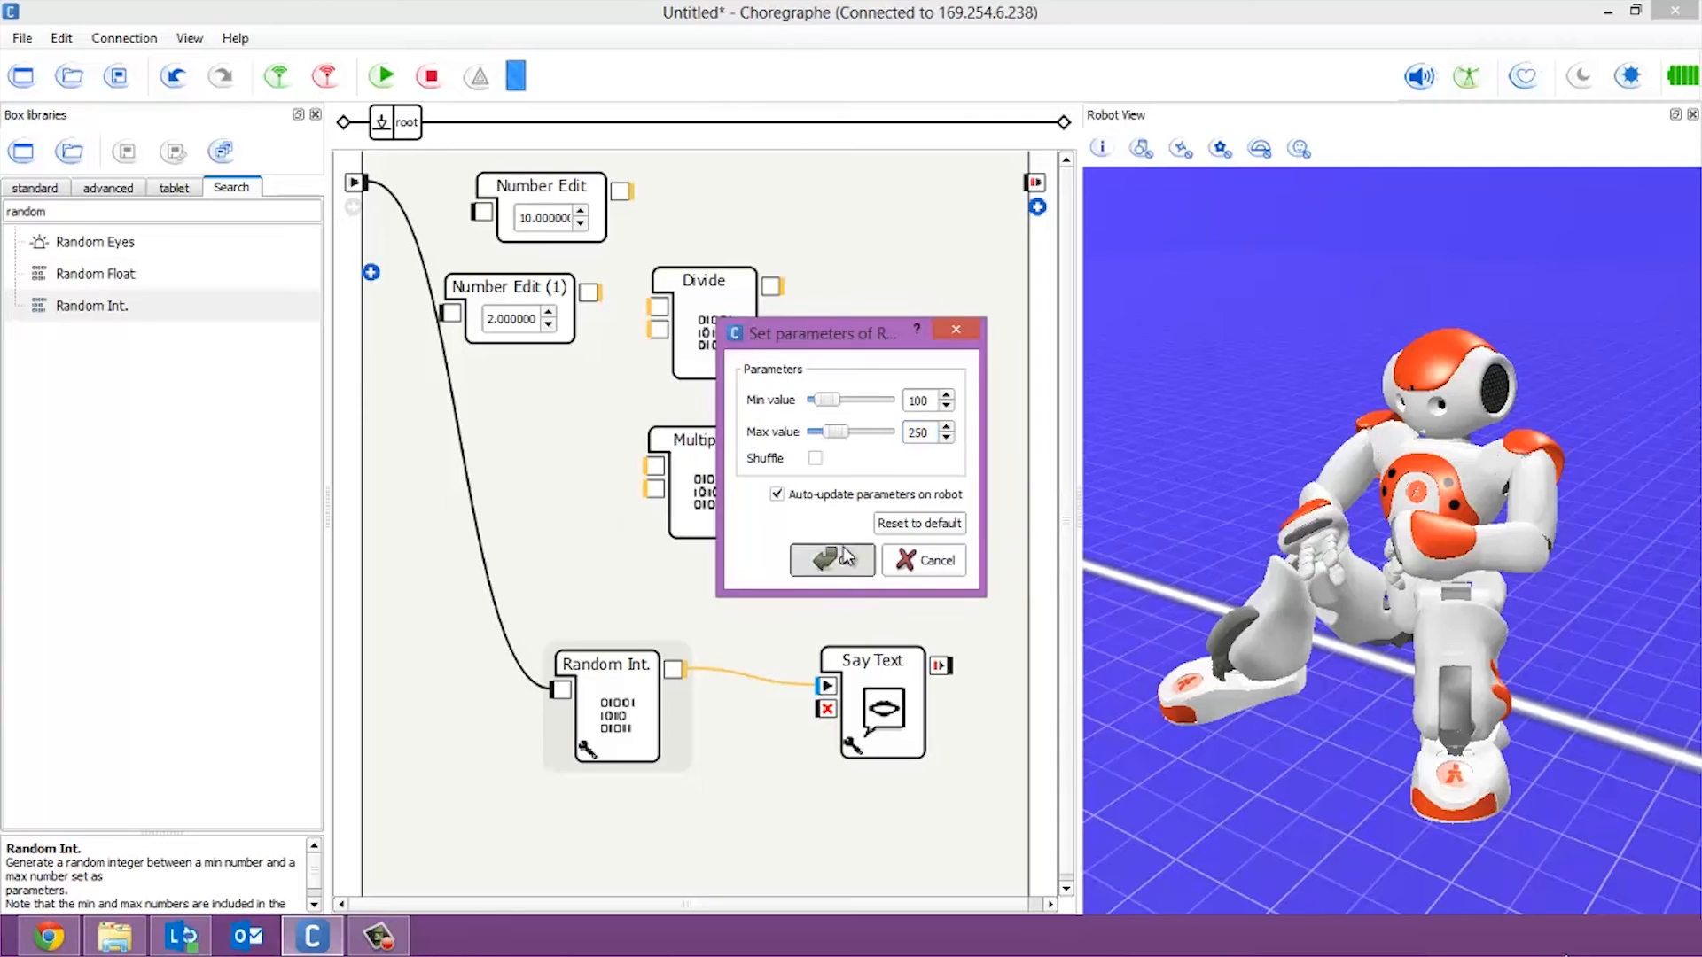
left_click(831, 560)
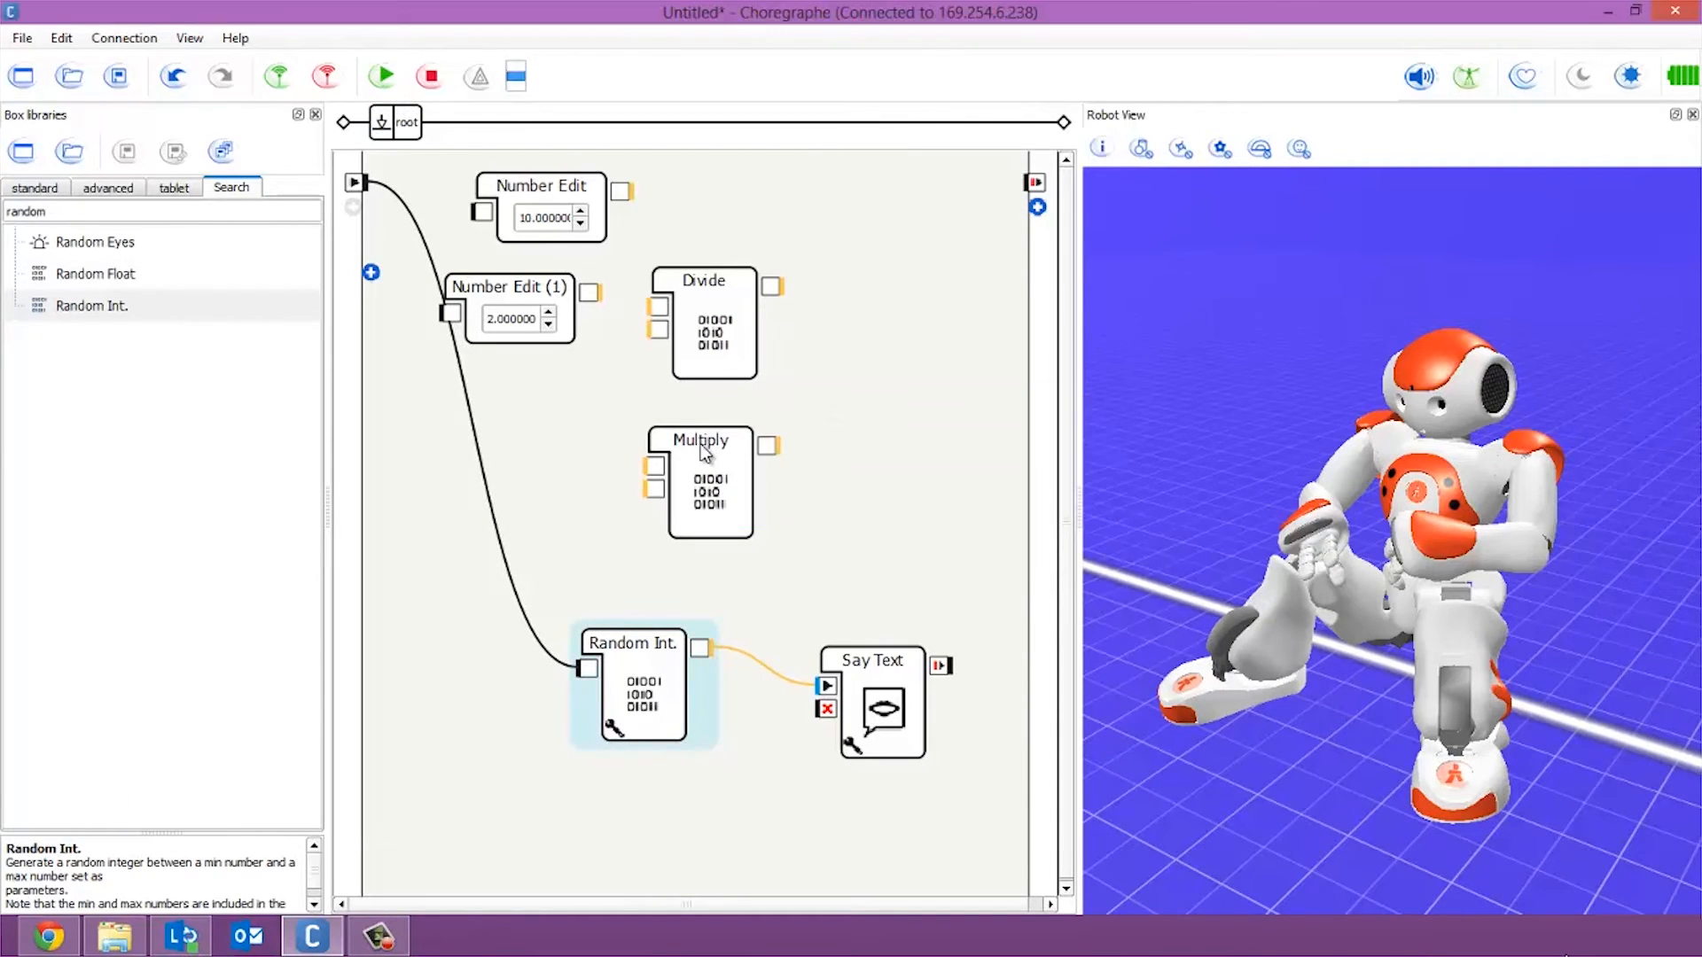
mouse_move(702, 440)
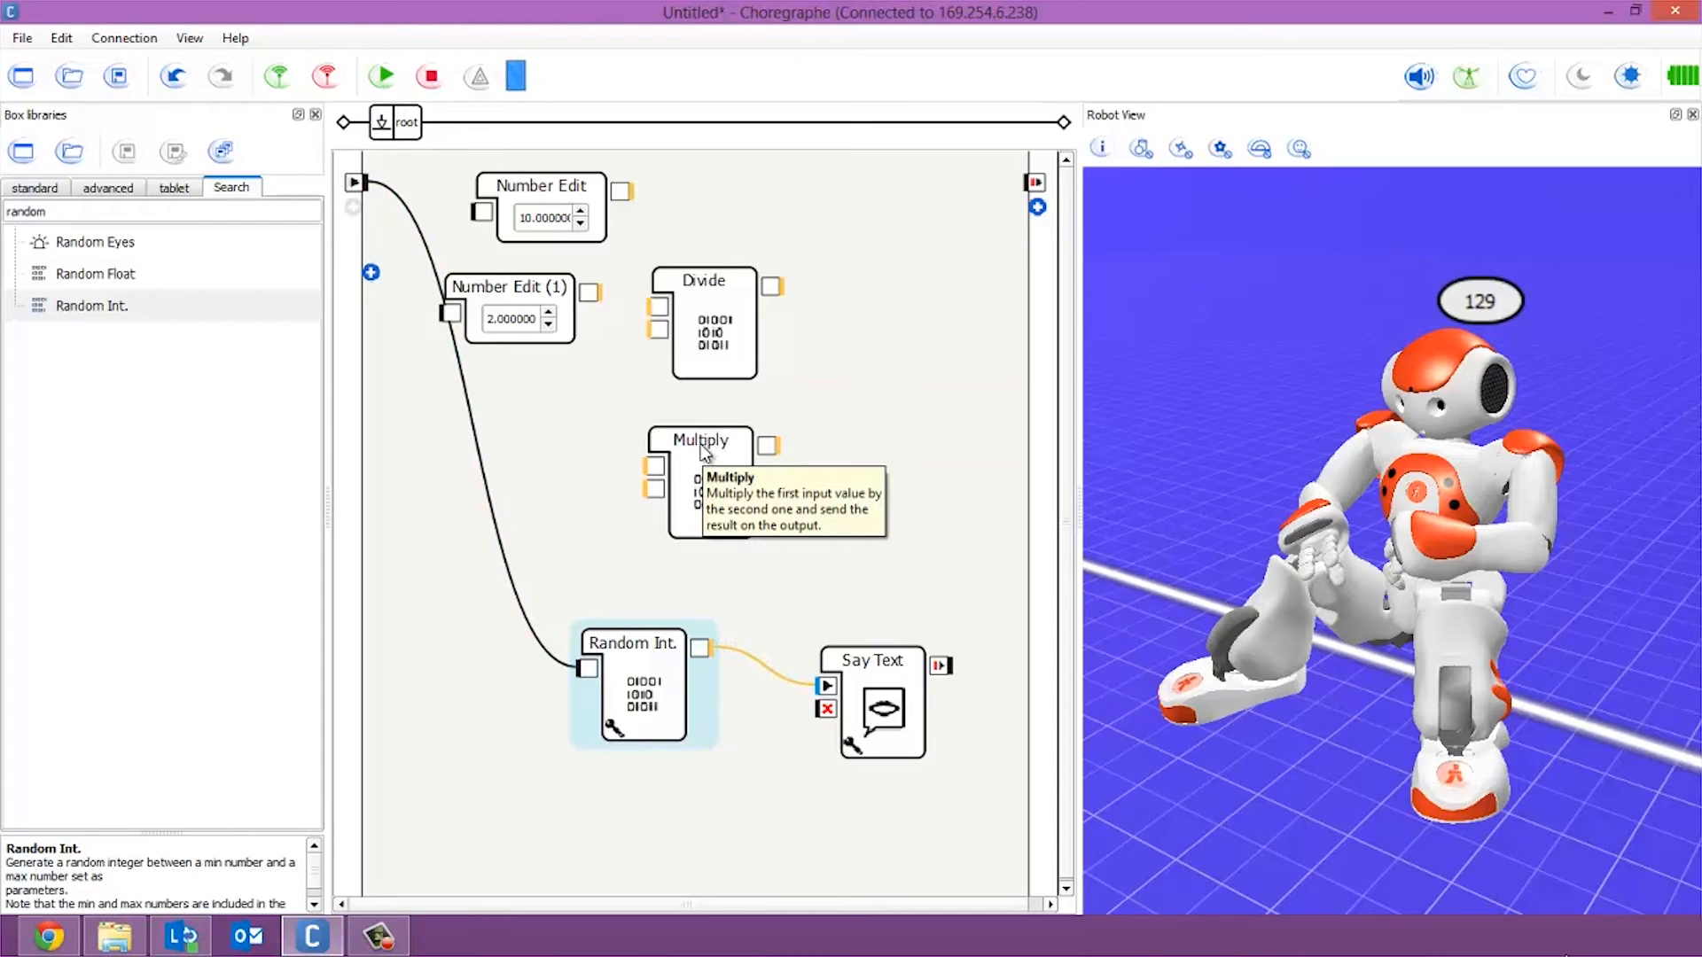
left_click(381, 76)
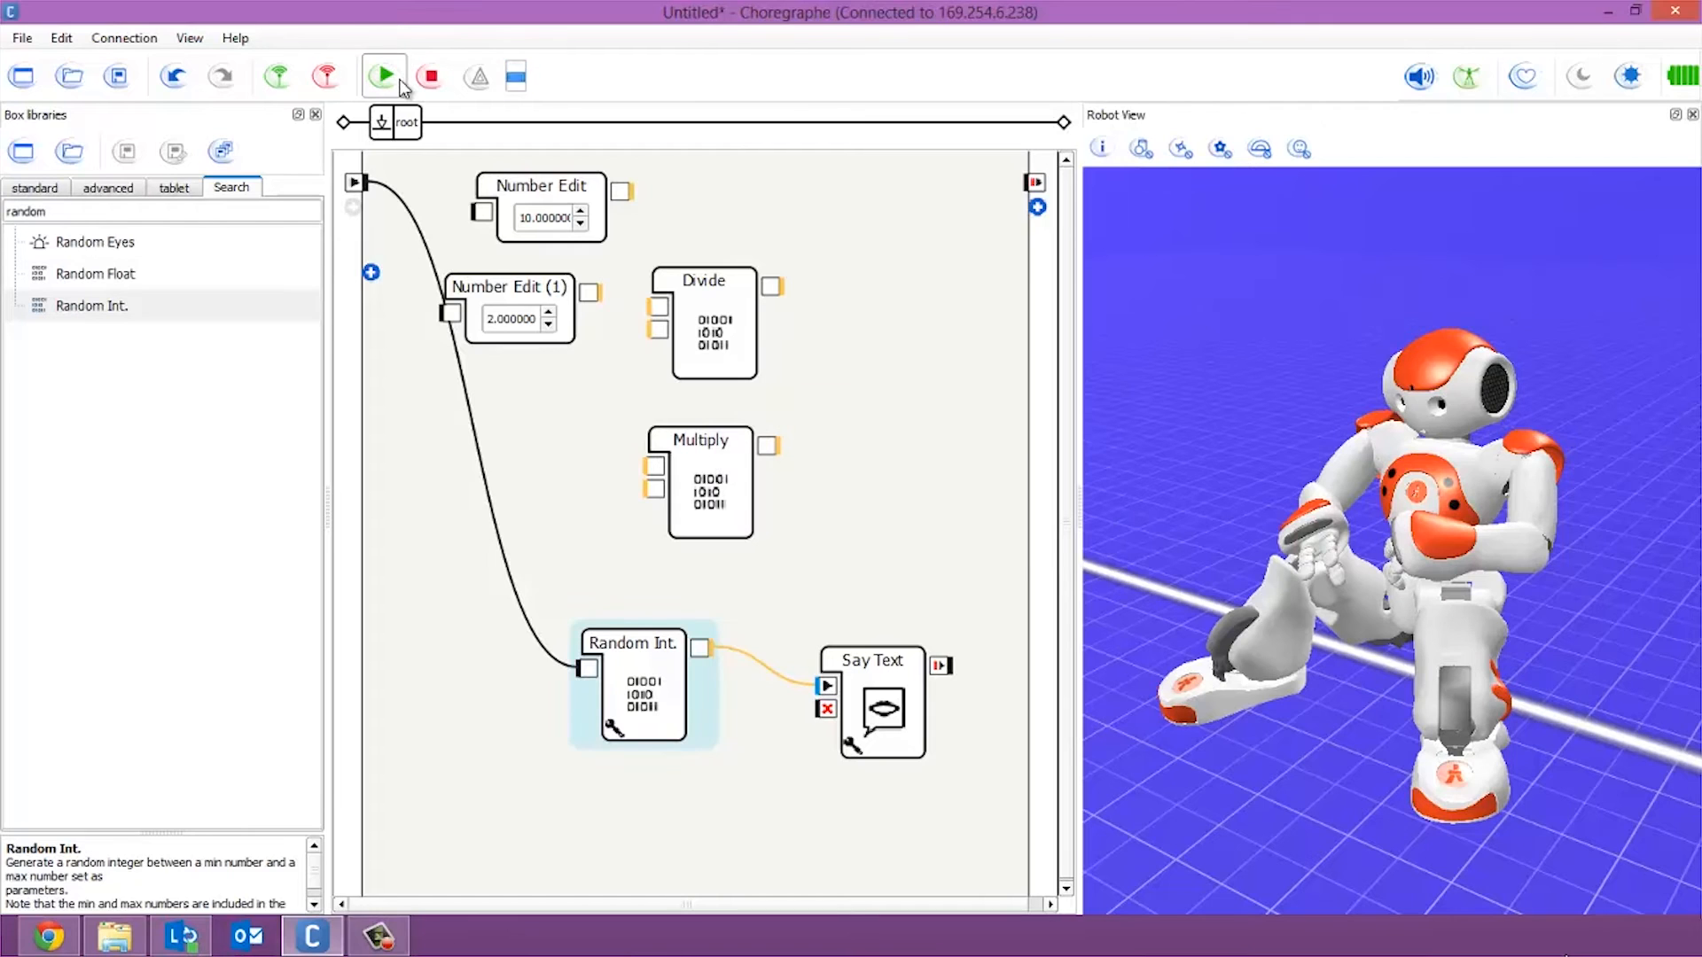
left_click(382, 76)
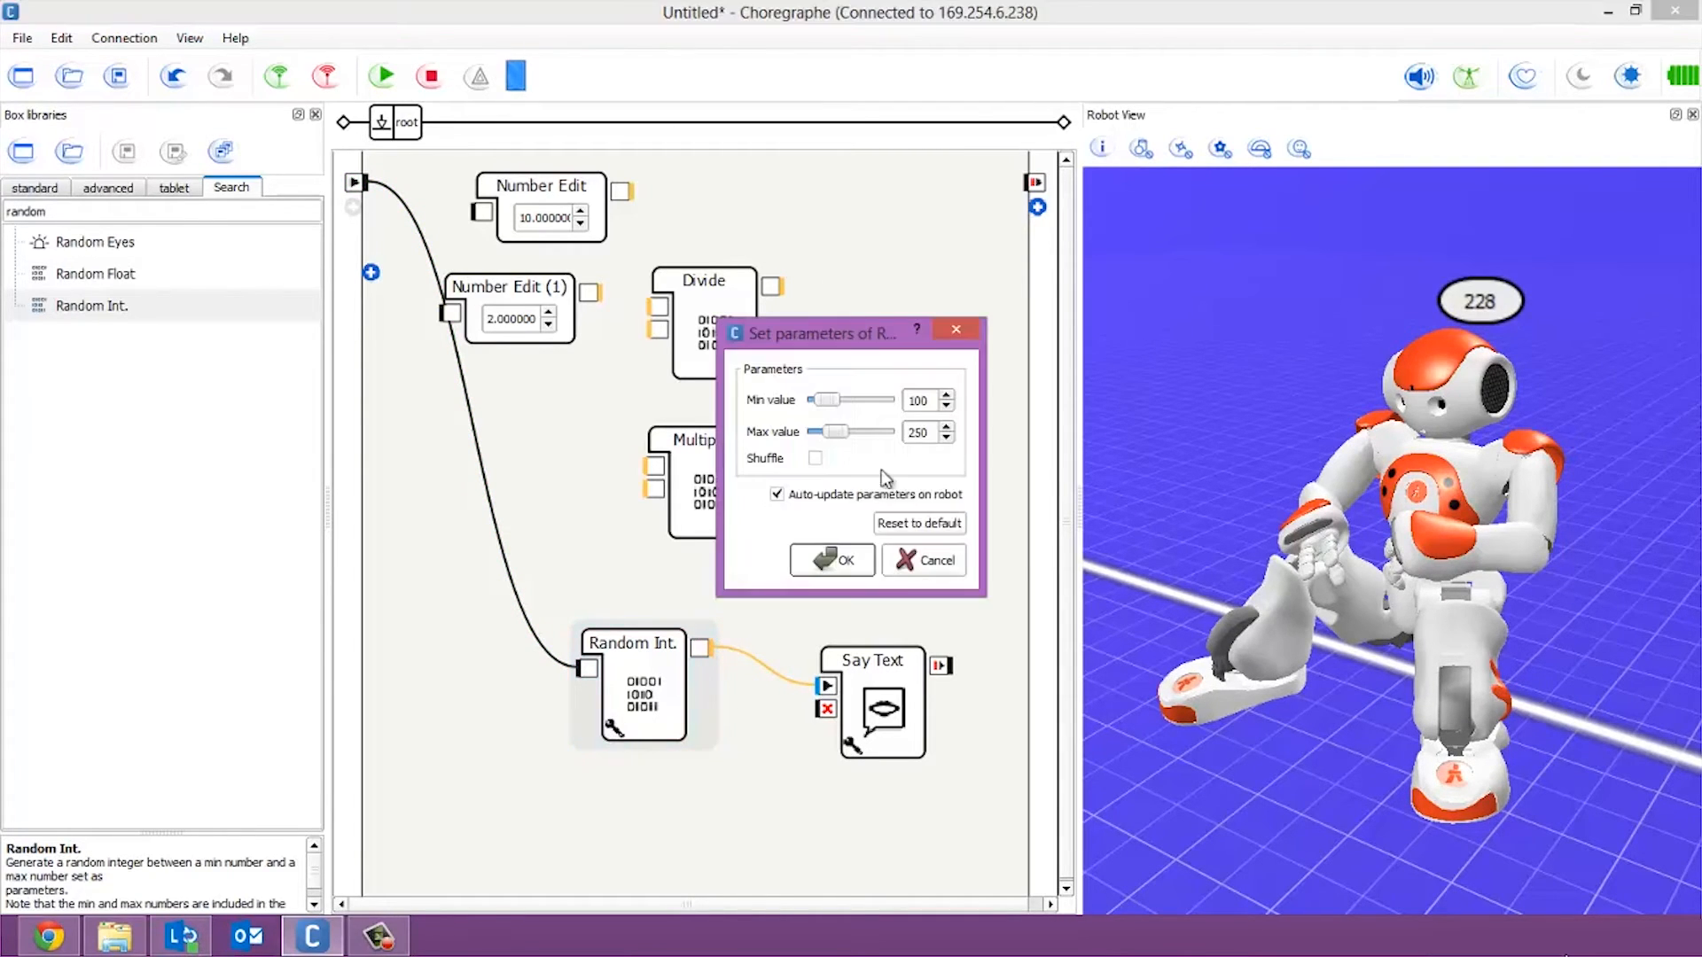
left_click(832, 560)
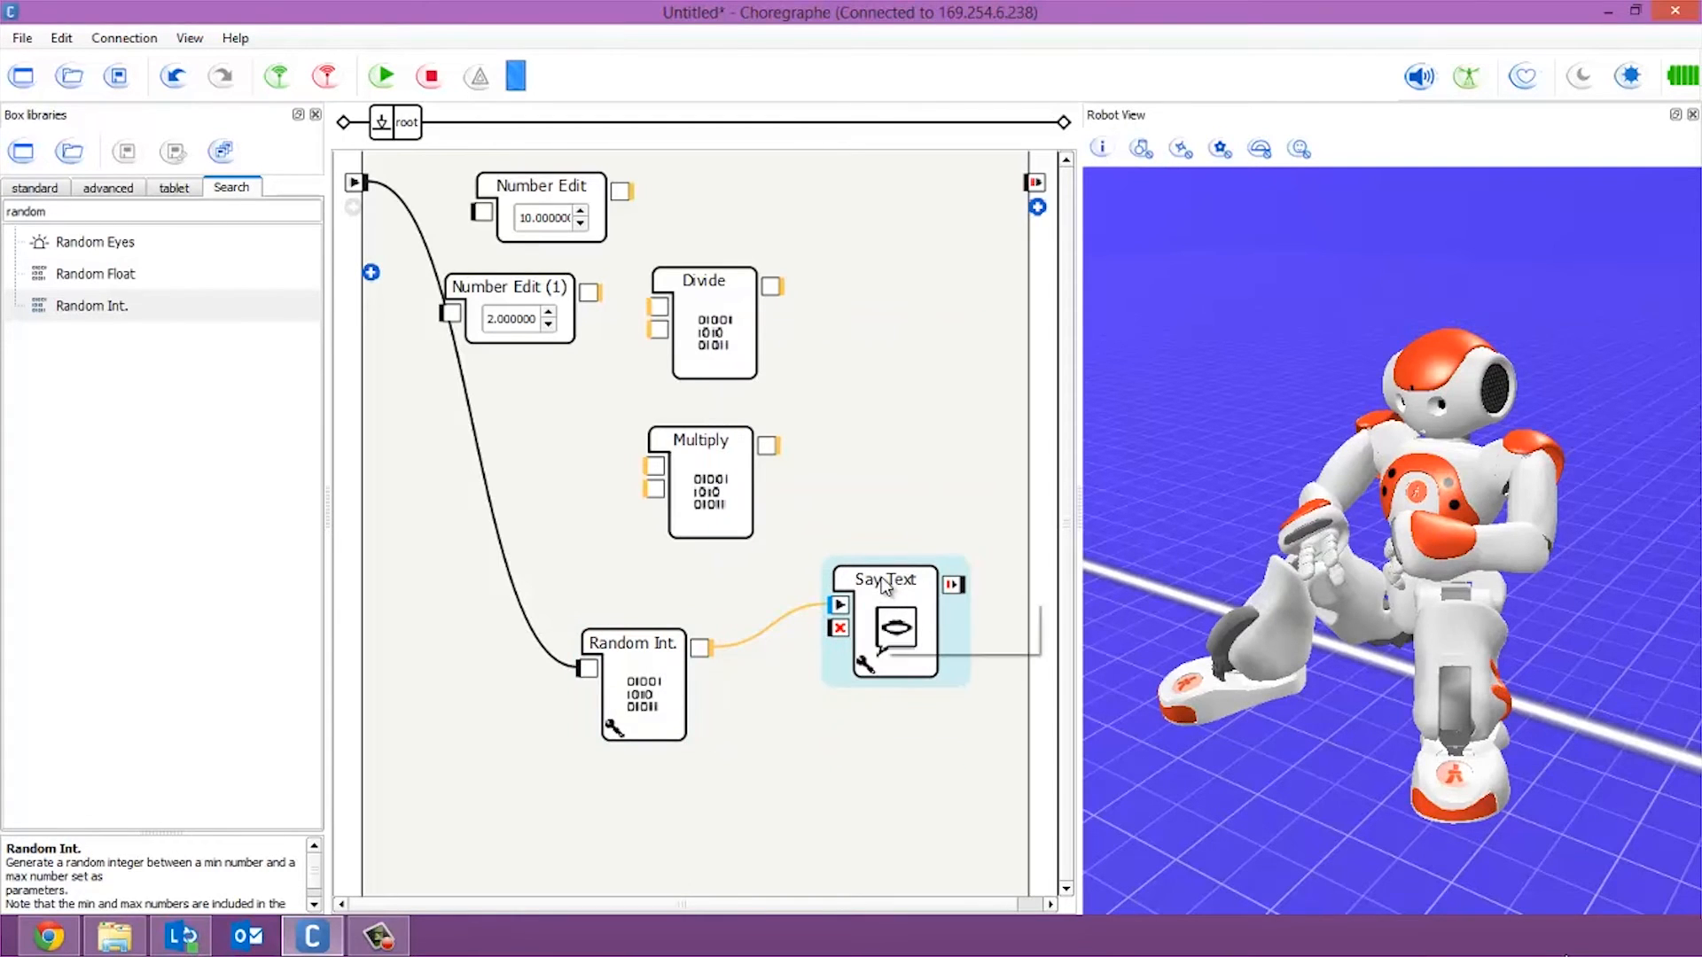
mouse_move(885, 580)
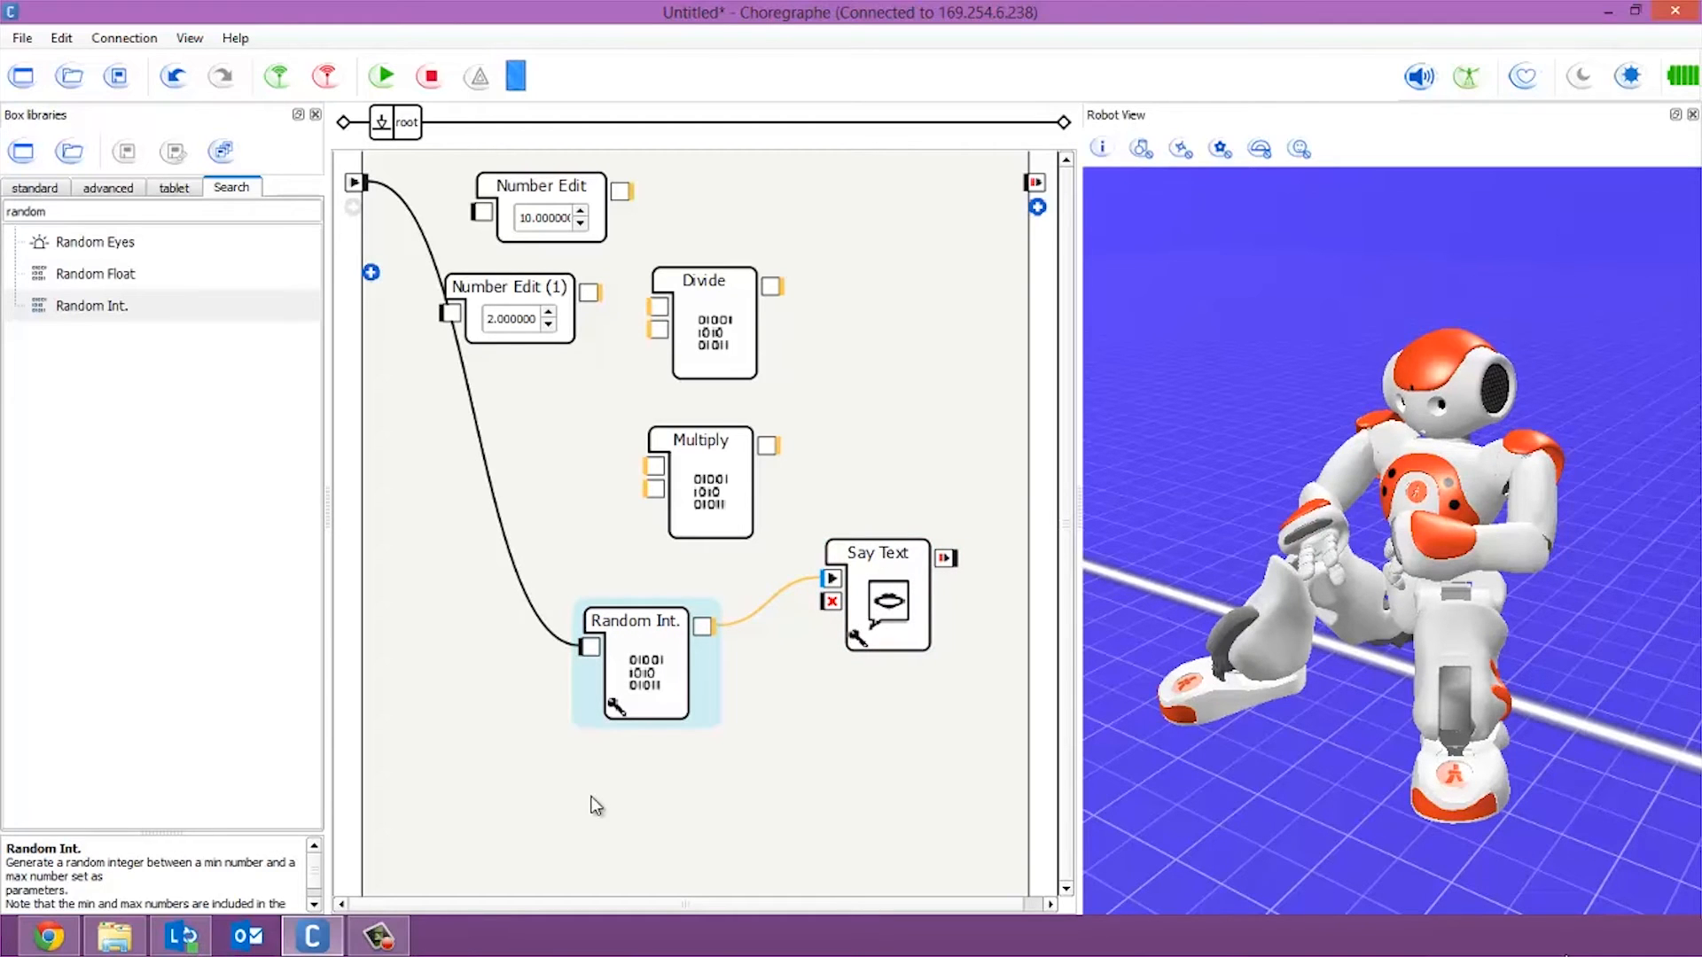
mouse_move(108, 312)
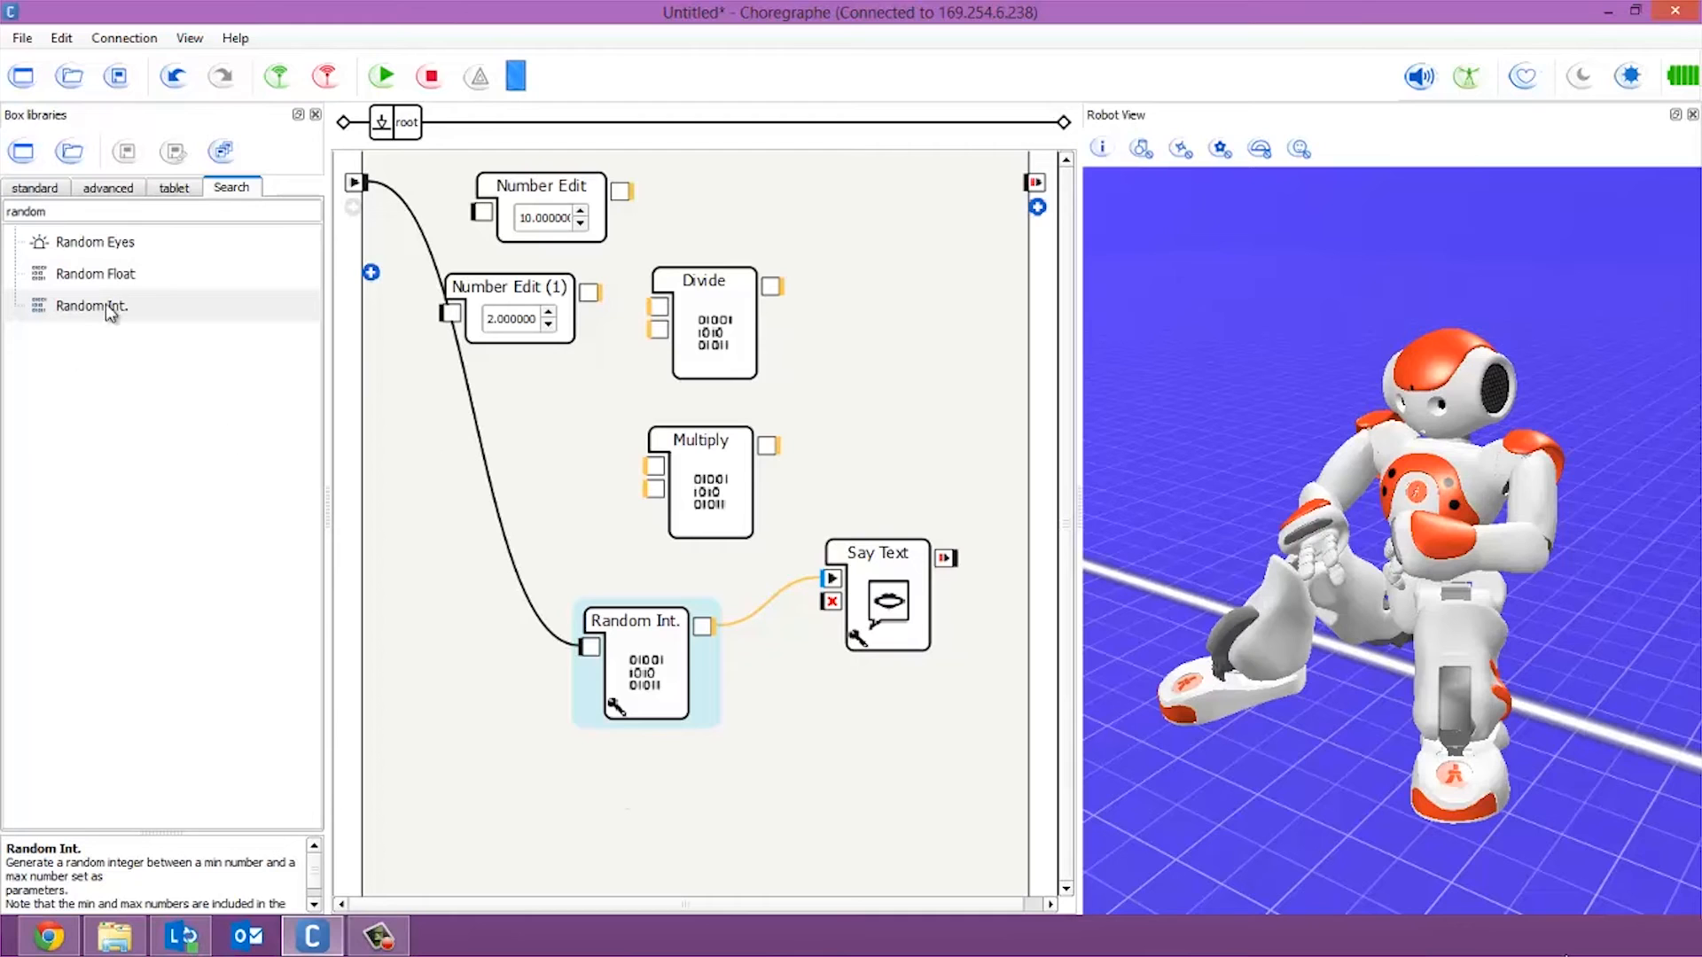
- Place Random Float below Random Int., wire onStart into it and its output to Say Text
left_click(96, 274)
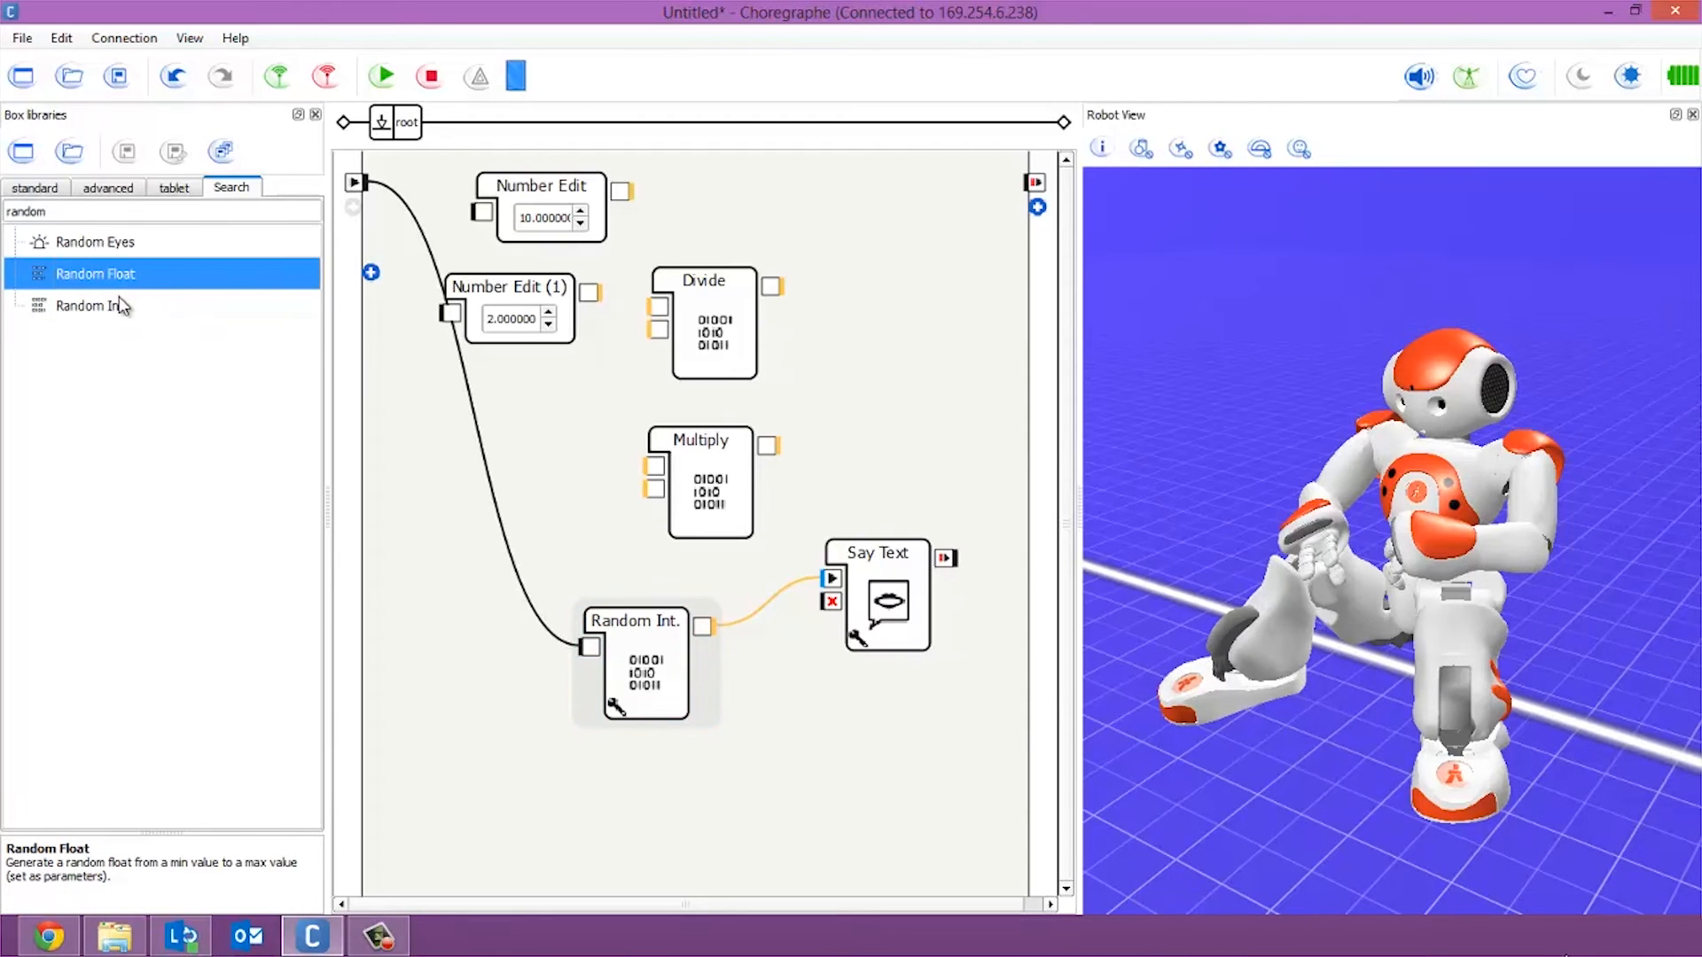
left_click_drag(95, 274, 640, 836)
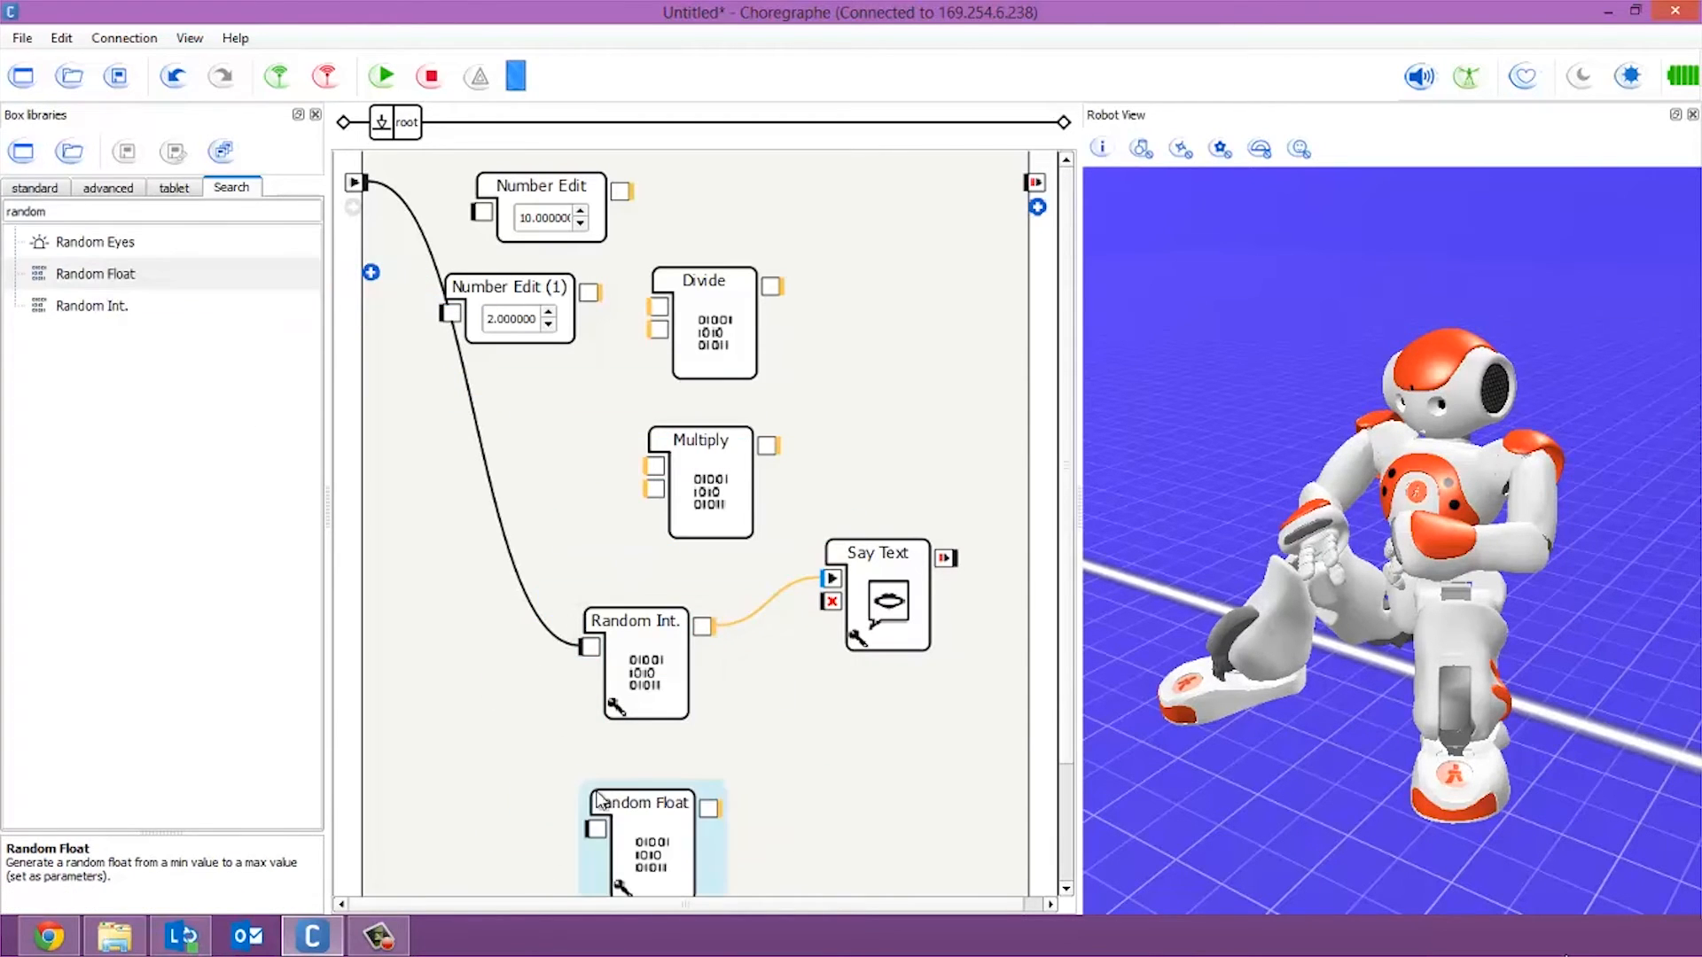
mouse_move(663, 591)
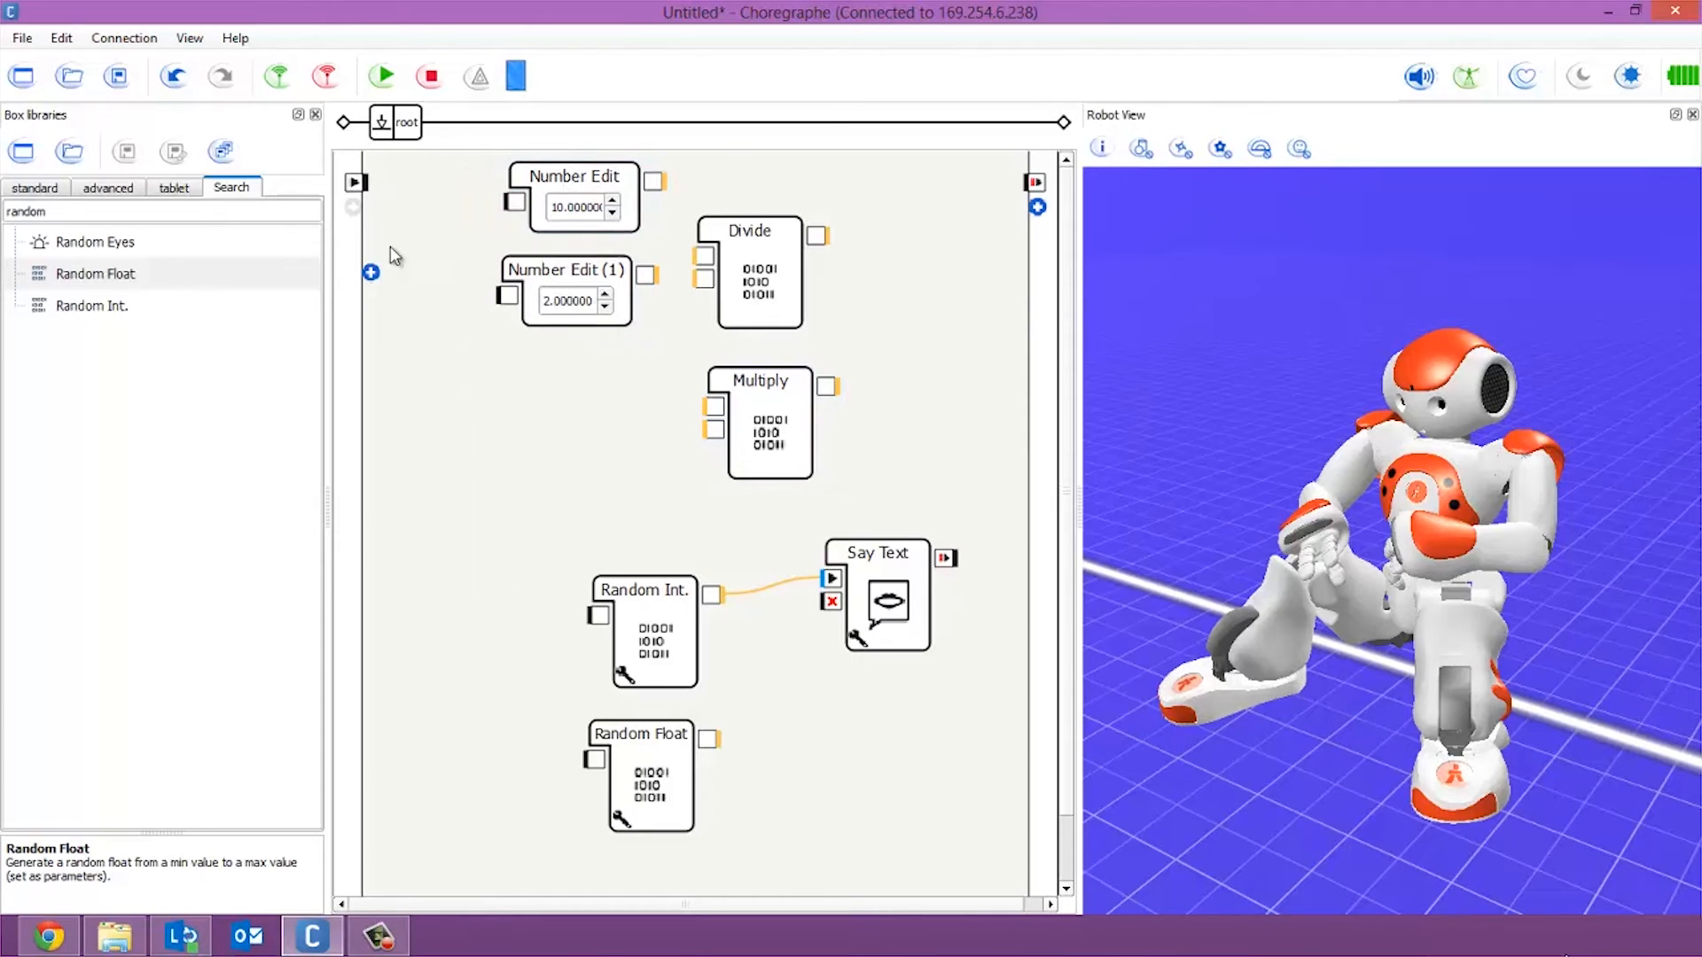
left_click_drag(356, 181, 596, 758)
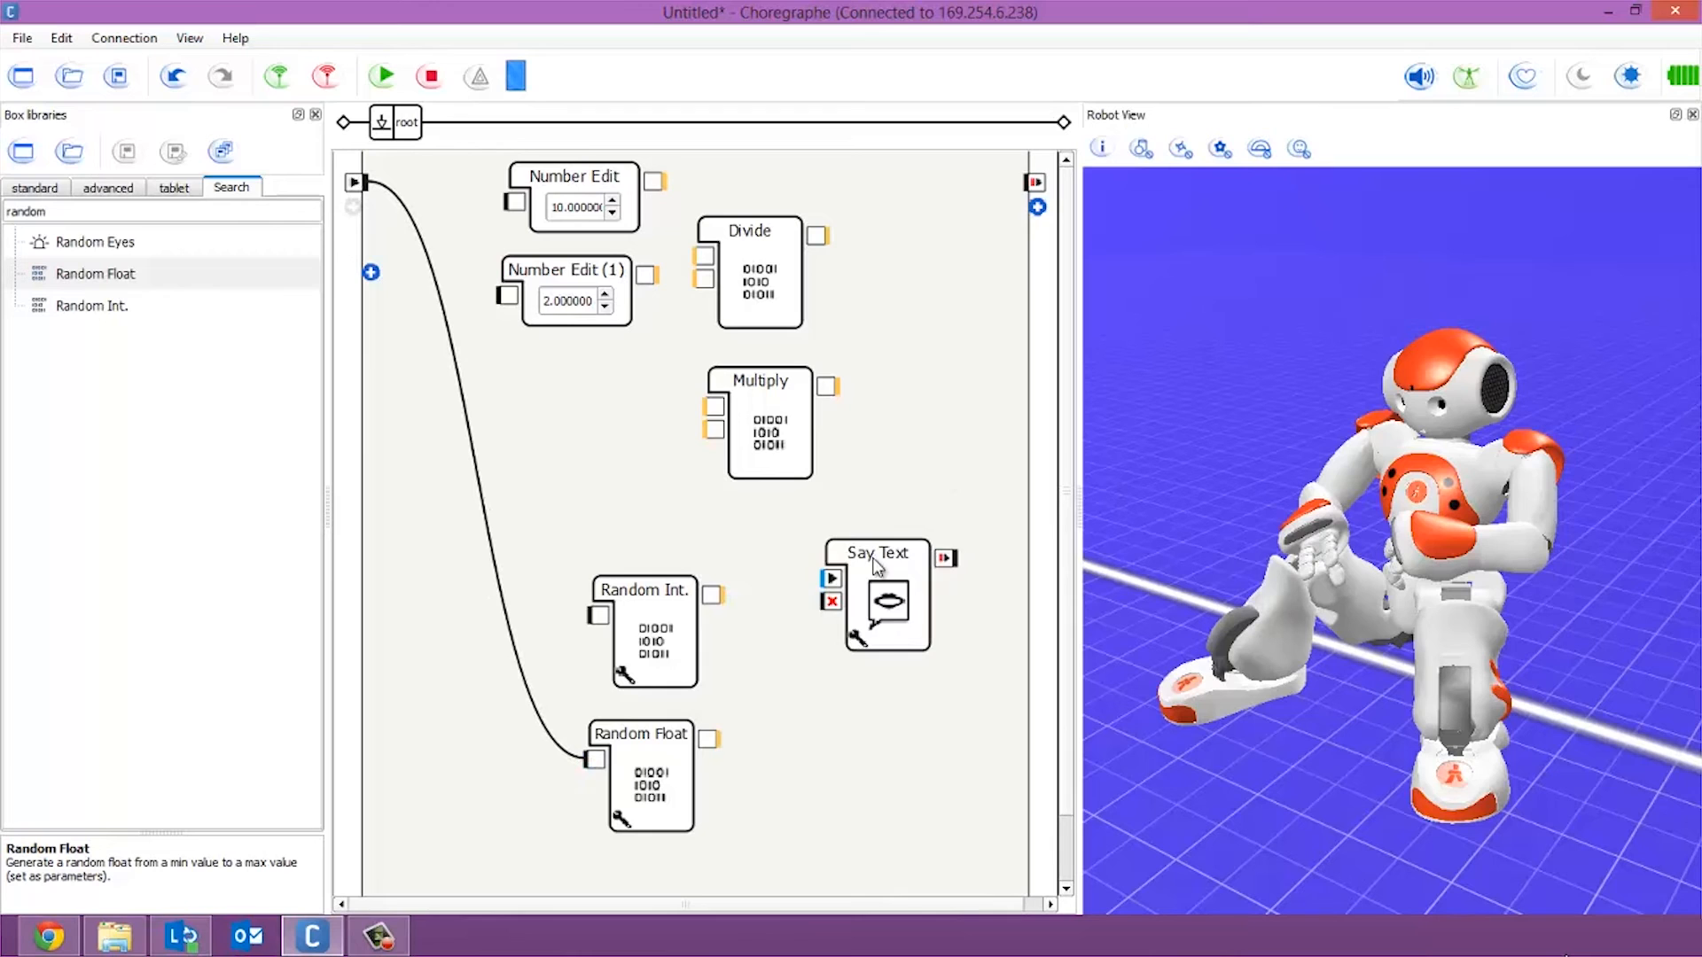
left_click_drag(880, 597, 879, 765)
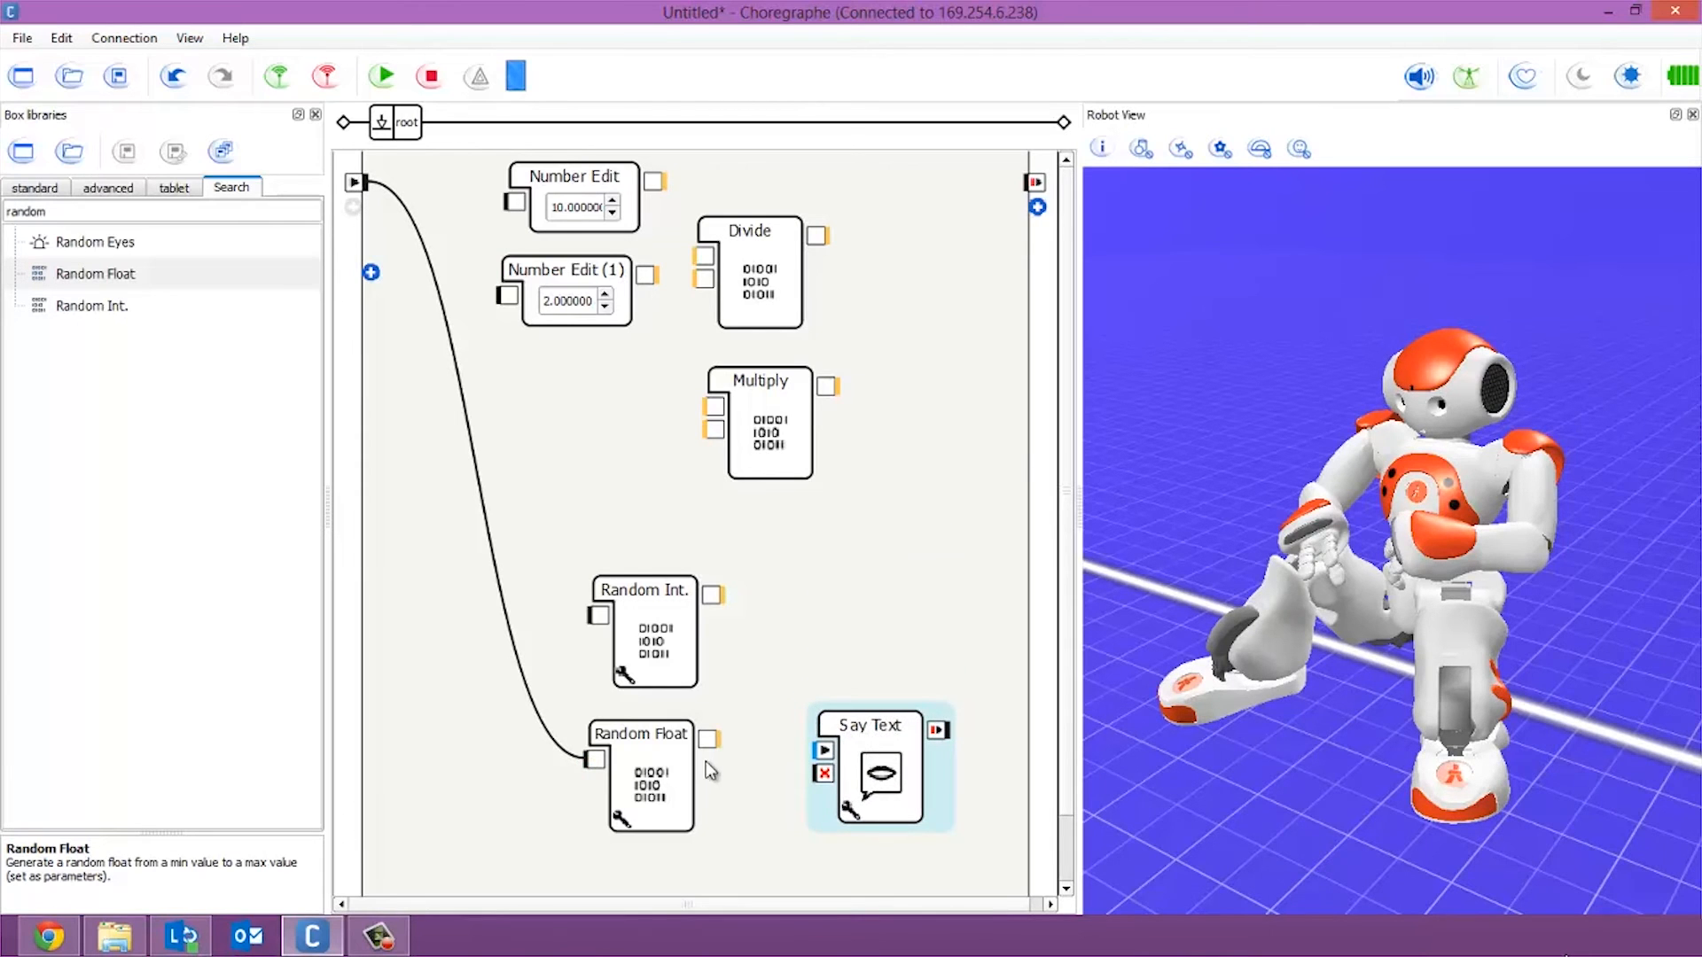
left_click_drag(715, 739, 816, 750)
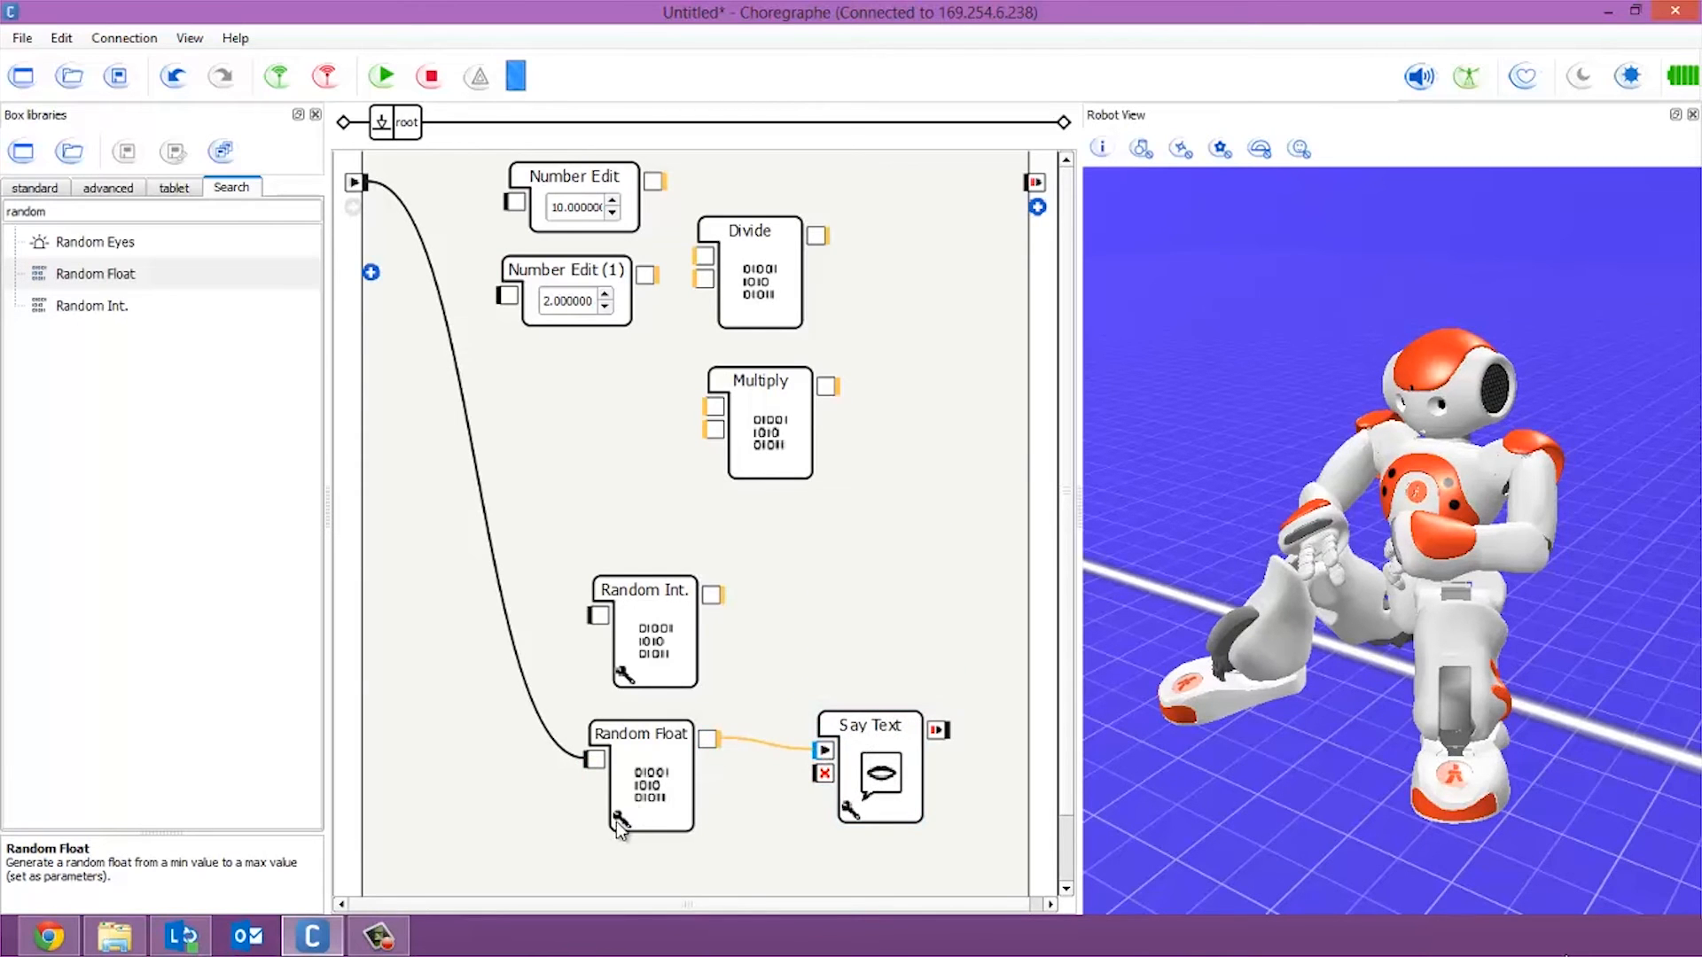
mouse_move(597, 757)
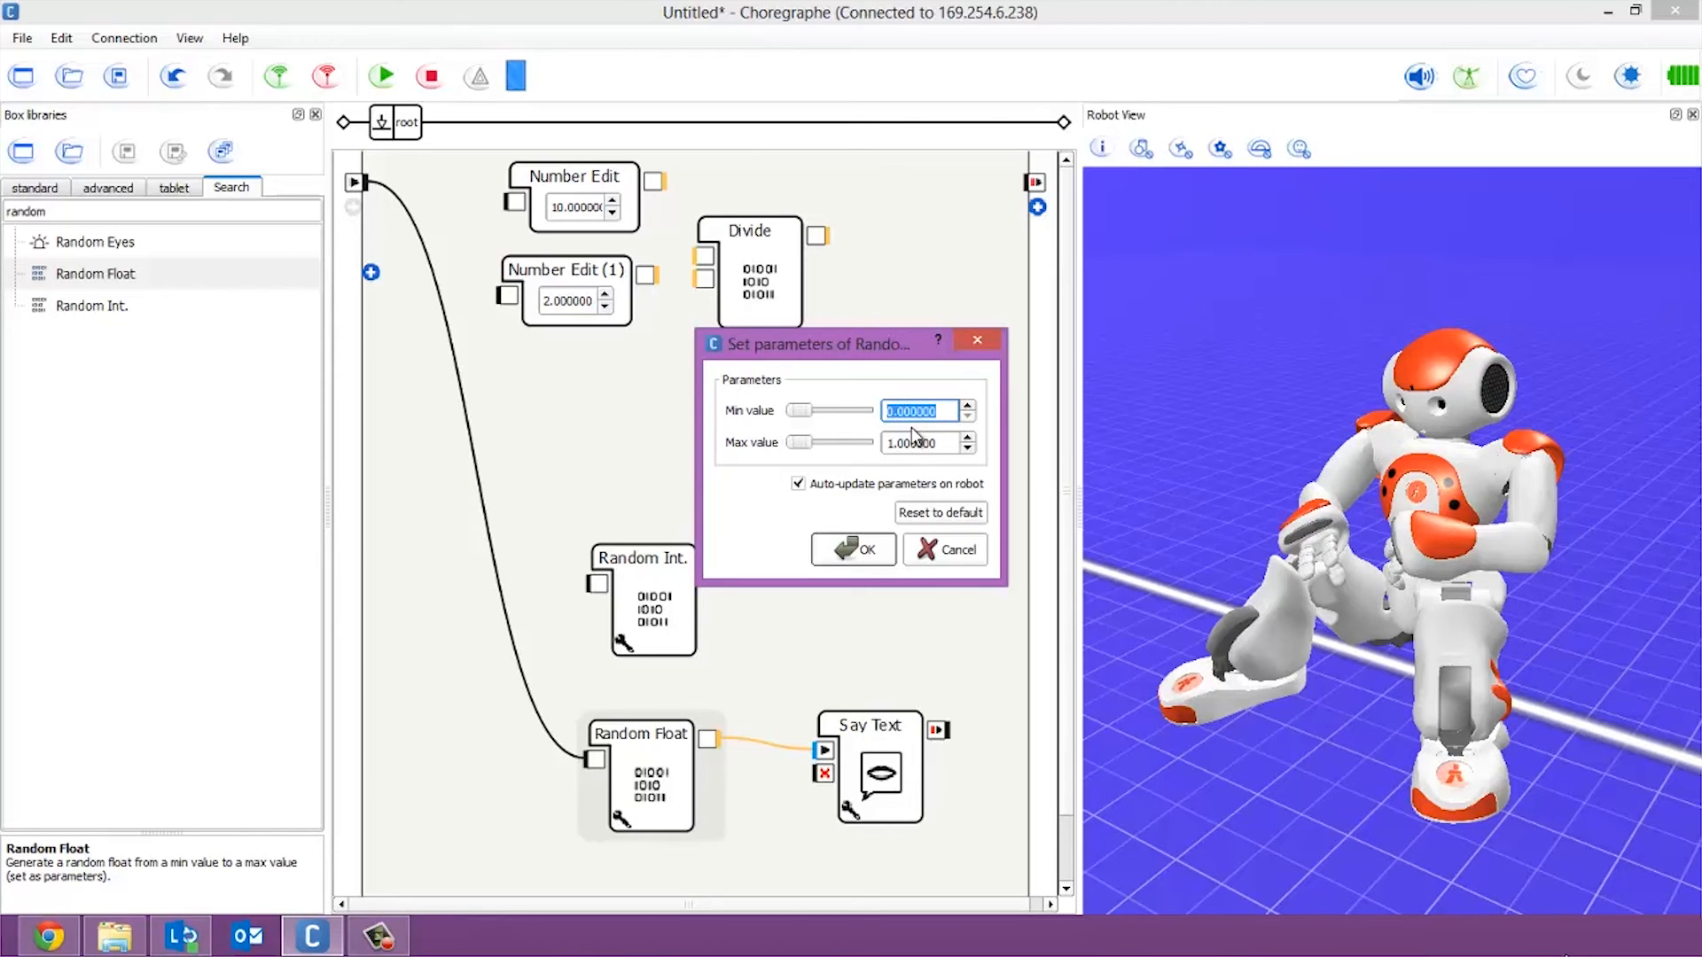
- Set Random Float's Min to 10 and Max to 12, then run the behavior on NAO
type("10")
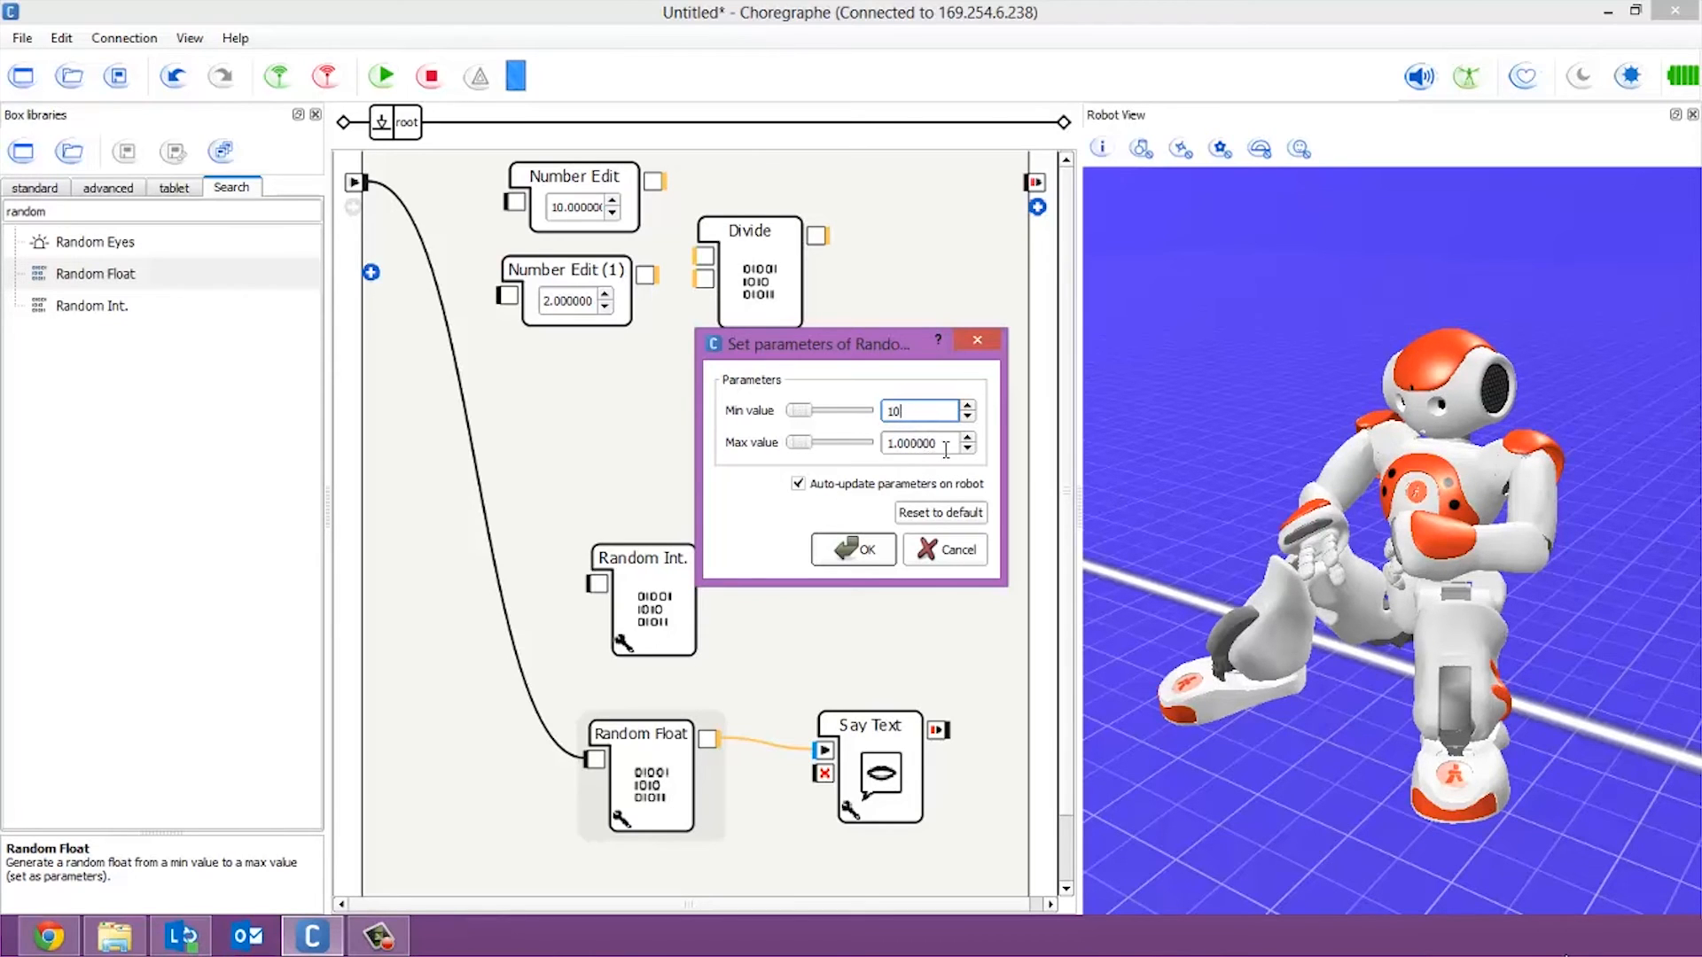
left_click(922, 443)
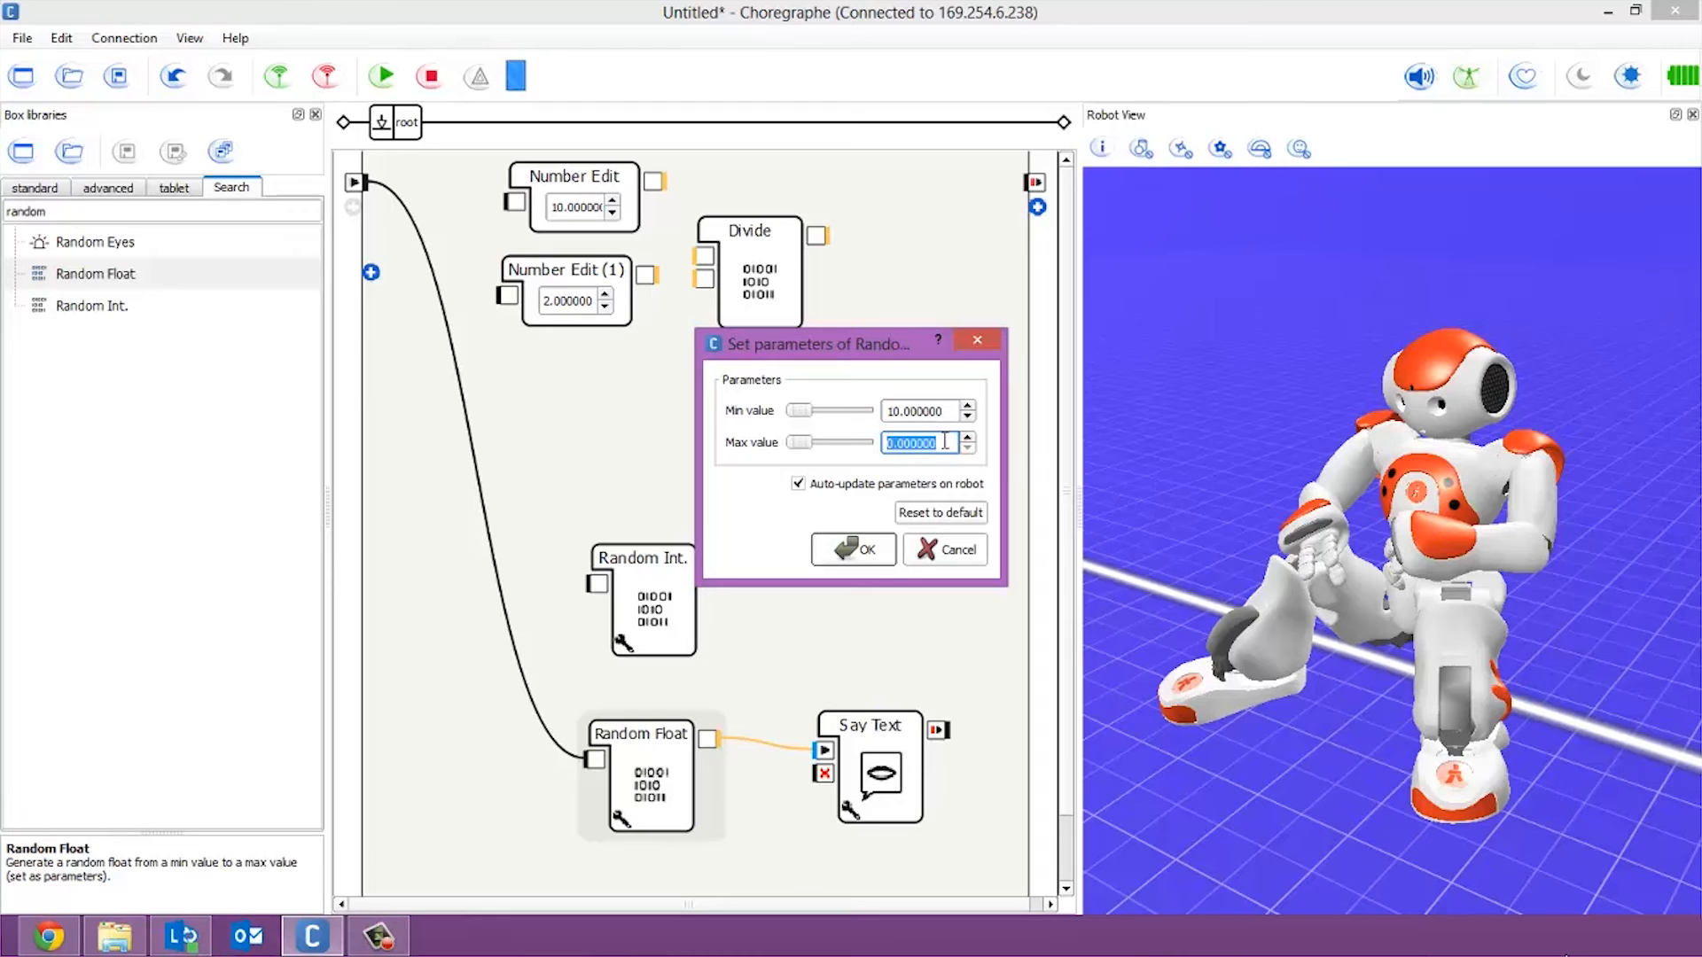
type("12")
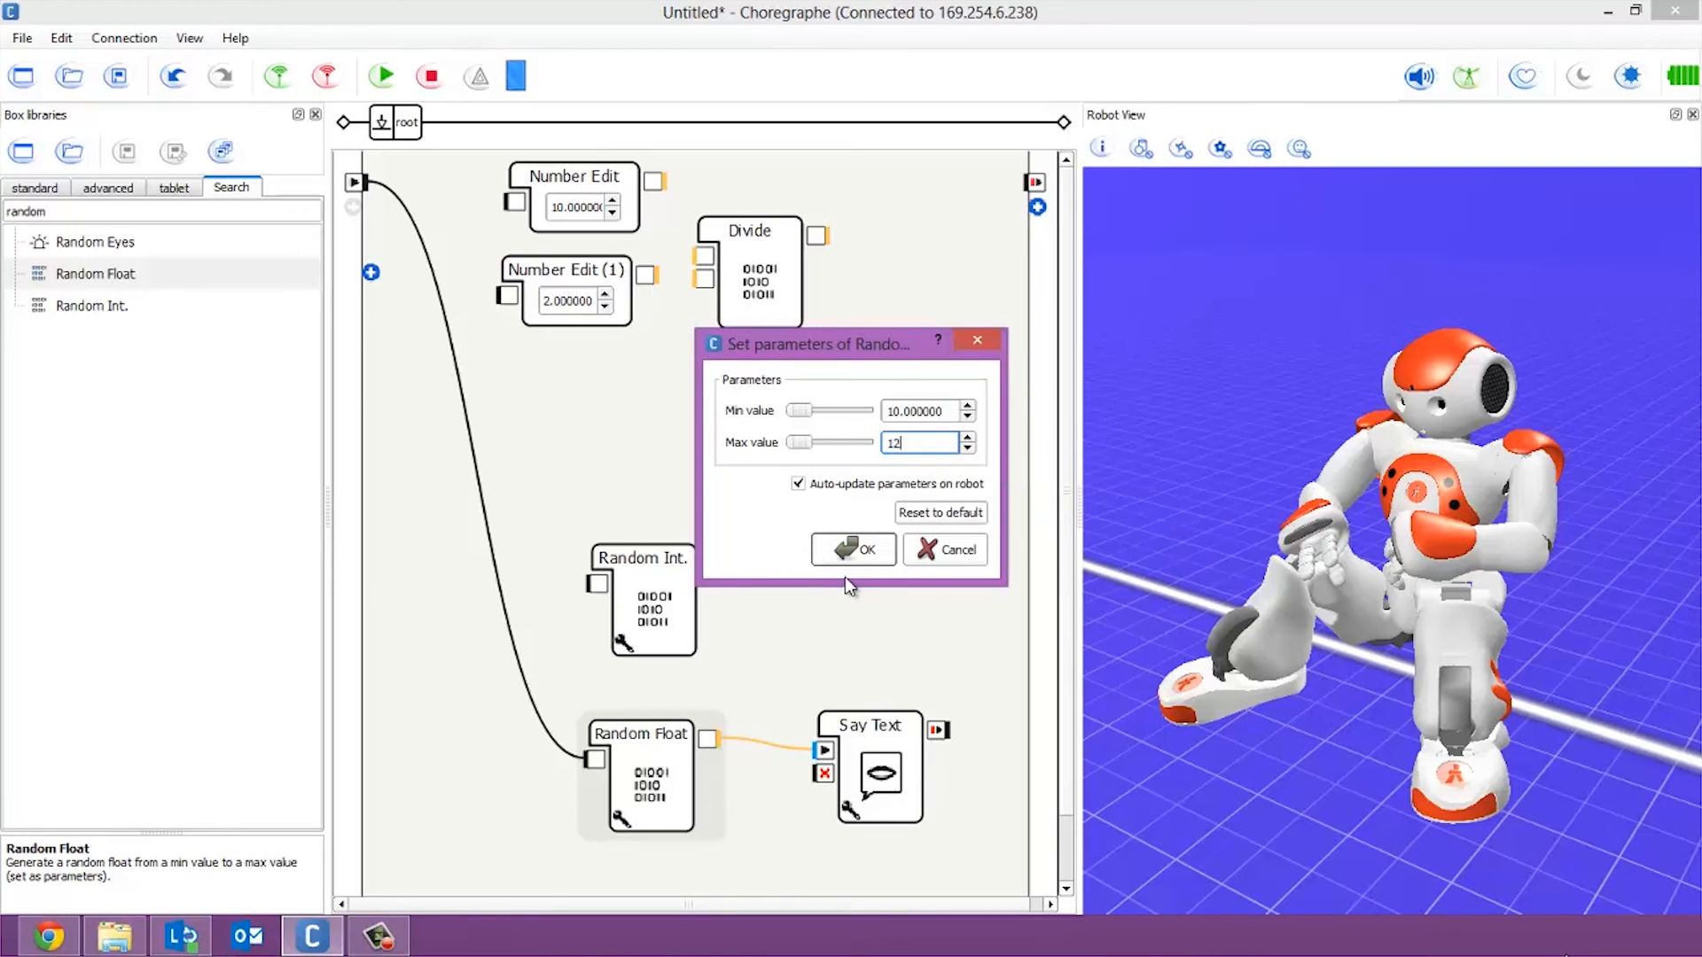
left_click(853, 549)
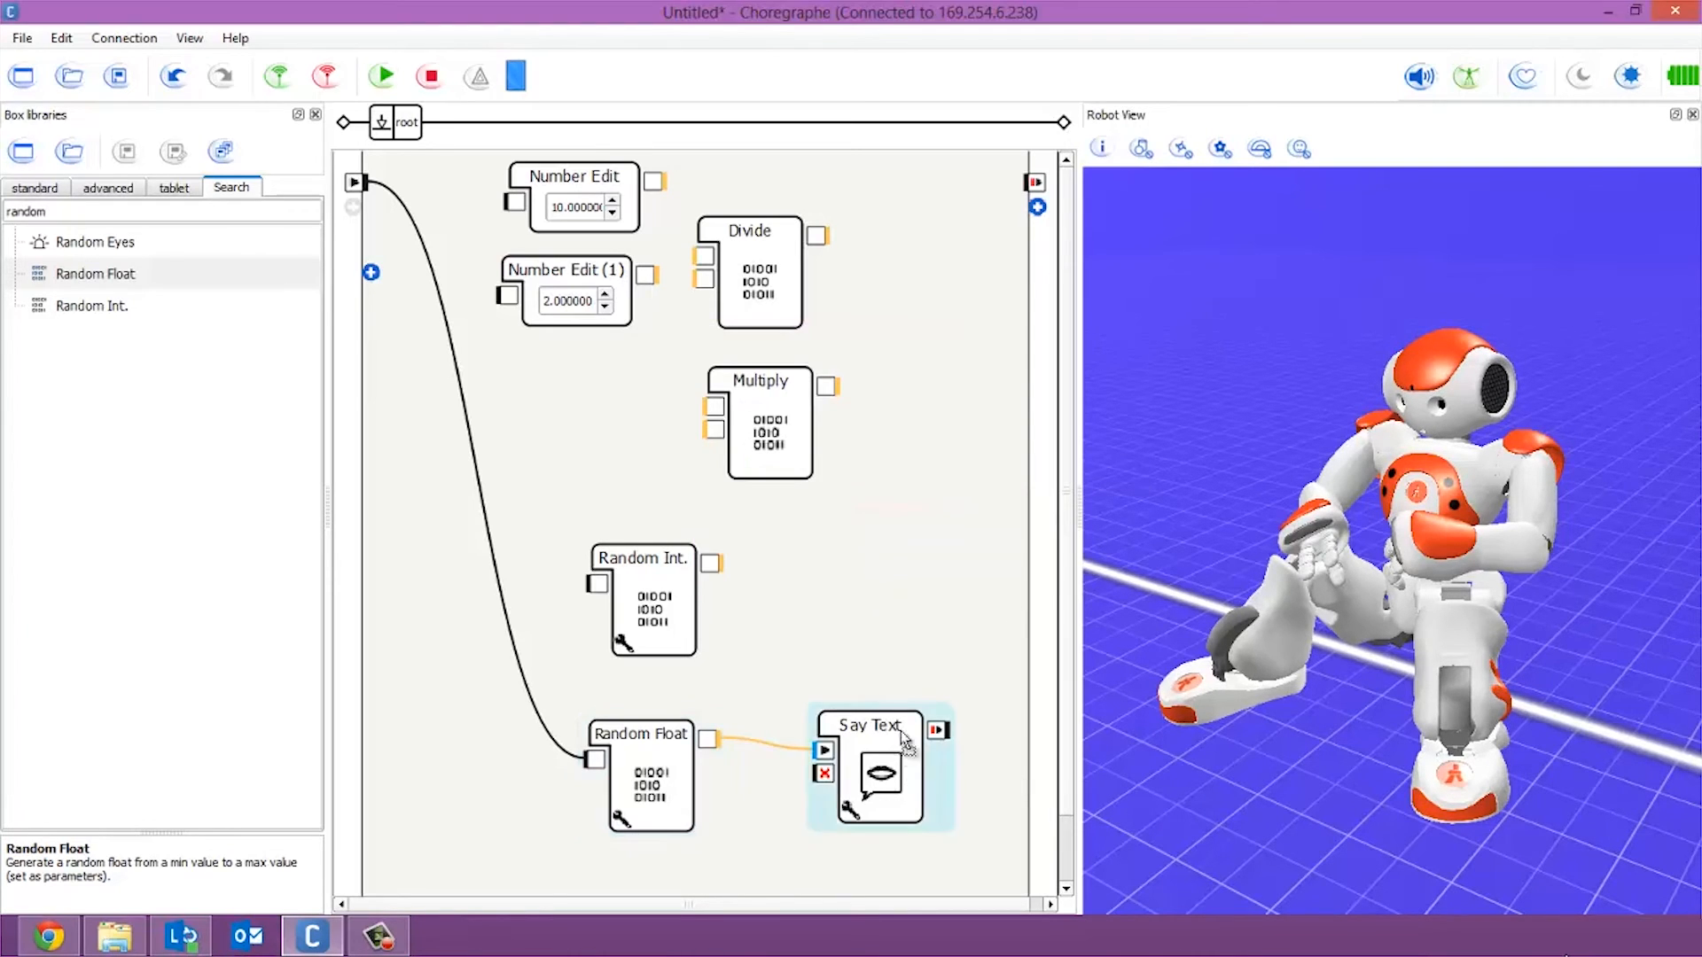
left_click(381, 76)
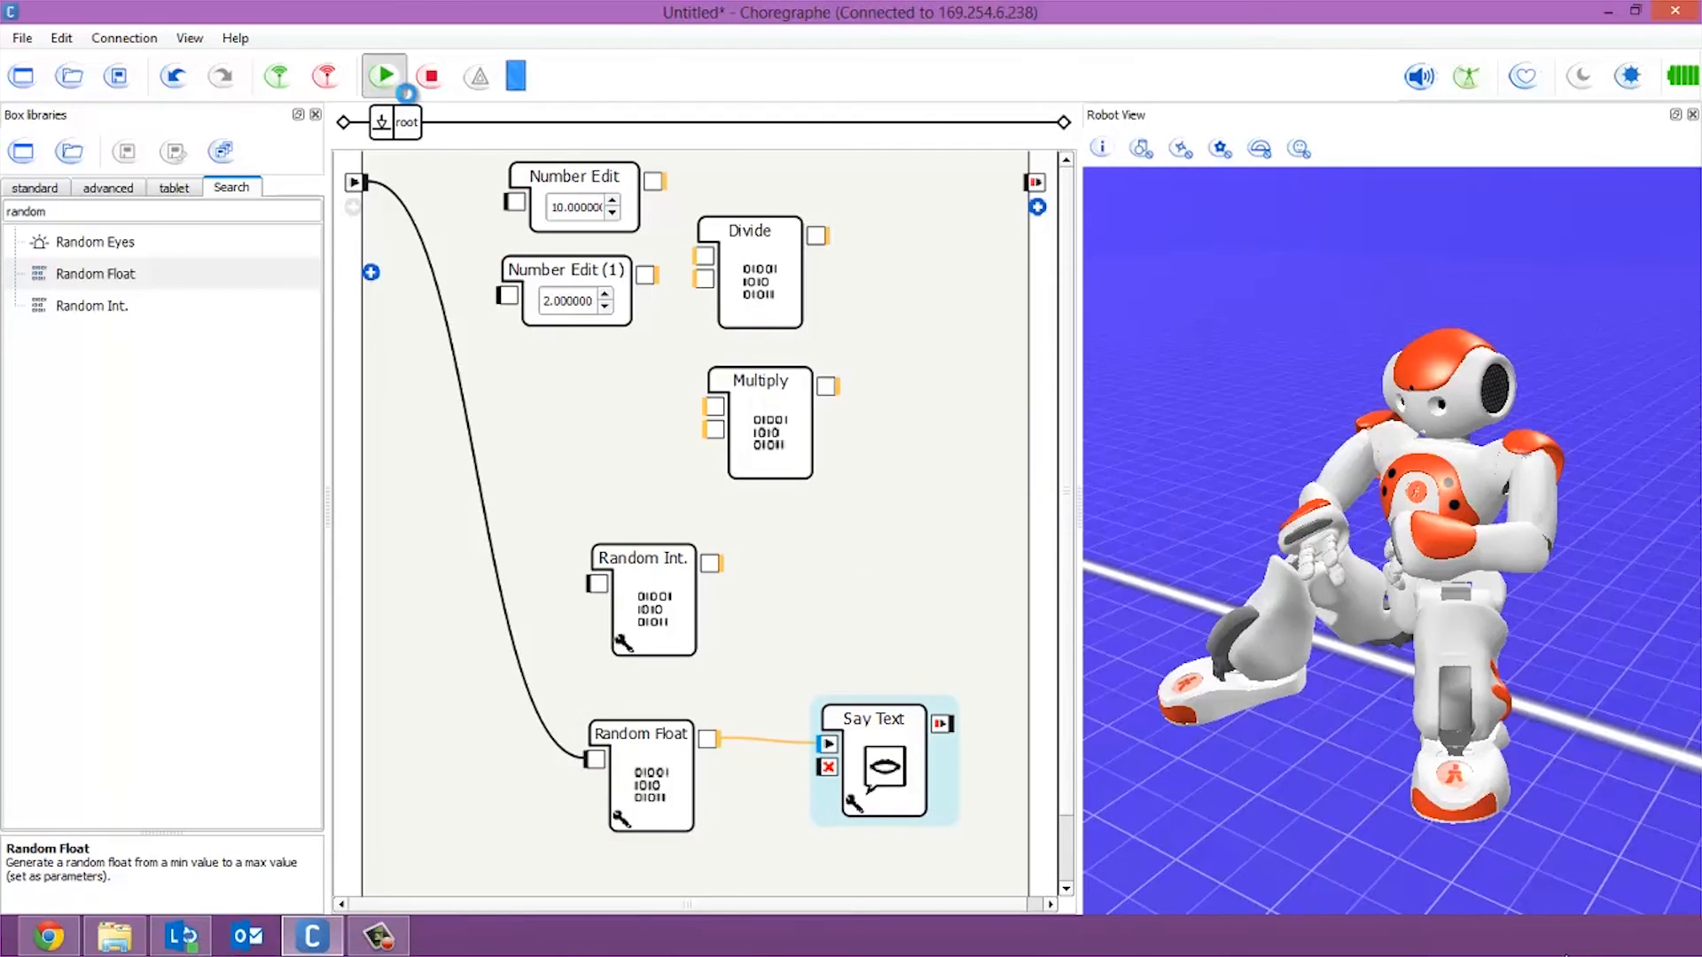
left_click(382, 76)
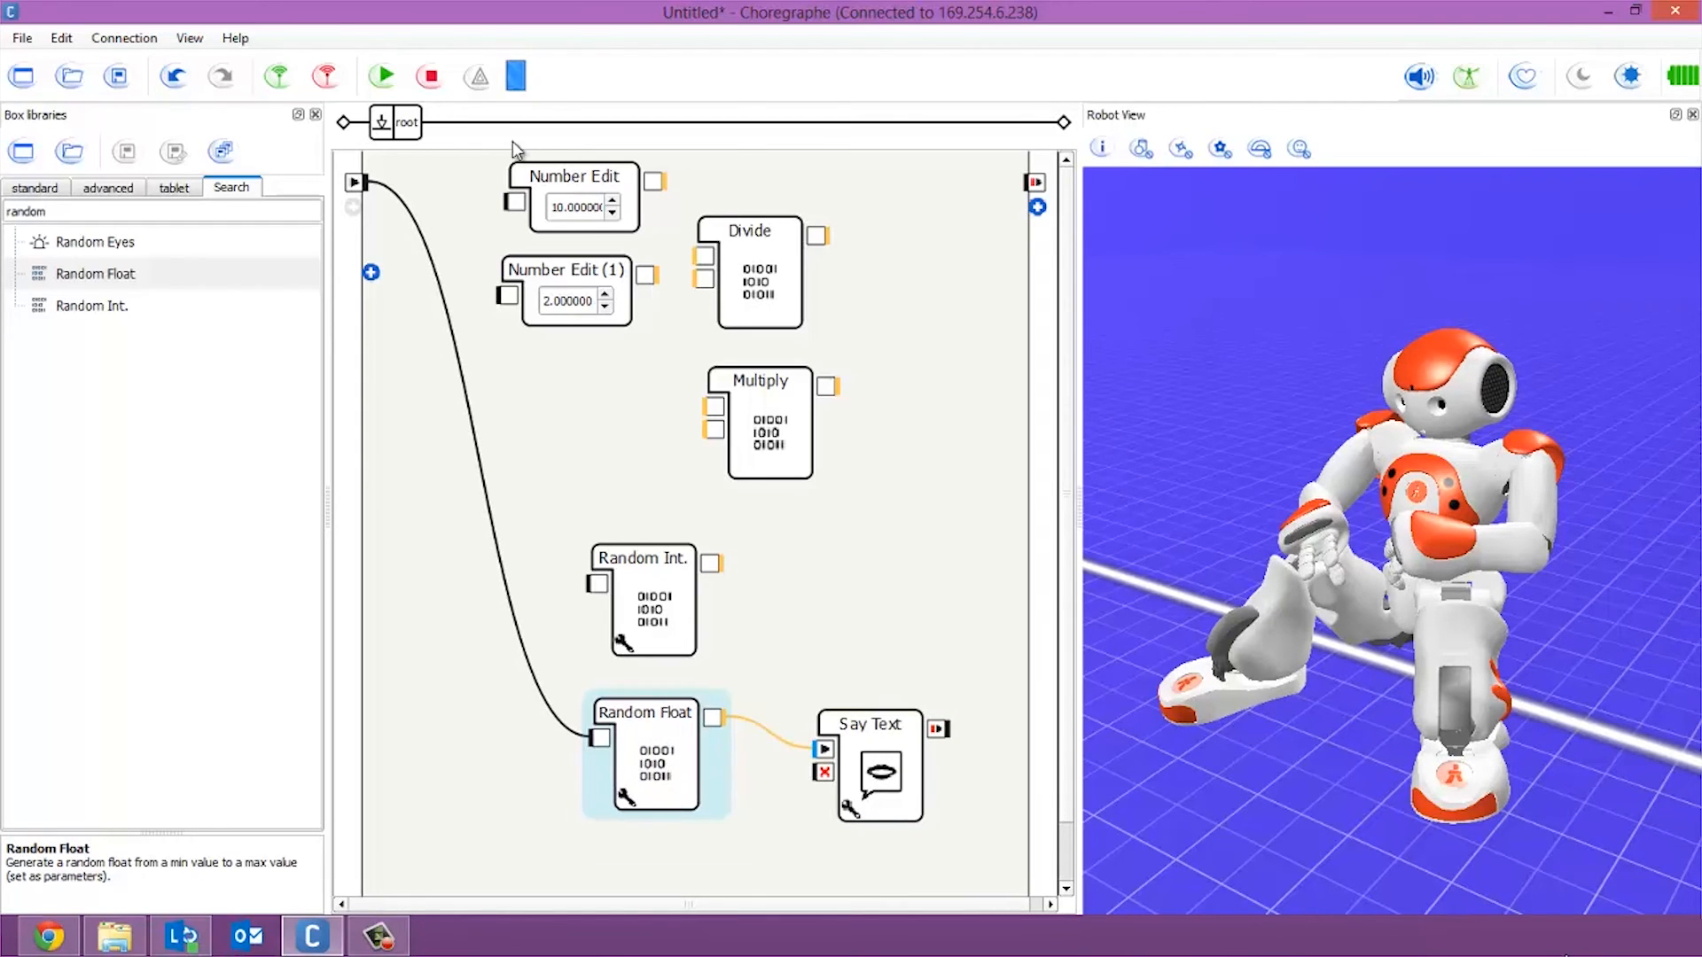
- Widen Random Float's range to about 17.54 through 614.04
left_click(381, 76)
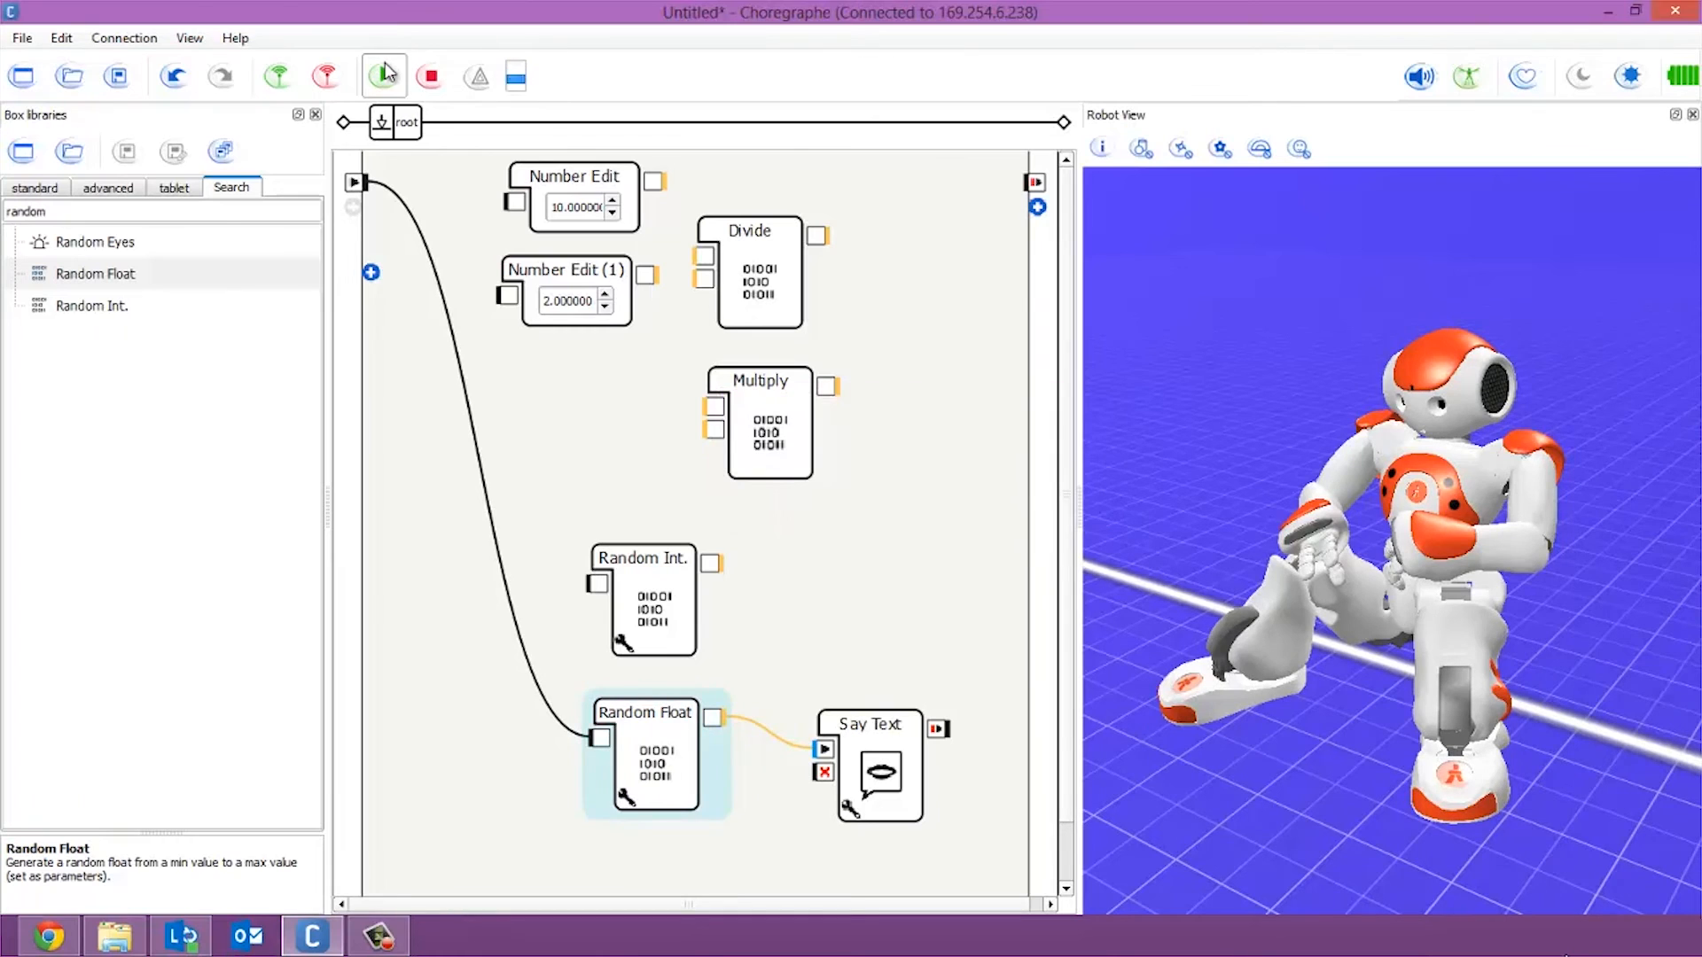
left_click(382, 76)
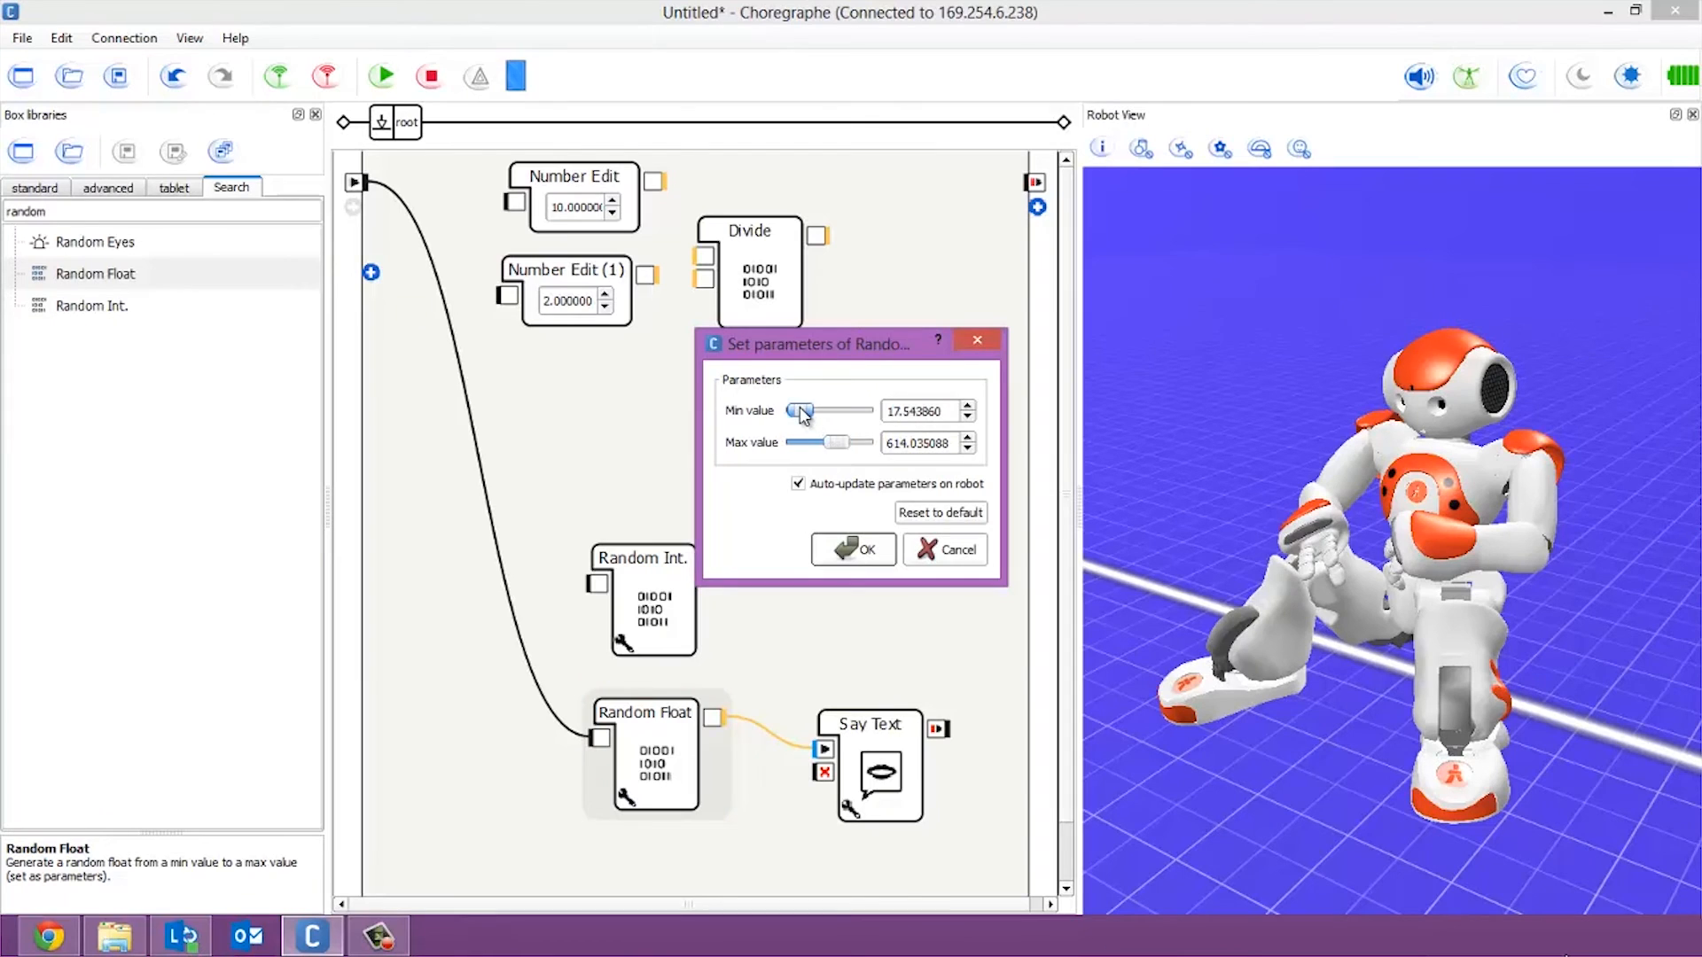
left_click(853, 550)
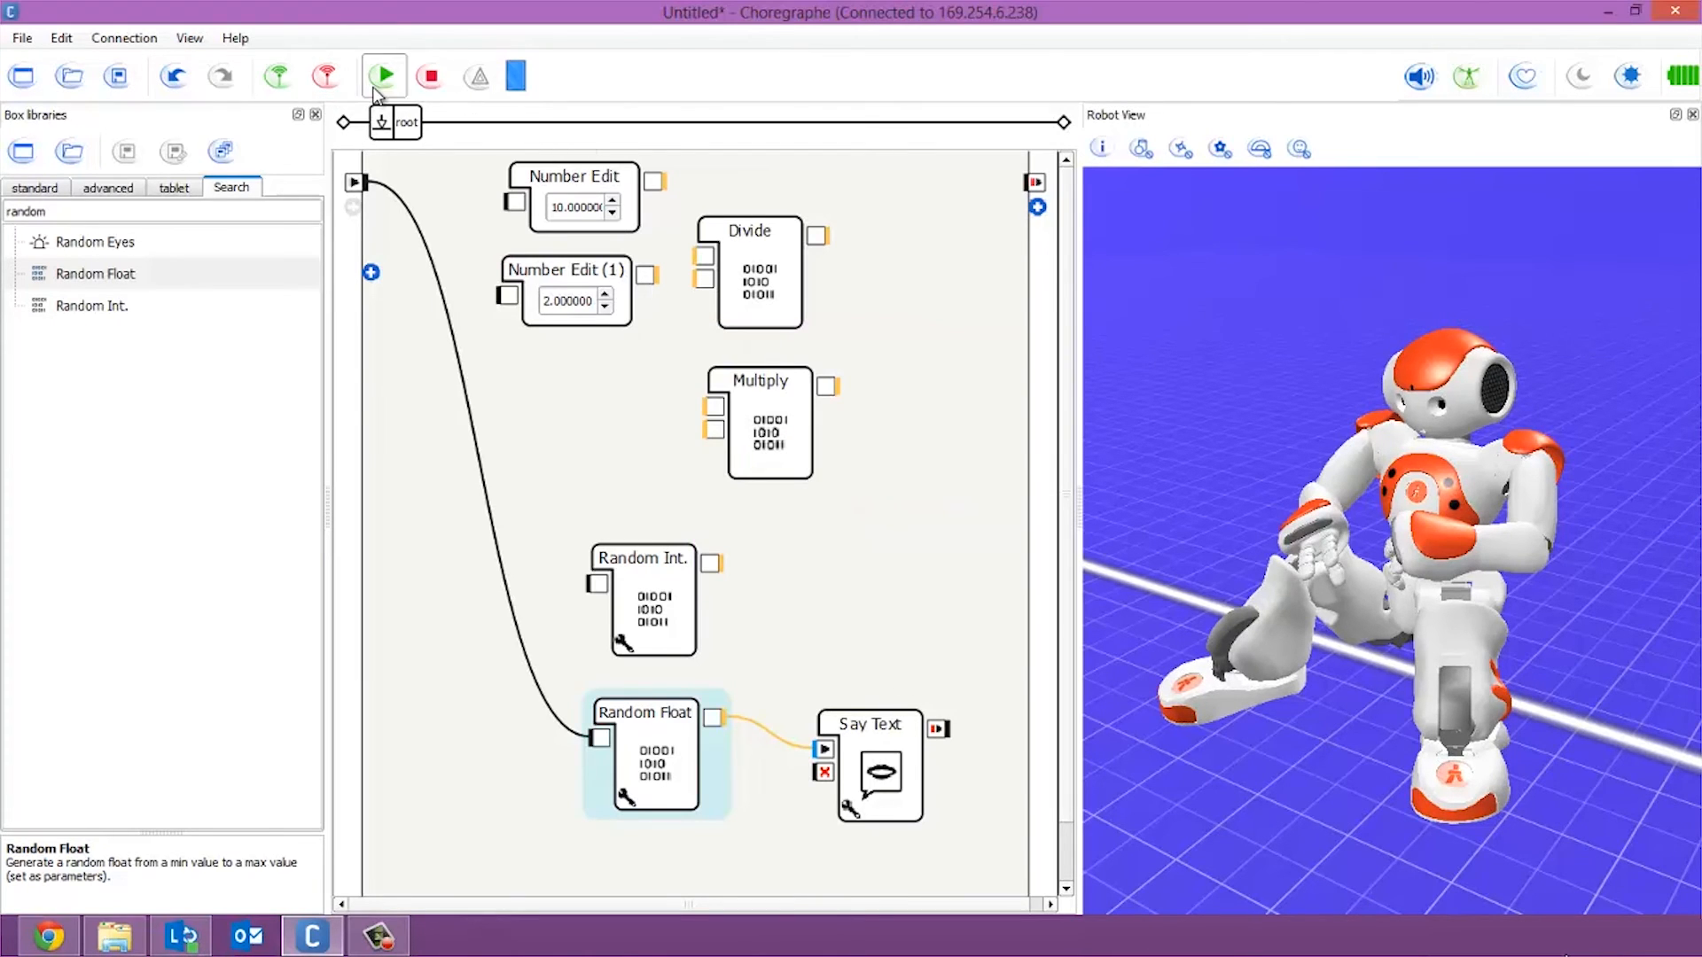
- Run the behavior several times on NAO, which says 595.174194336
left_click(382, 76)
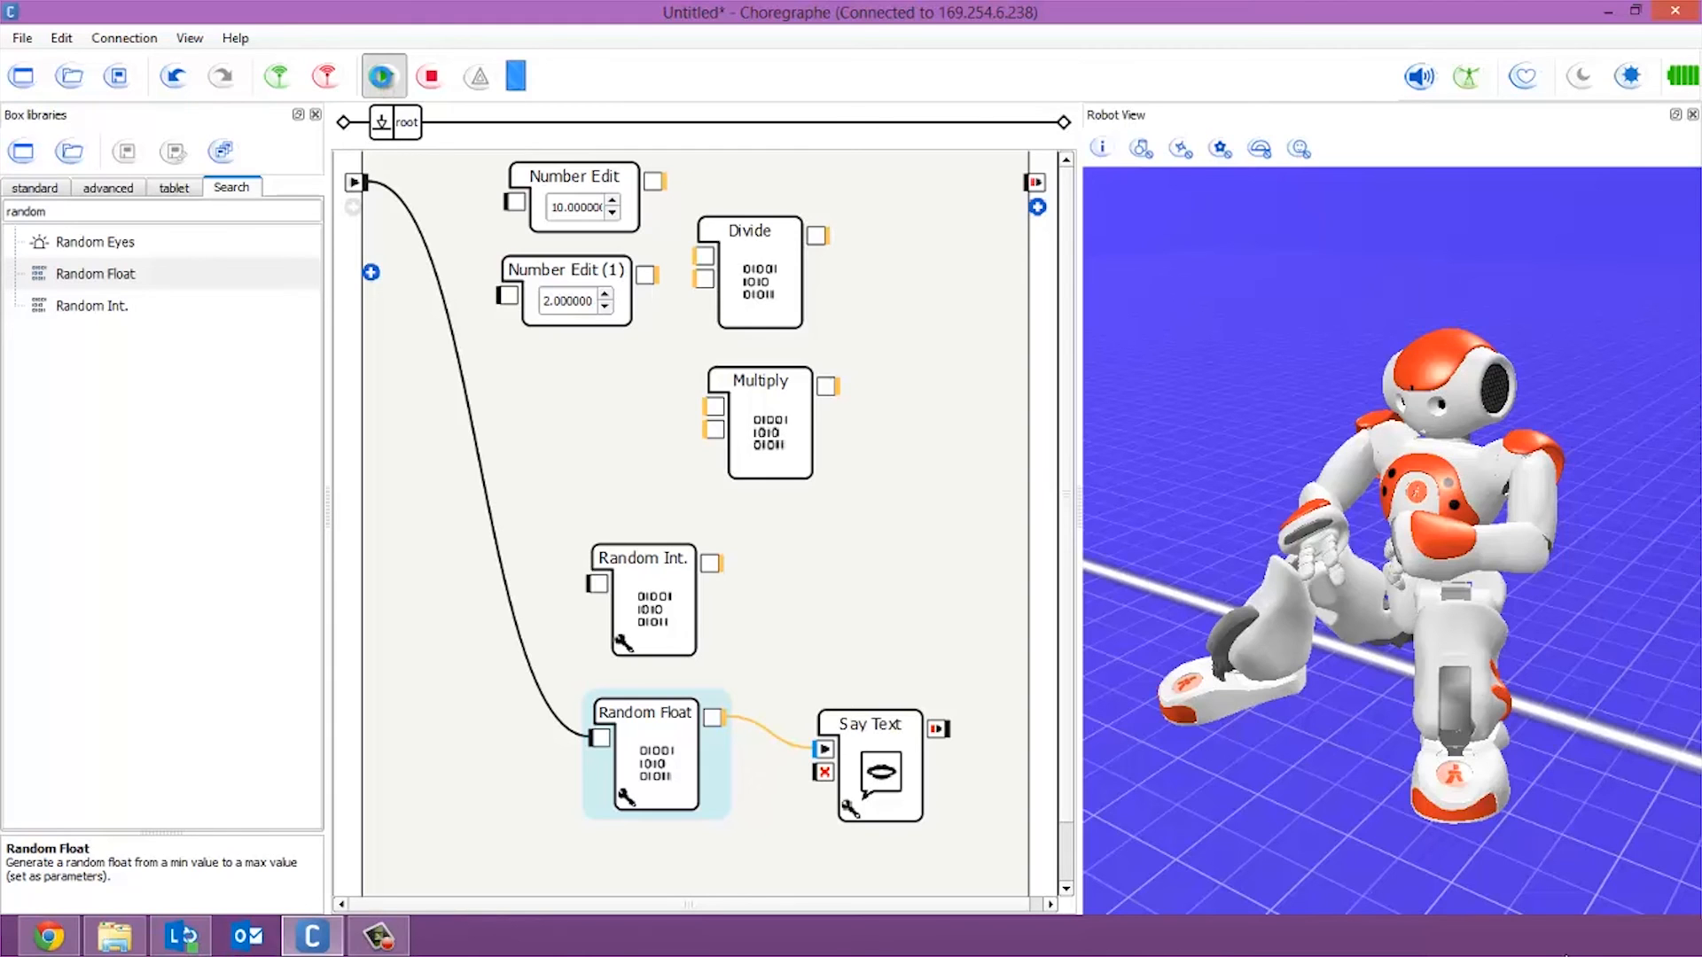
left_click(383, 76)
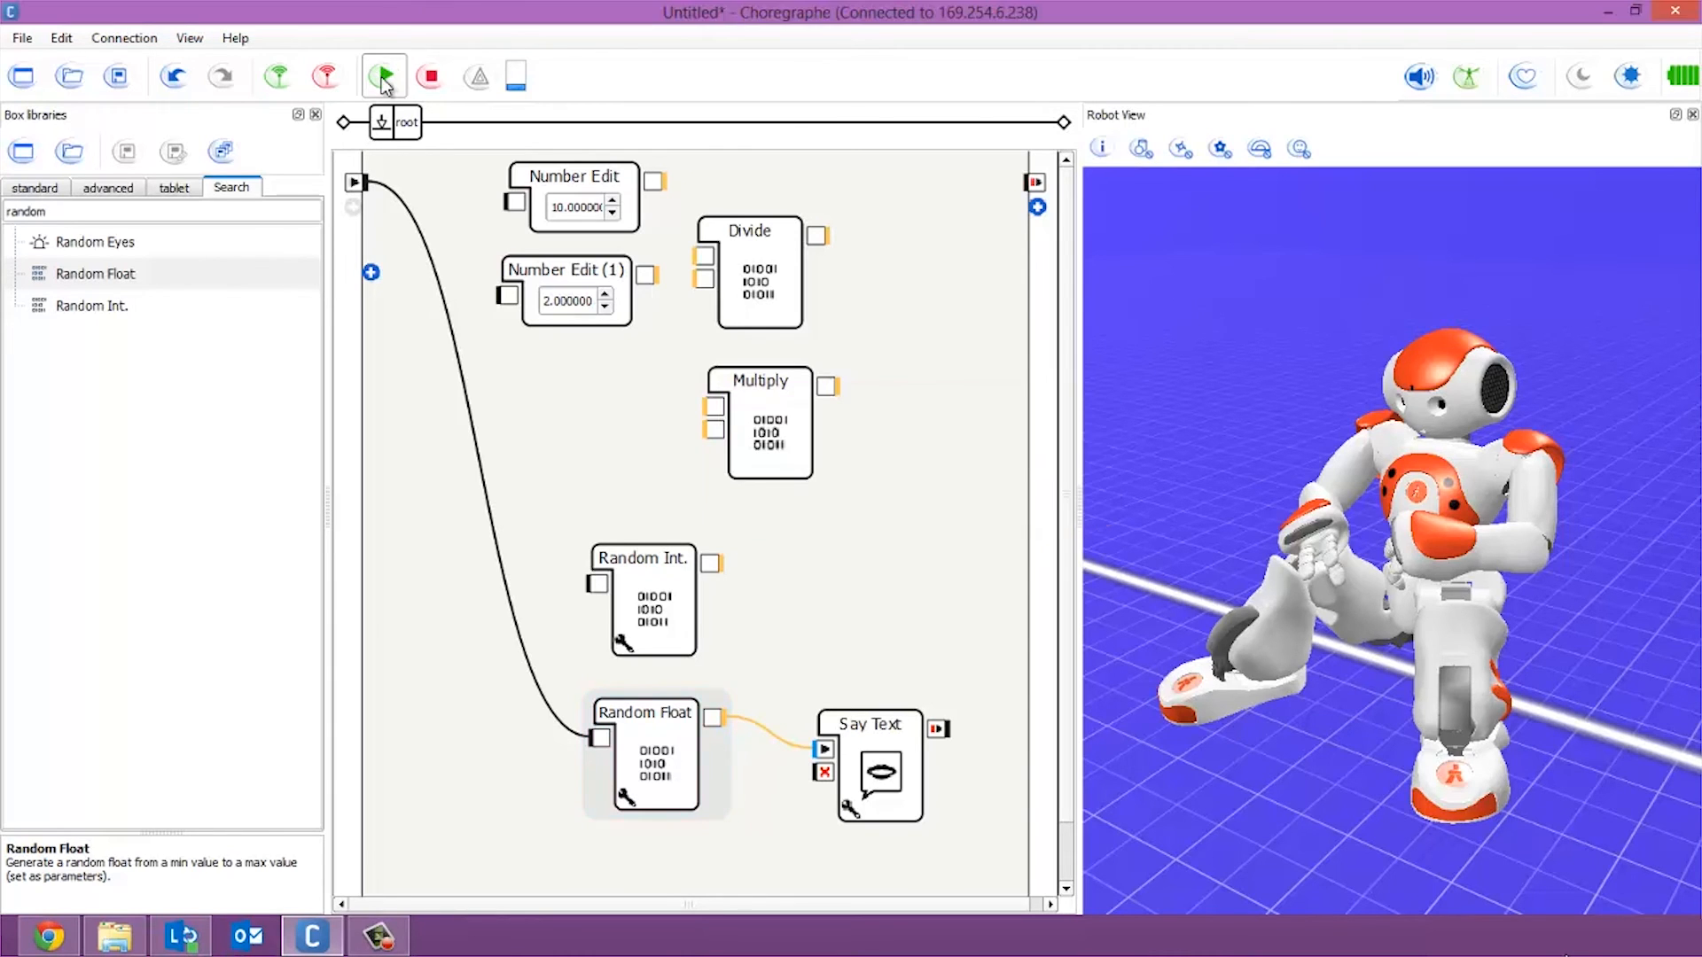
left_click(382, 77)
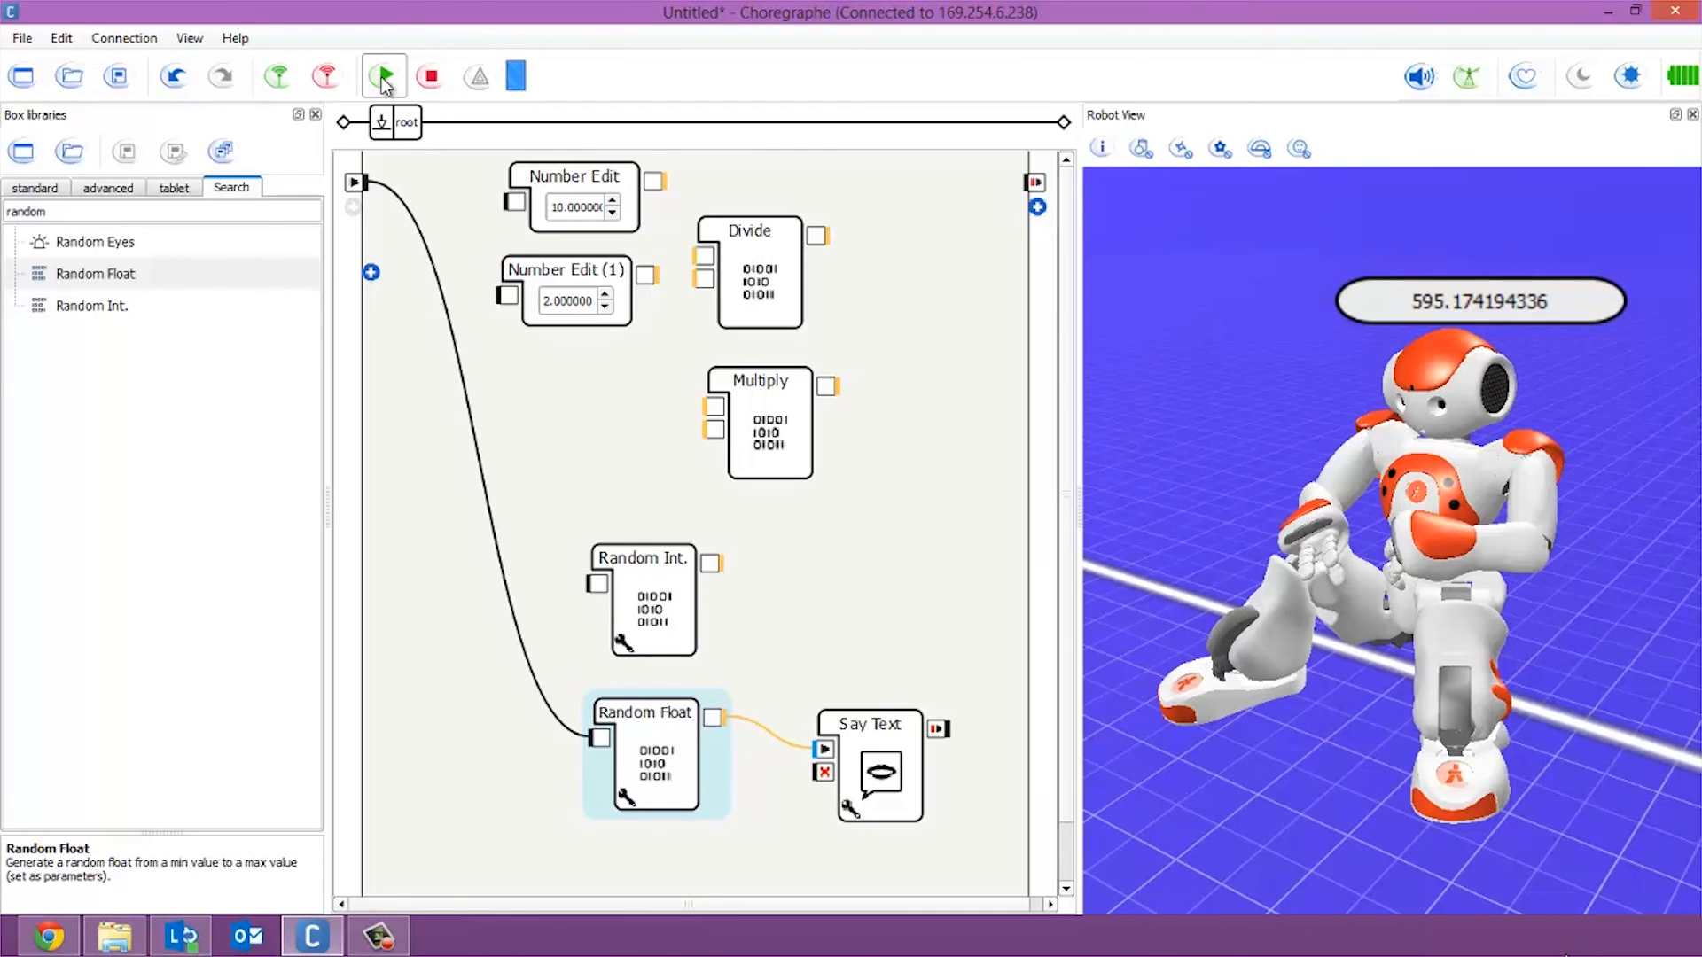
left_click(382, 76)
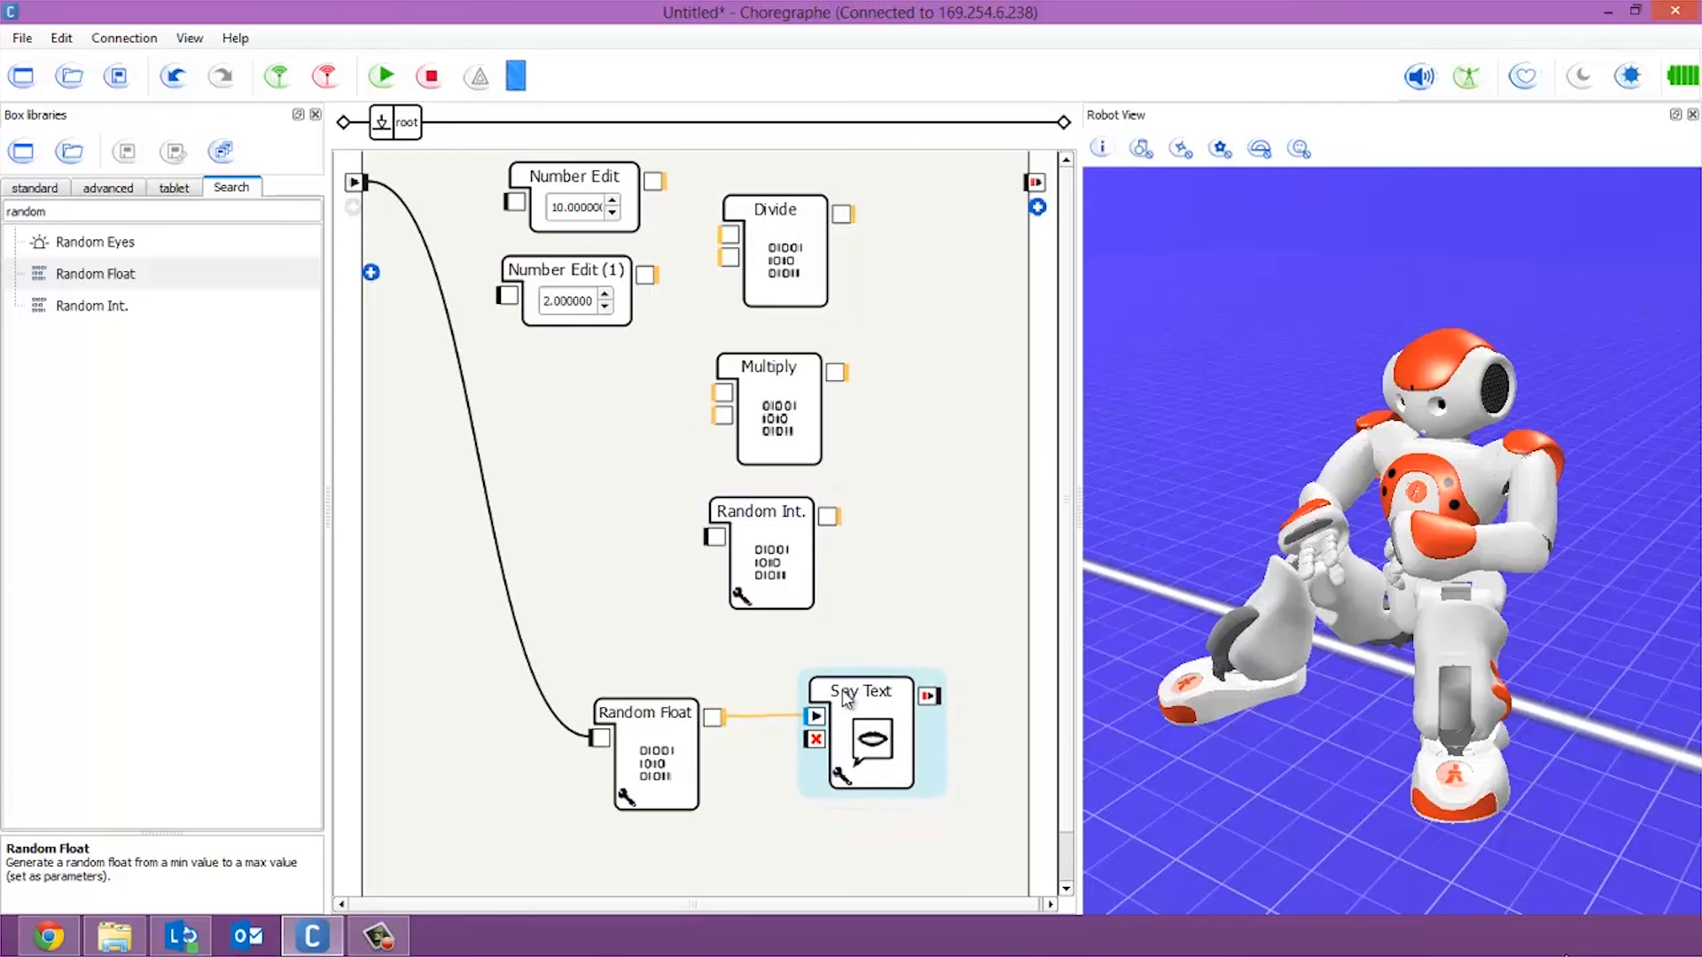
mouse_move(846, 697)
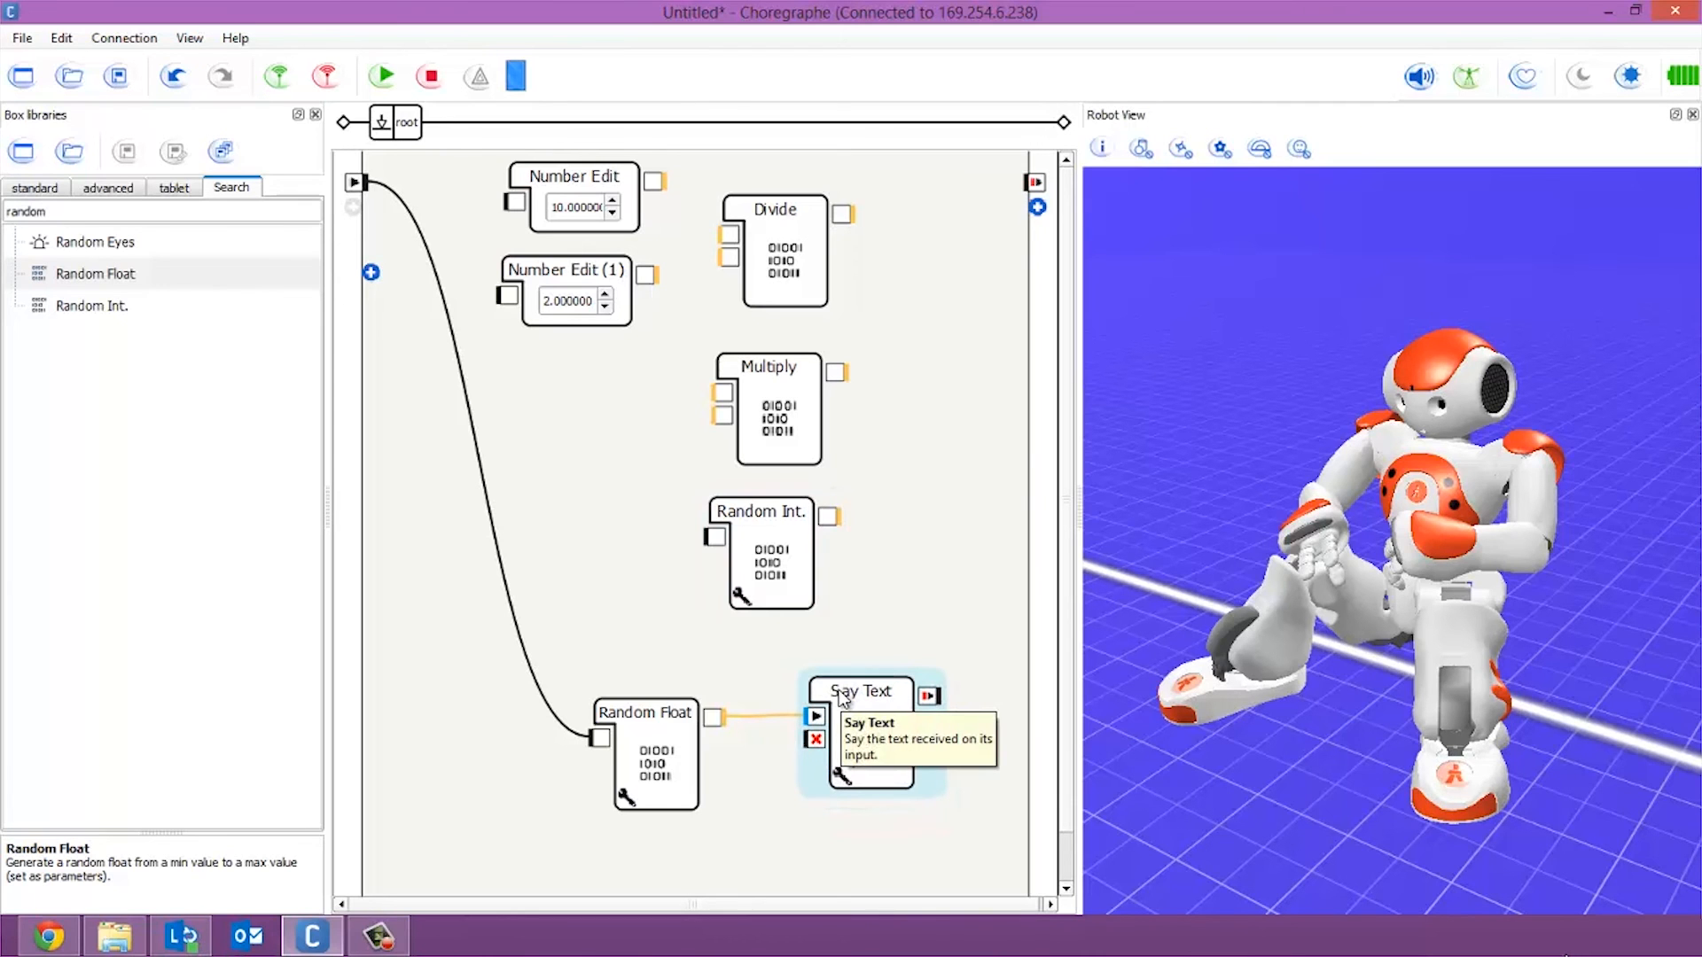